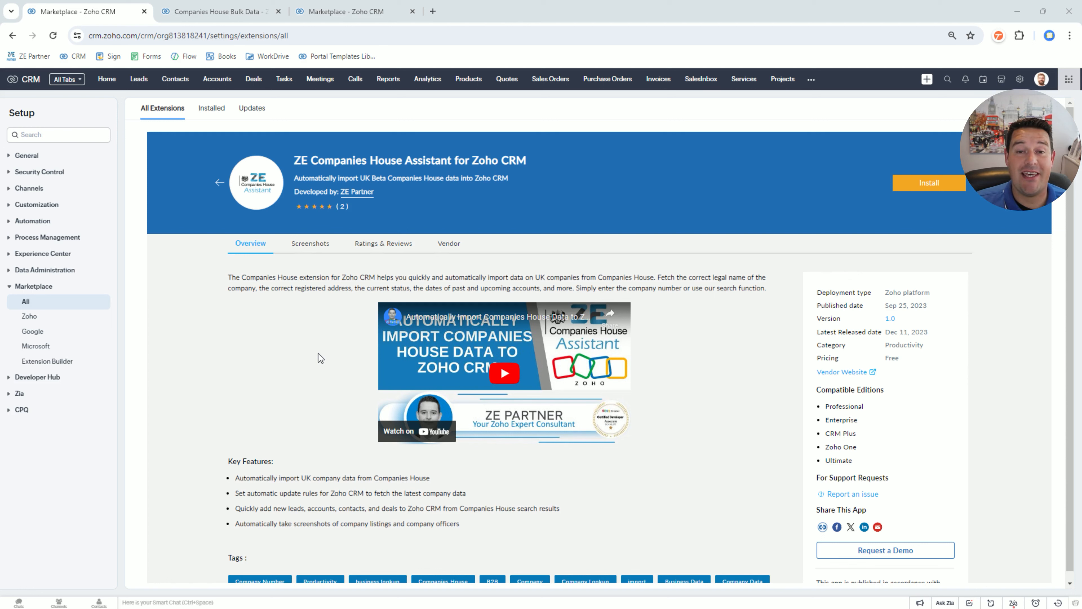
{"action": "mouse_move", "coordinate": [354, 209]}
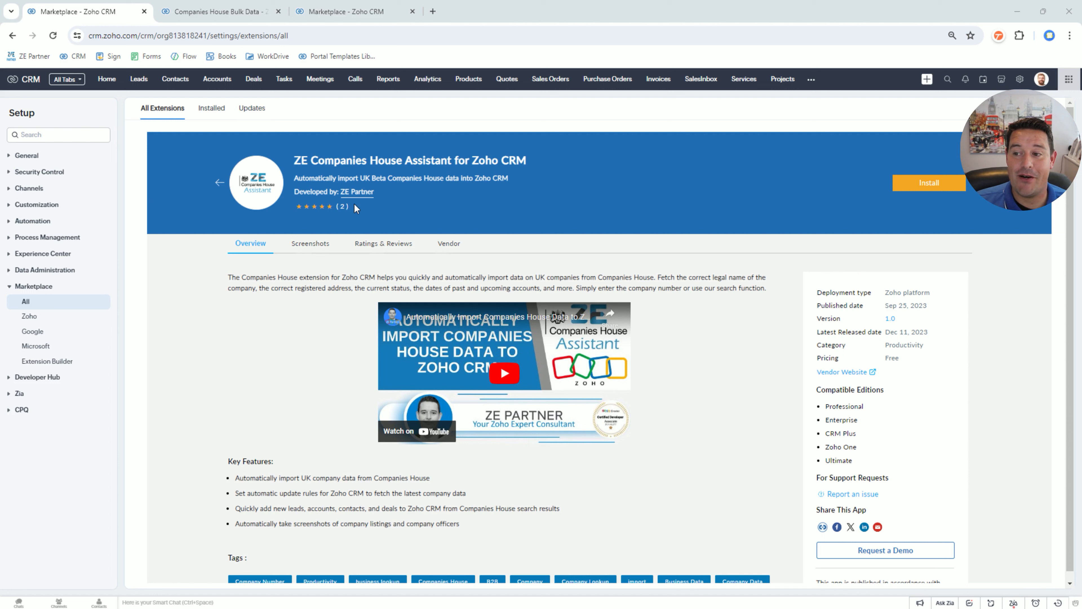
{"action": "mouse_move", "coordinate": [467, 154]}
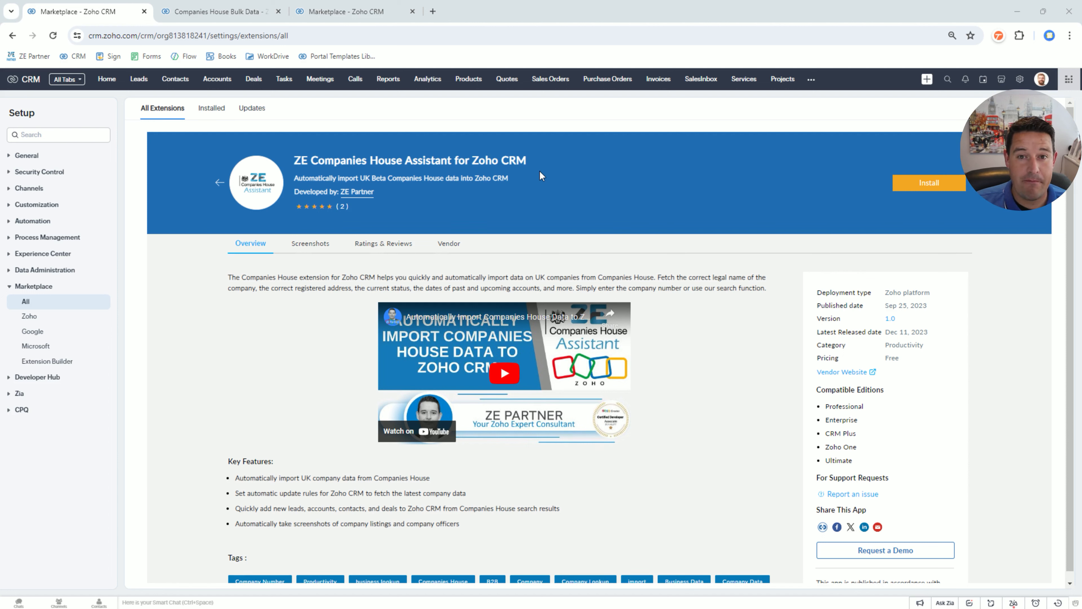
{"action": "mouse_move", "coordinate": [319, 301]}
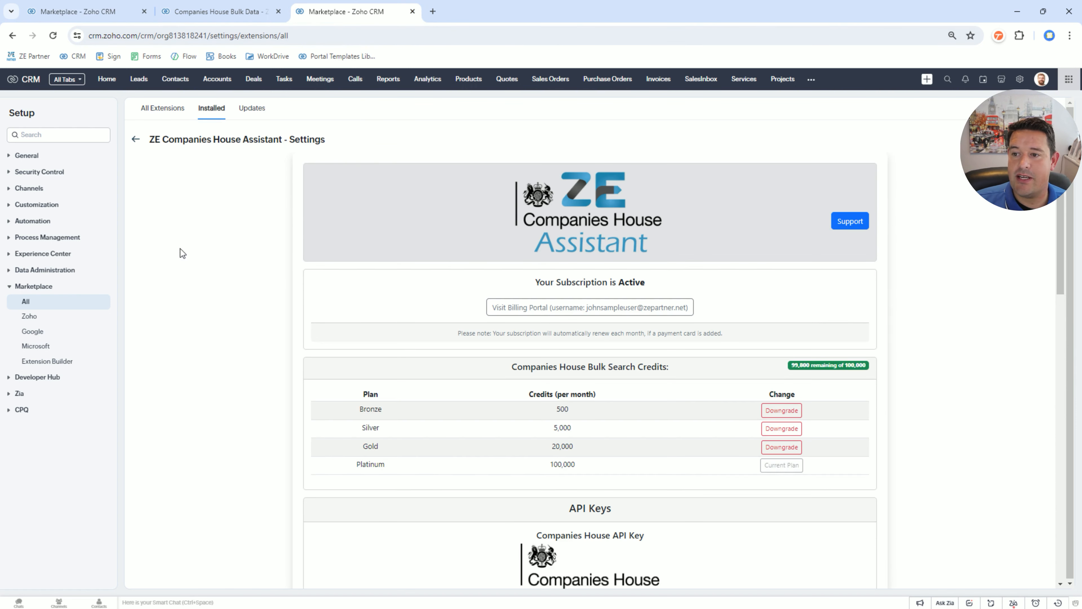
{"action": "mouse_move", "coordinate": [688, 349]}
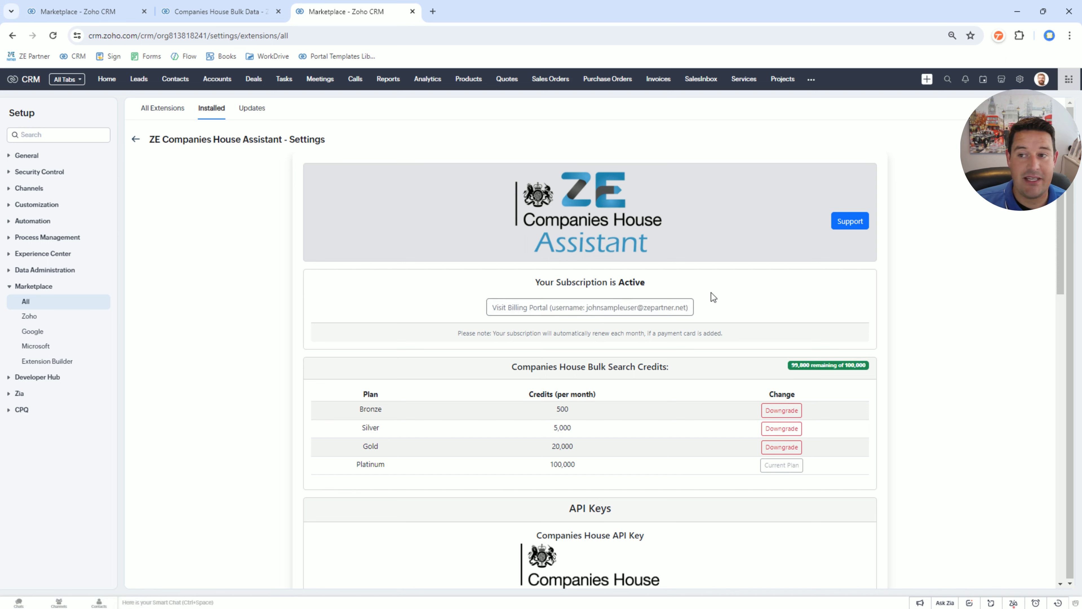
{"action": "mouse_move", "coordinate": [501, 282]}
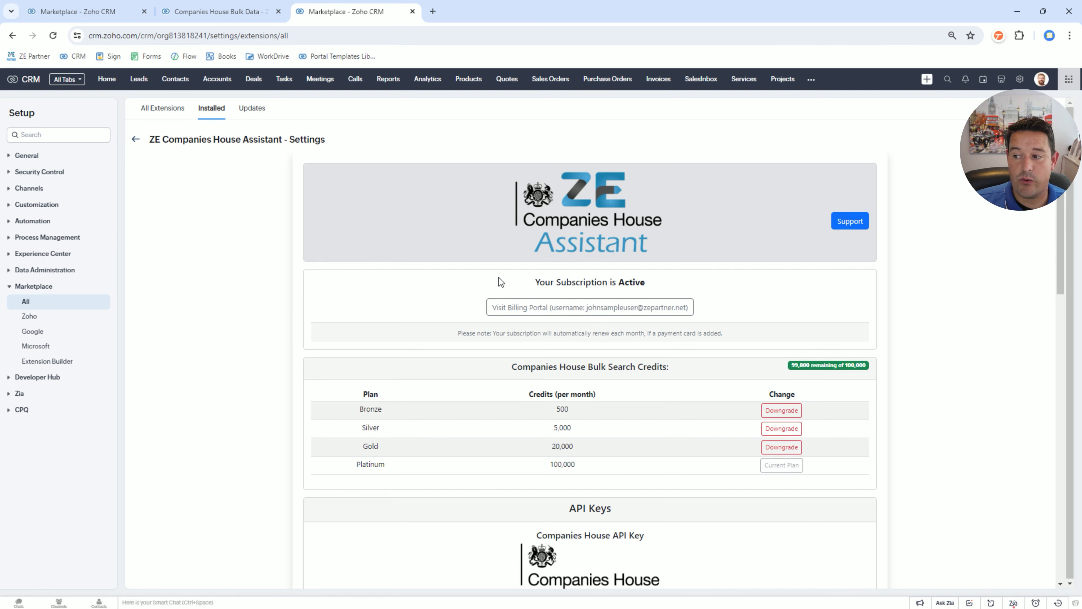
{"action": "mouse_move", "coordinate": [603, 232]}
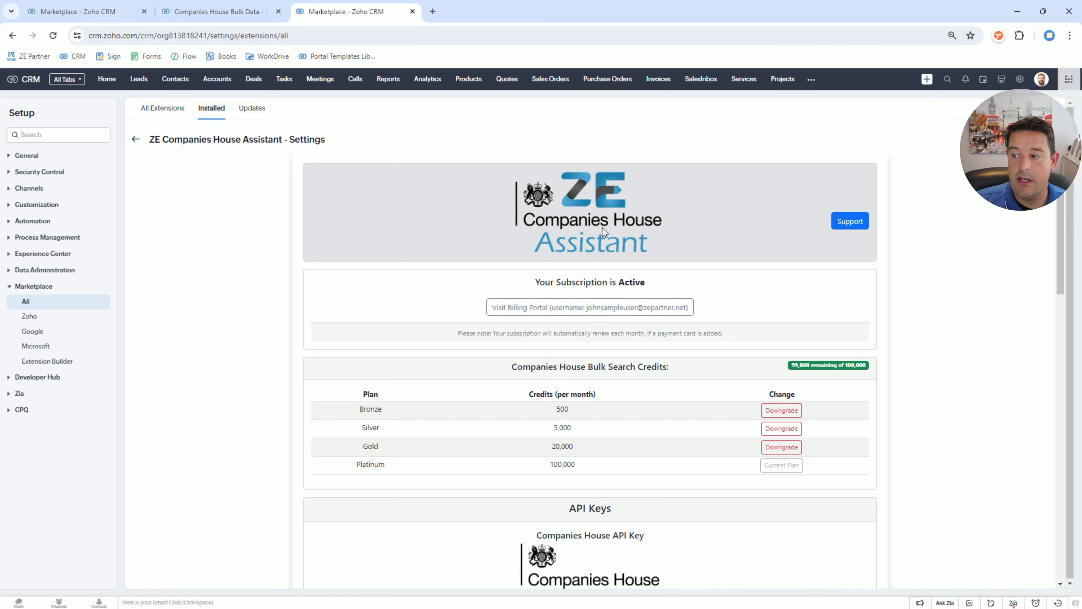
Step: Scroll past the Platinum 100,000-credit subscription details down to the API Keys section
{"action": "scroll", "scroll_direction": "down", "scroll_amount": 3}
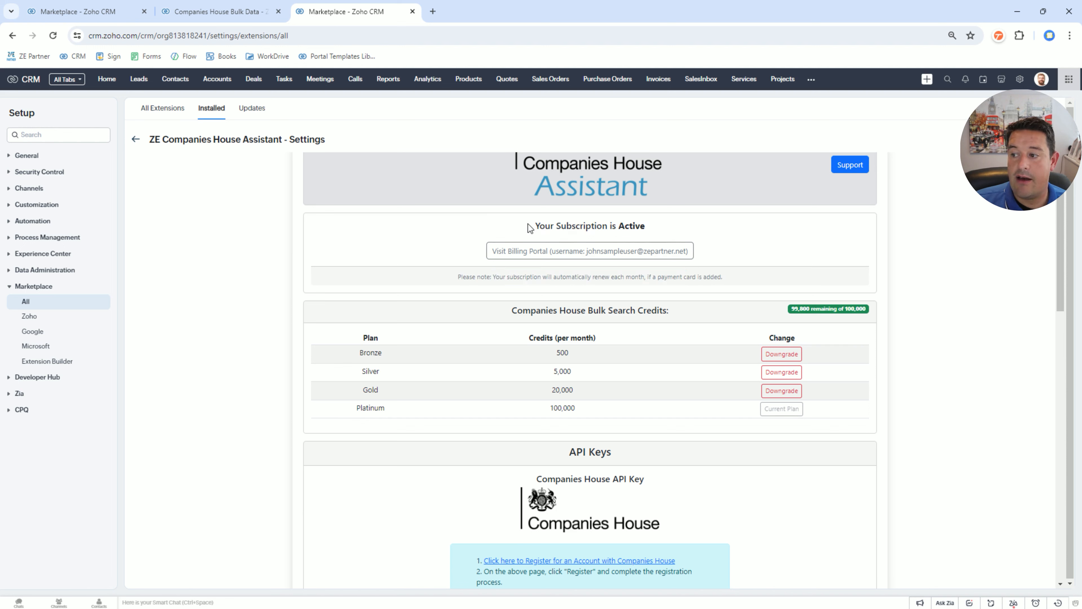
{"action": "mouse_move", "coordinate": [570, 216]}
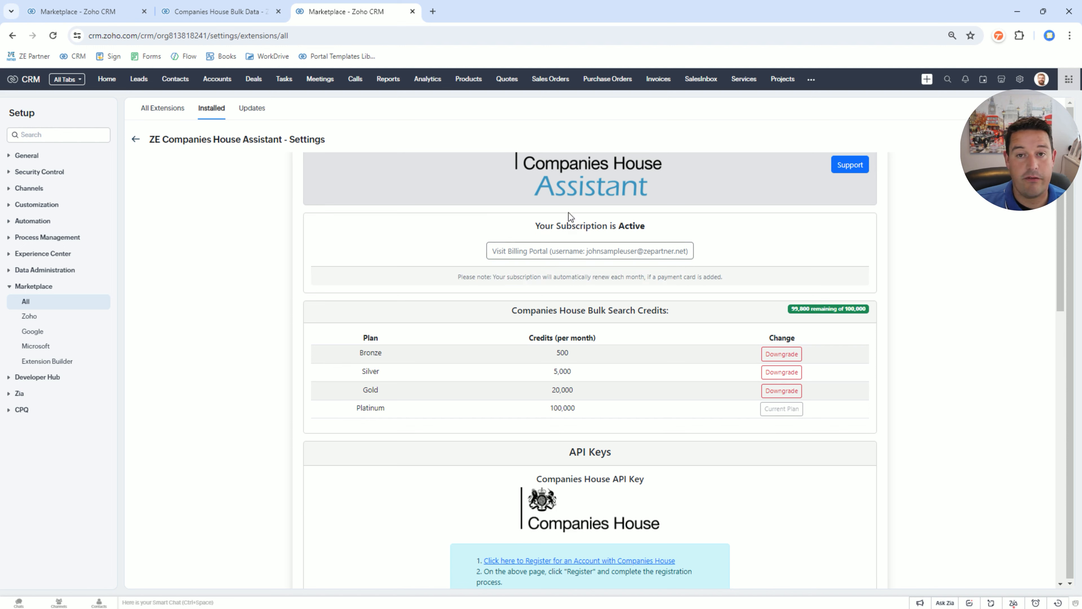
{"action": "scroll", "scroll_direction": "down", "scroll_amount": 3}
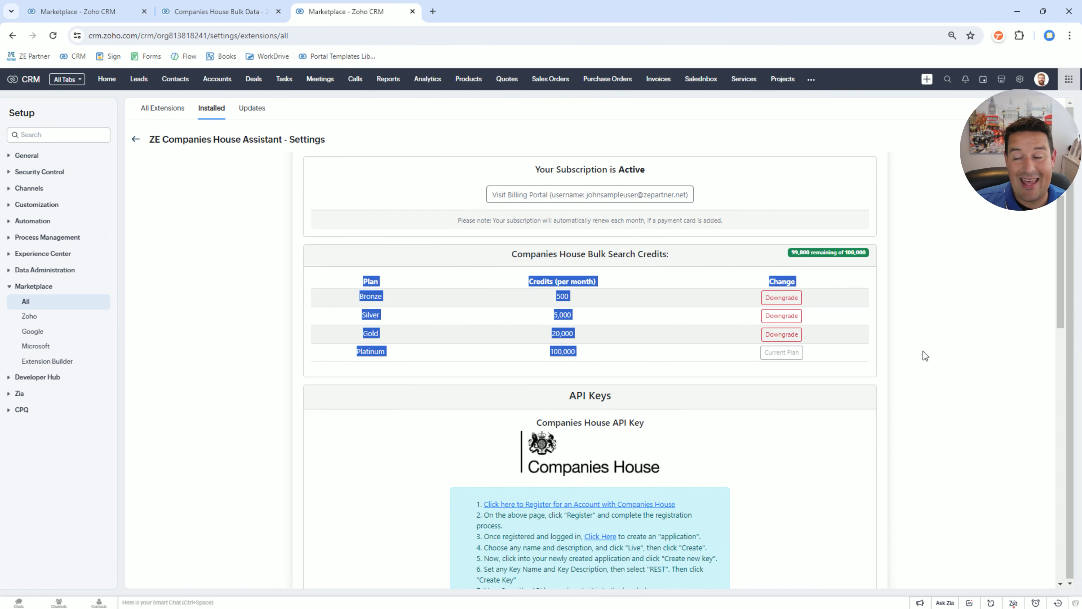
{"action": "scroll", "scroll_direction": "down", "scroll_amount": 3}
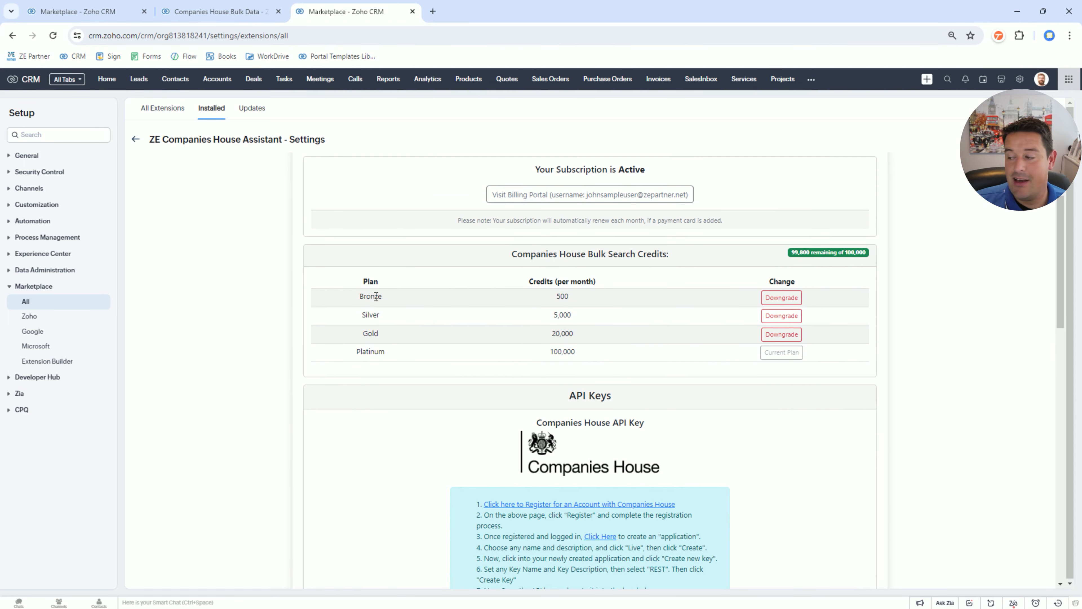
{"action": "mouse_move", "coordinate": [774, 282]}
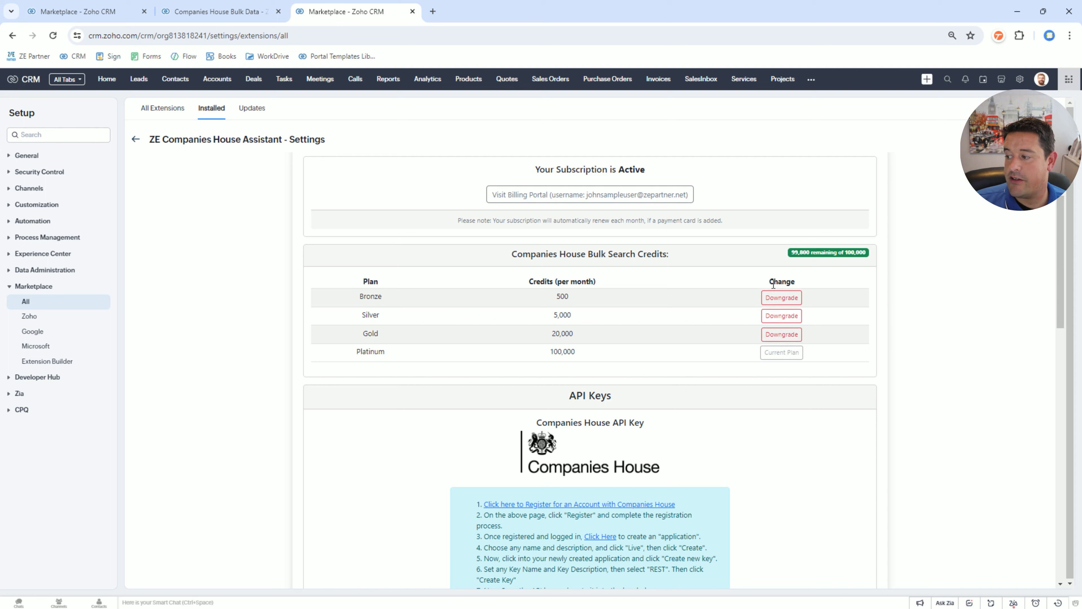
{"action": "mouse_move", "coordinate": [781, 362]}
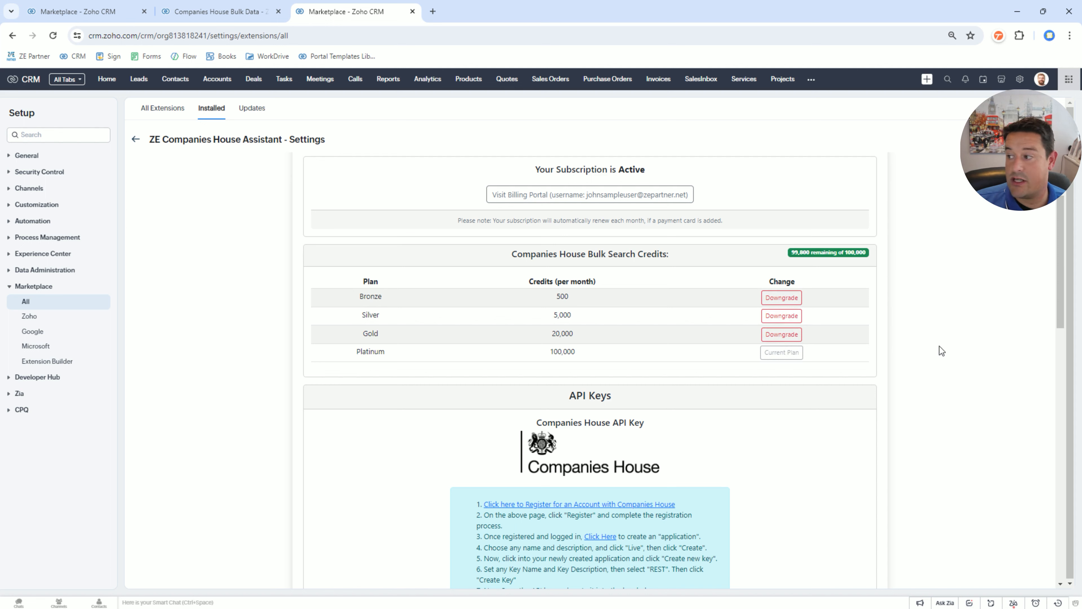
{"action": "mouse_move", "coordinate": [676, 288]}
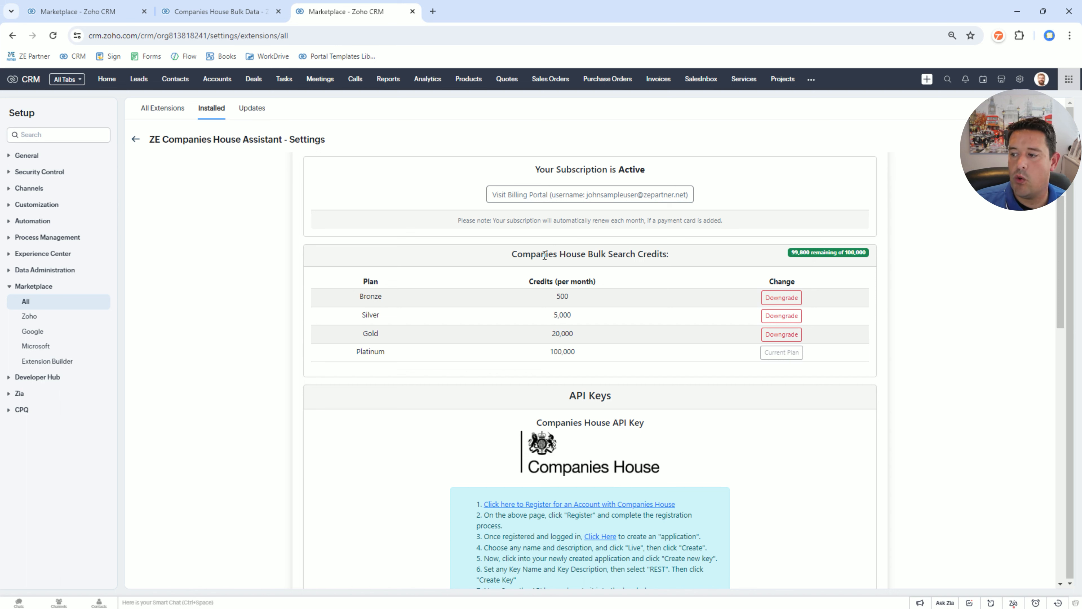
{"action": "mouse_move", "coordinate": [687, 261]}
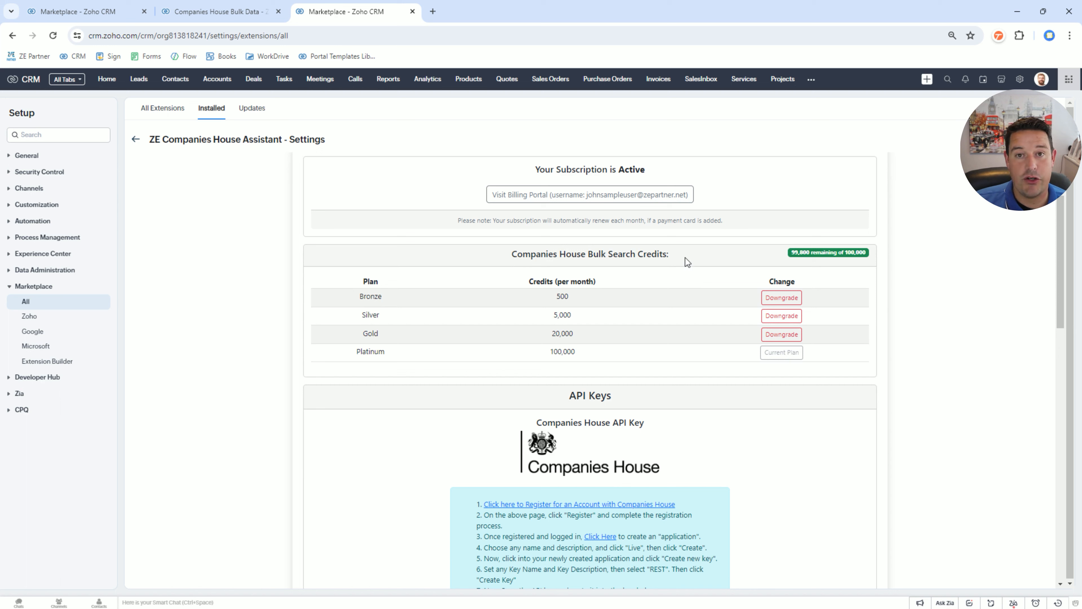
{"action": "mouse_move", "coordinate": [335, 350]}
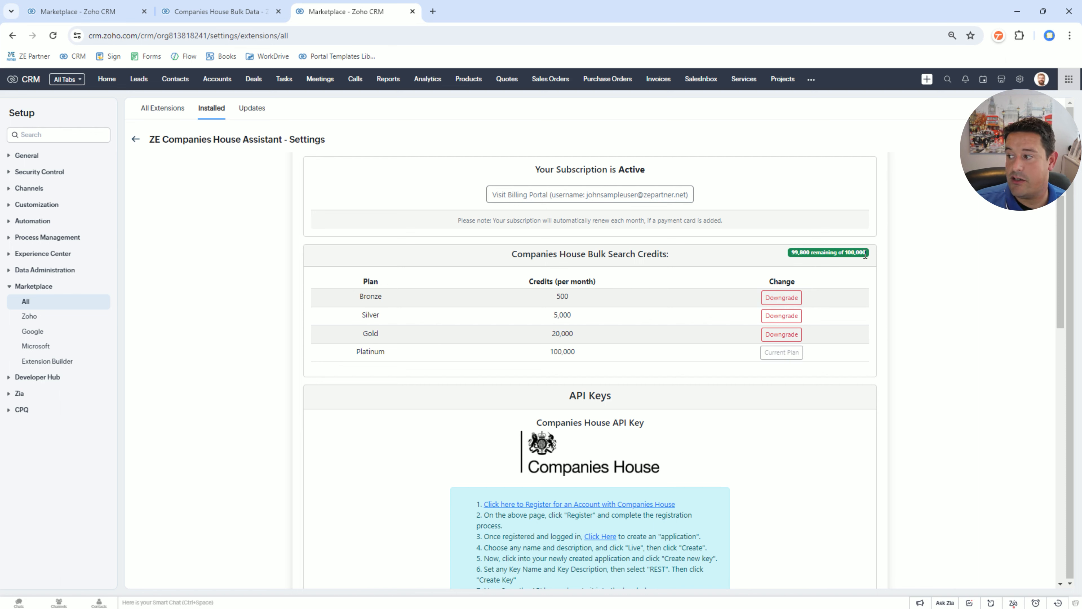
{"action": "mouse_move", "coordinate": [647, 279]}
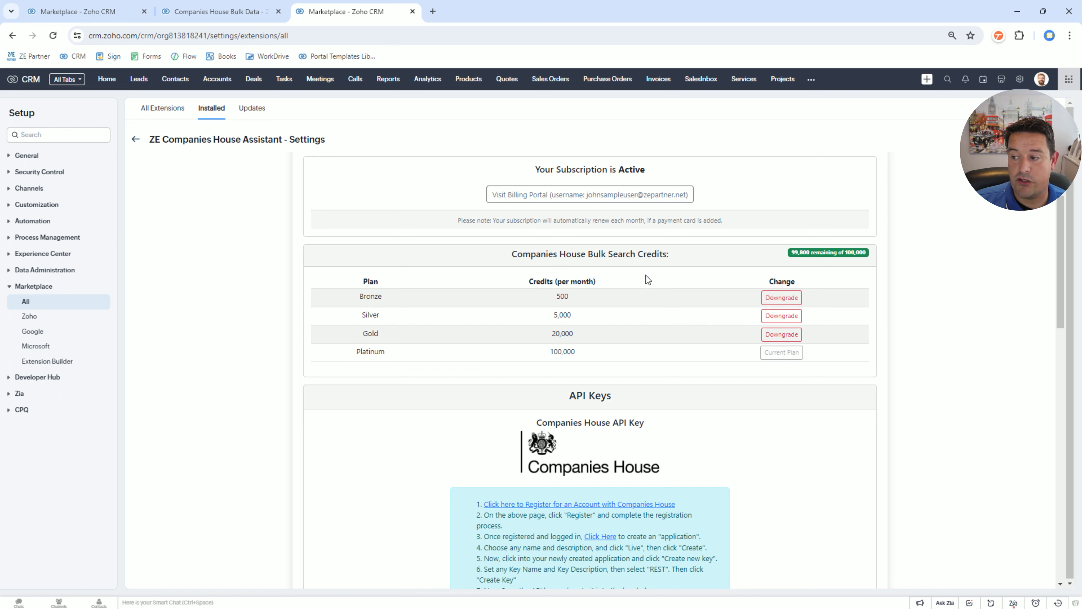
Step: Scroll through the Companies House, FCA and Screenshotlayer API keys to the 90-day Automation Extension Settings
{"action": "scroll", "scroll_direction": "down", "scroll_amount": 3}
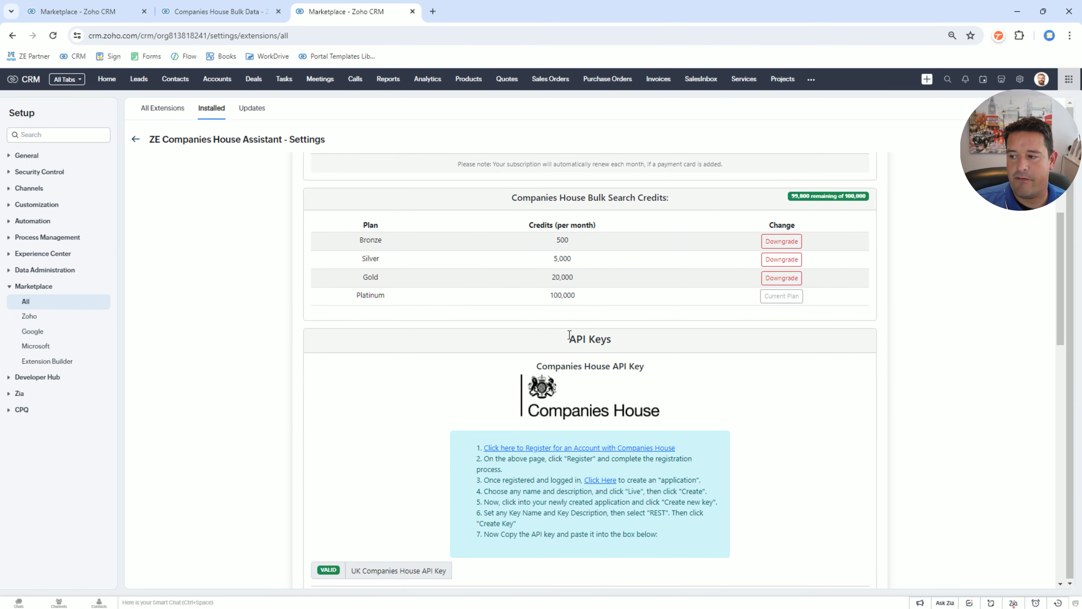
{"action": "scroll", "scroll_direction": "down", "scroll_amount": 3}
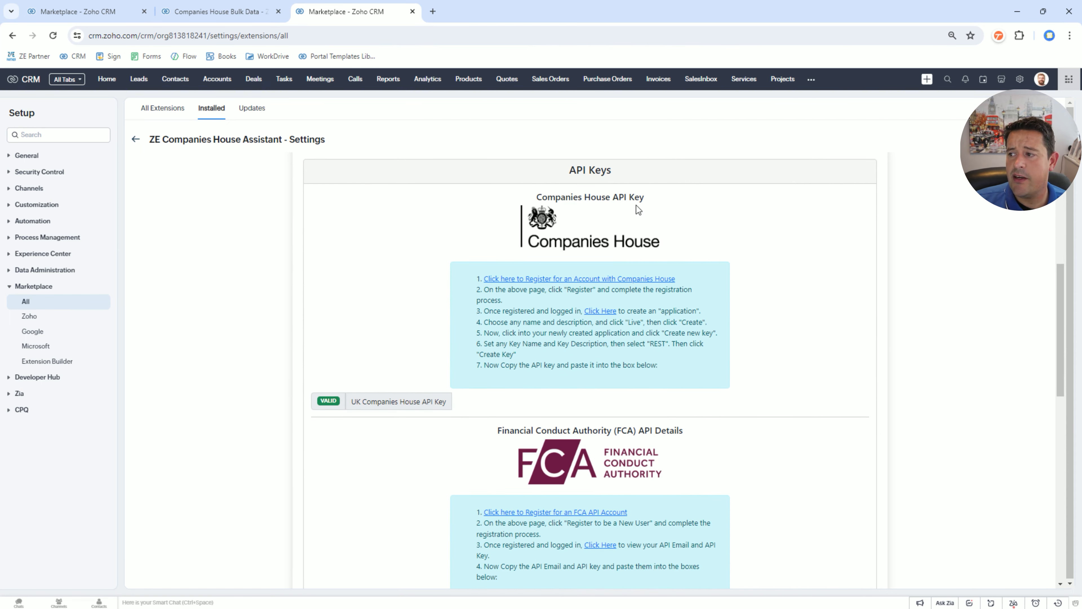
{"action": "scroll", "scroll_direction": "down", "scroll_amount": 3}
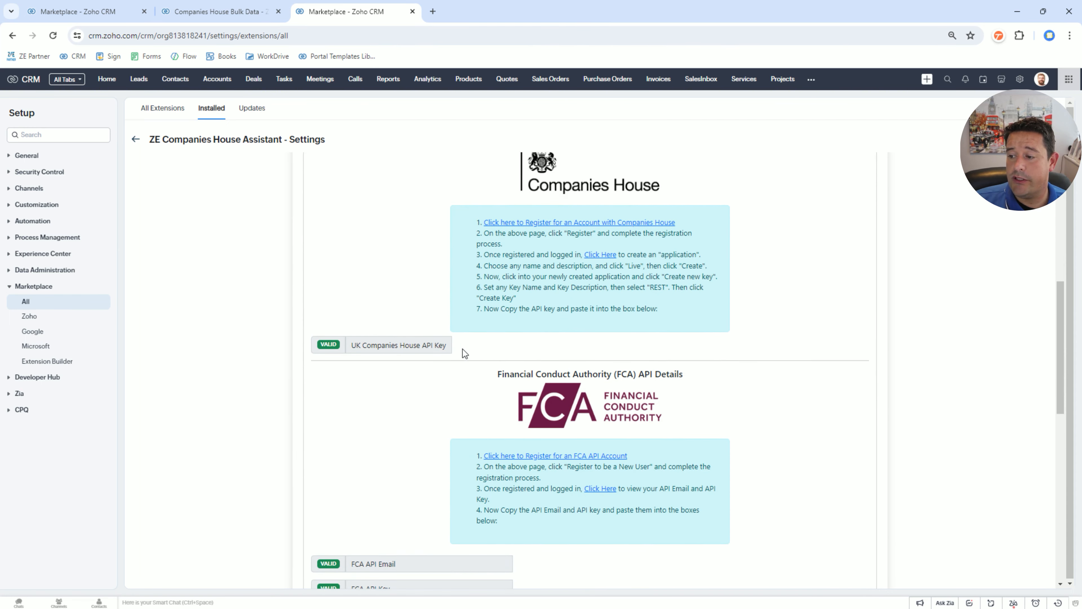
{"action": "scroll", "scroll_direction": "down", "scroll_amount": 3}
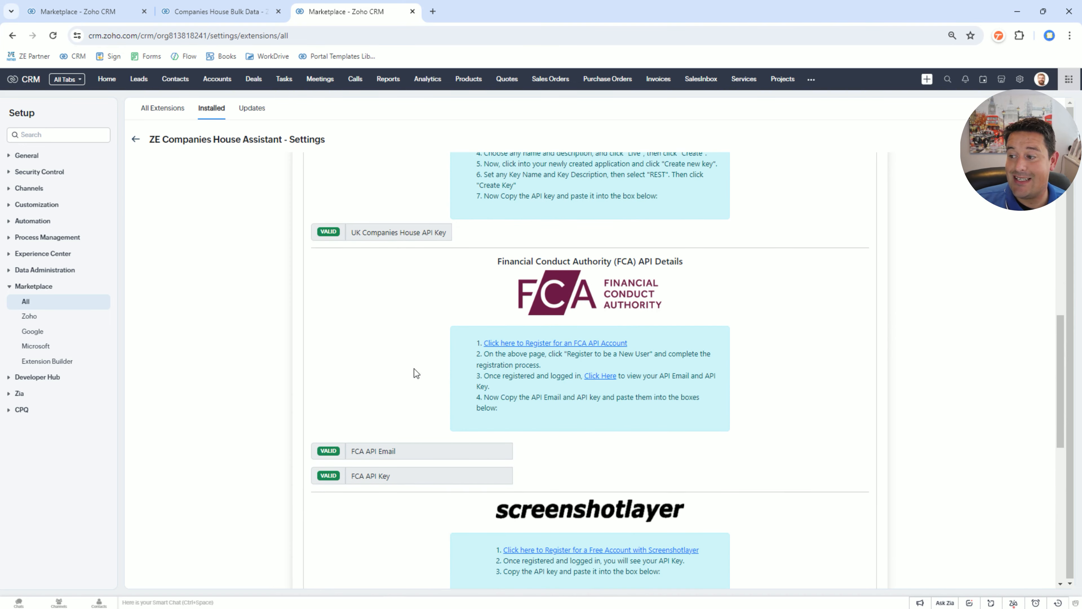
{"action": "mouse_move", "coordinate": [528, 329]}
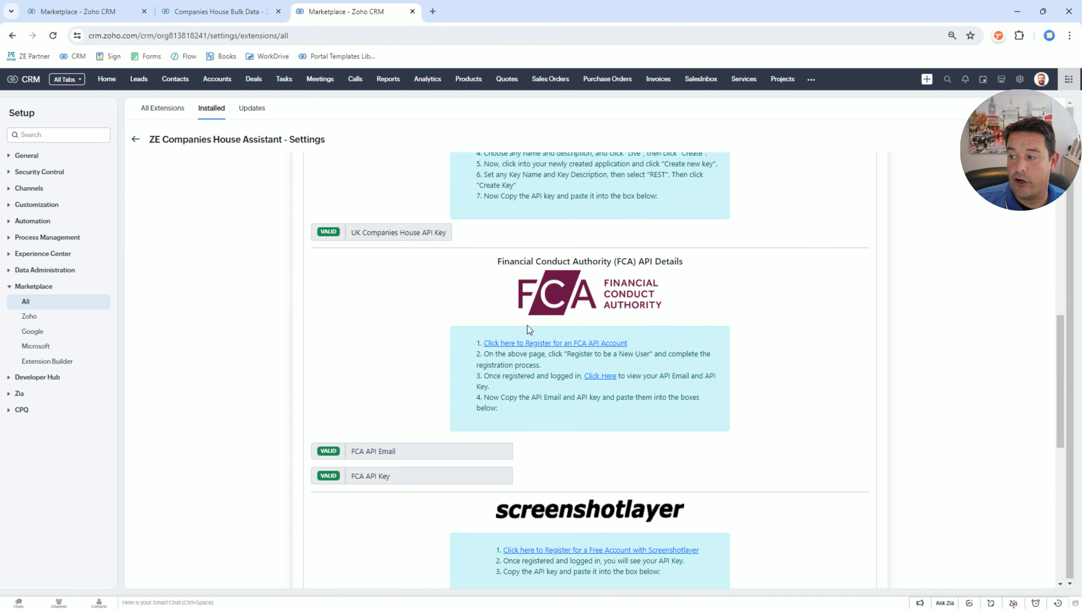
{"action": "mouse_move", "coordinate": [691, 337]}
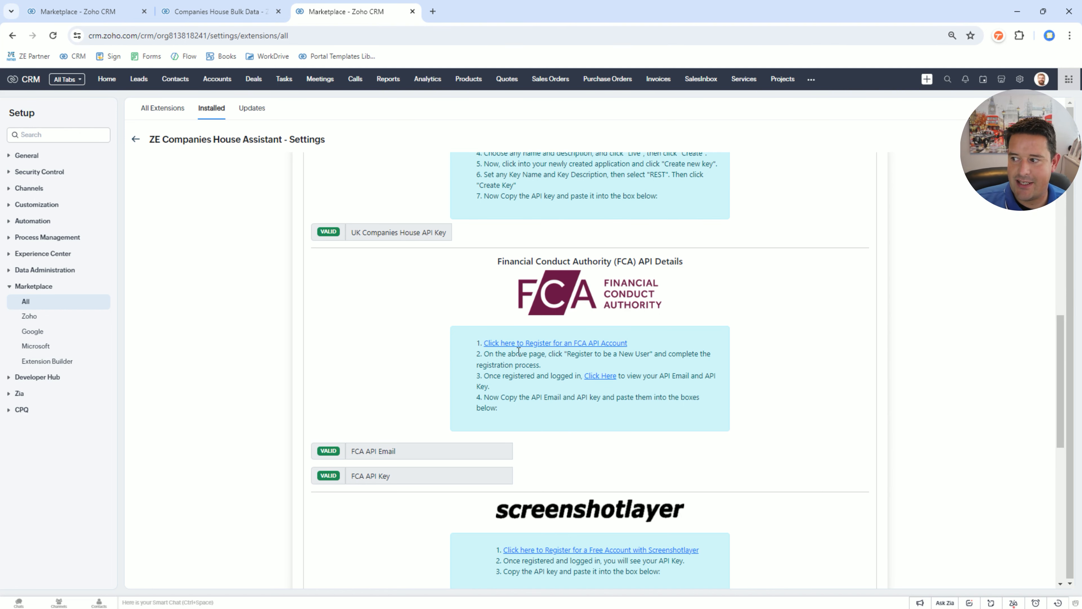
{"action": "scroll", "scroll_direction": "down", "scroll_amount": 3}
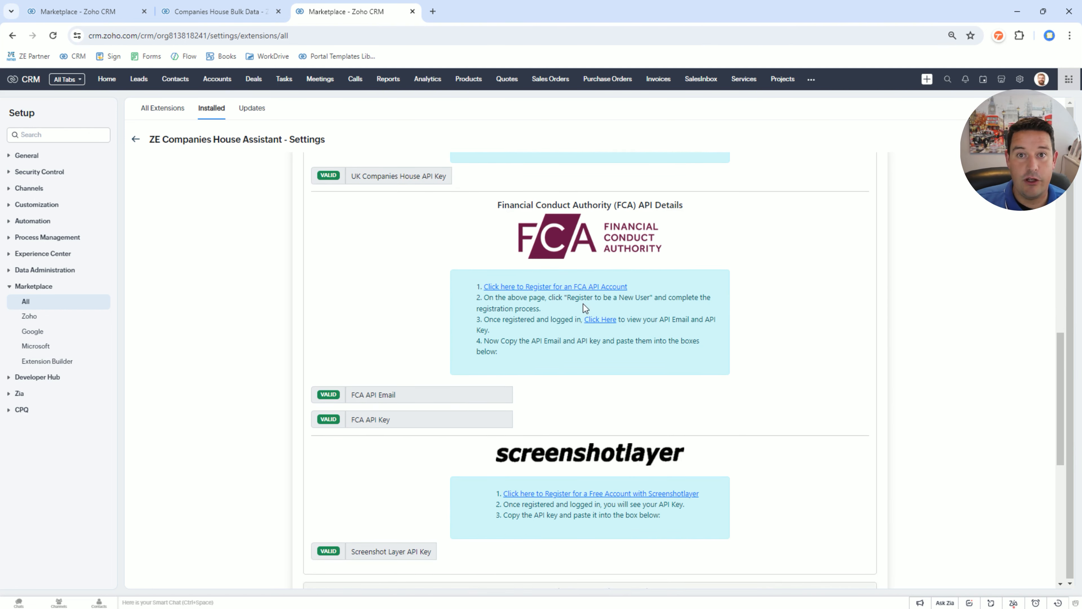
{"action": "mouse_move", "coordinate": [613, 271]}
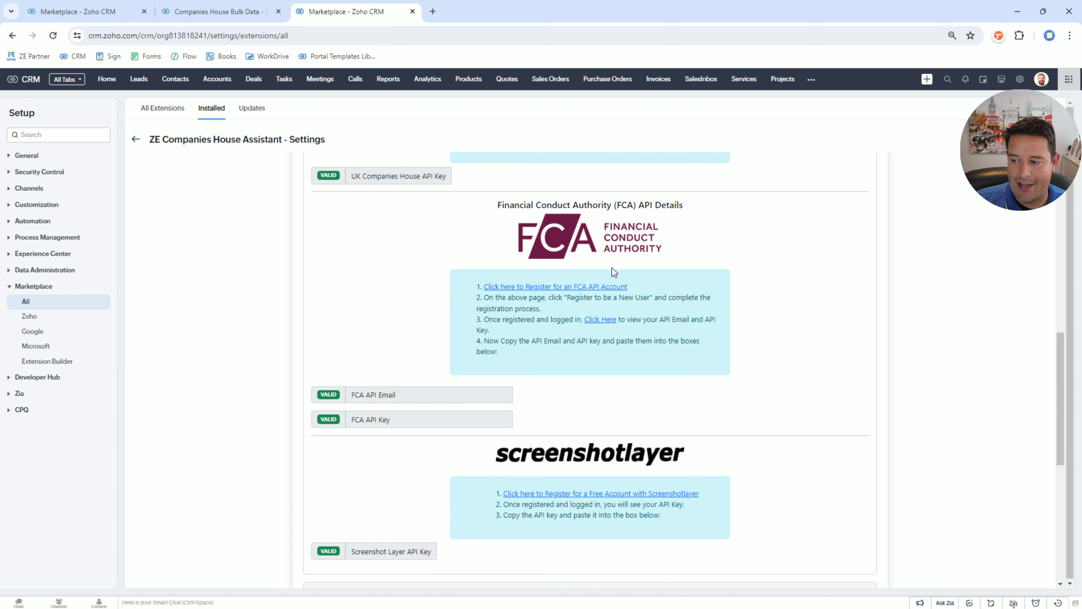
{"action": "scroll", "scroll_direction": "down", "scroll_amount": 3}
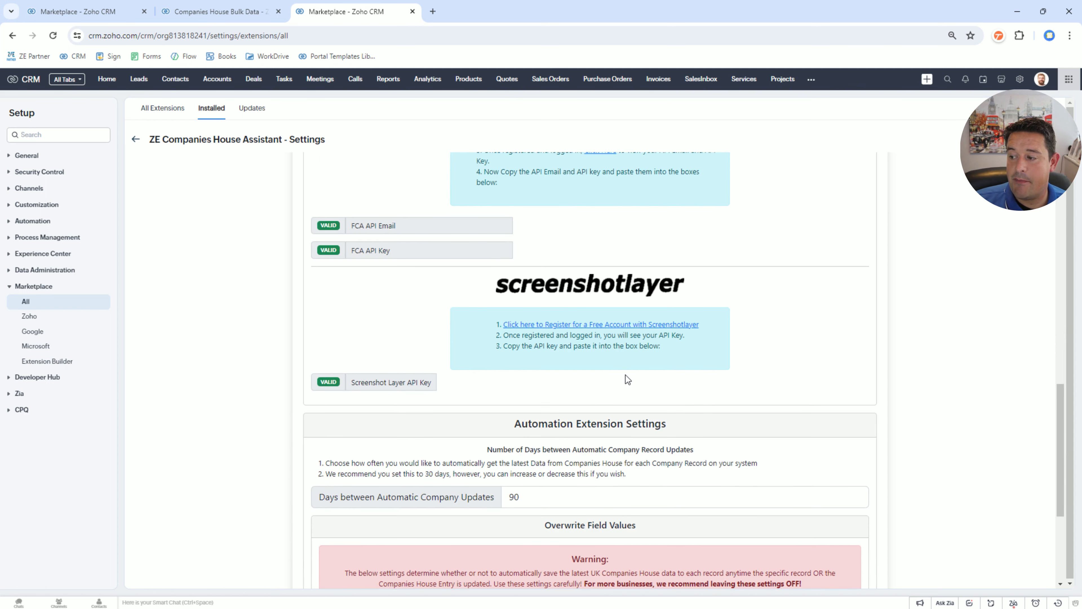
{"action": "scroll", "scroll_direction": "down", "scroll_amount": 3}
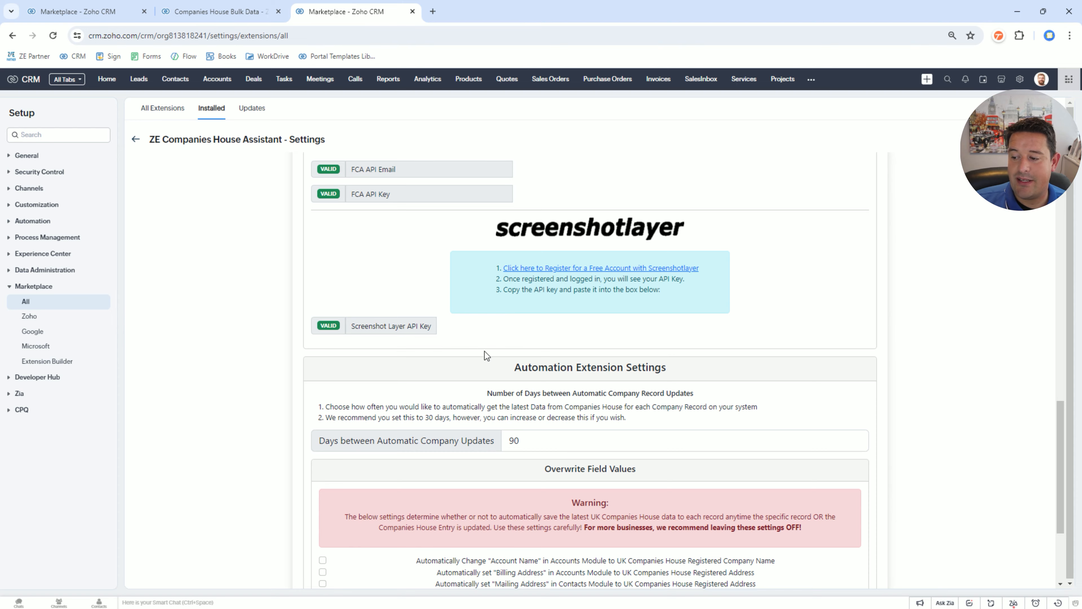
Step: Scroll down to the Overwrite Field Values and screenshot options at the bottom of the settings
{"action": "scroll", "scroll_direction": "down", "scroll_amount": 3}
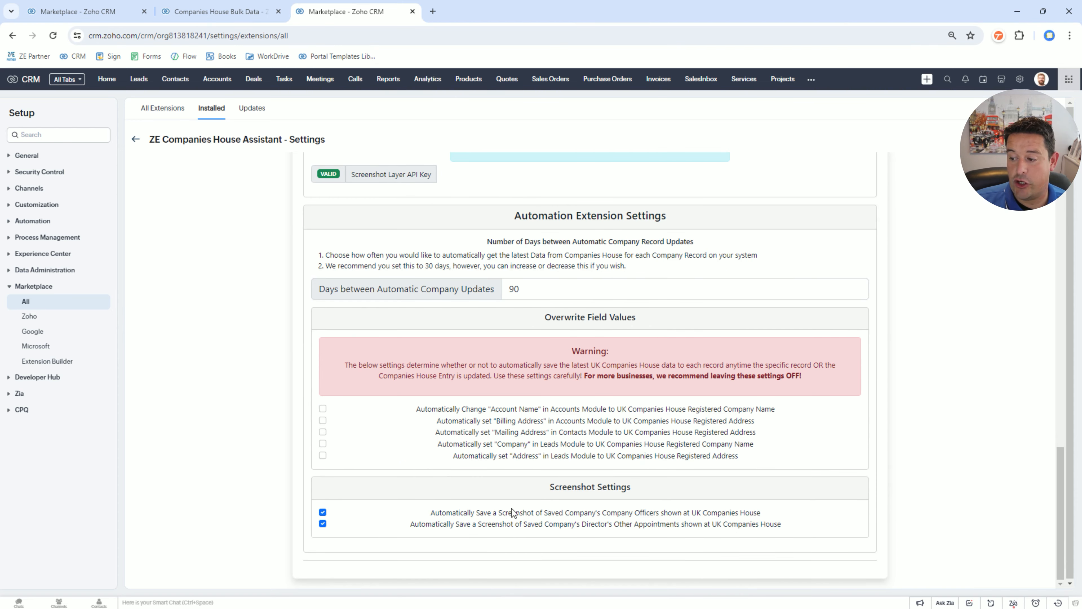
{"action": "mouse_move", "coordinate": [513, 525]}
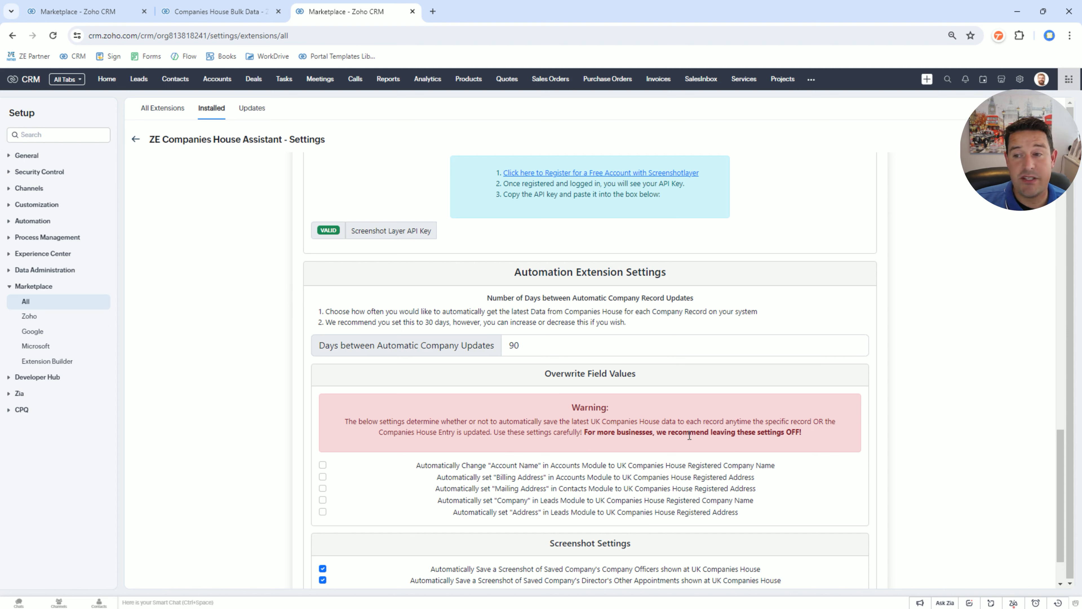
{"action": "mouse_move", "coordinate": [793, 431]}
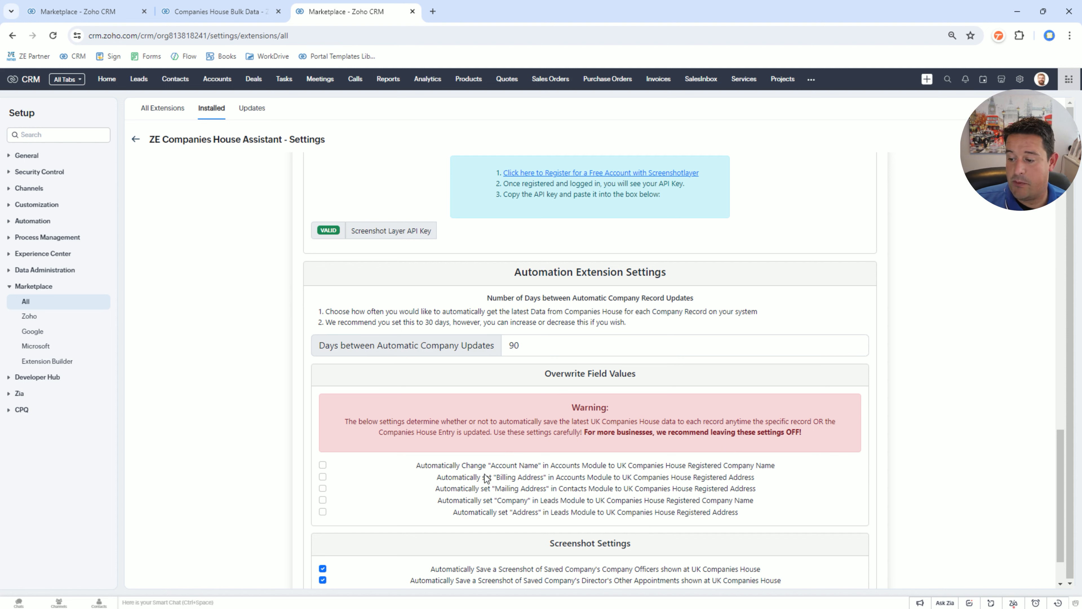
{"action": "scroll", "scroll_direction": "down", "scroll_amount": 3}
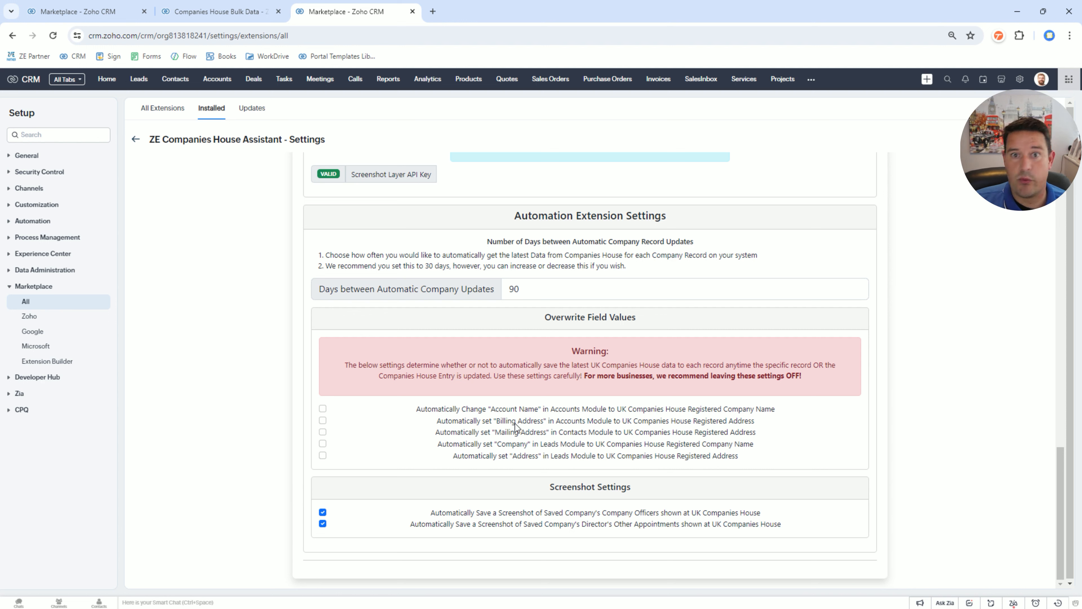
{"action": "mouse_move", "coordinate": [590, 426]}
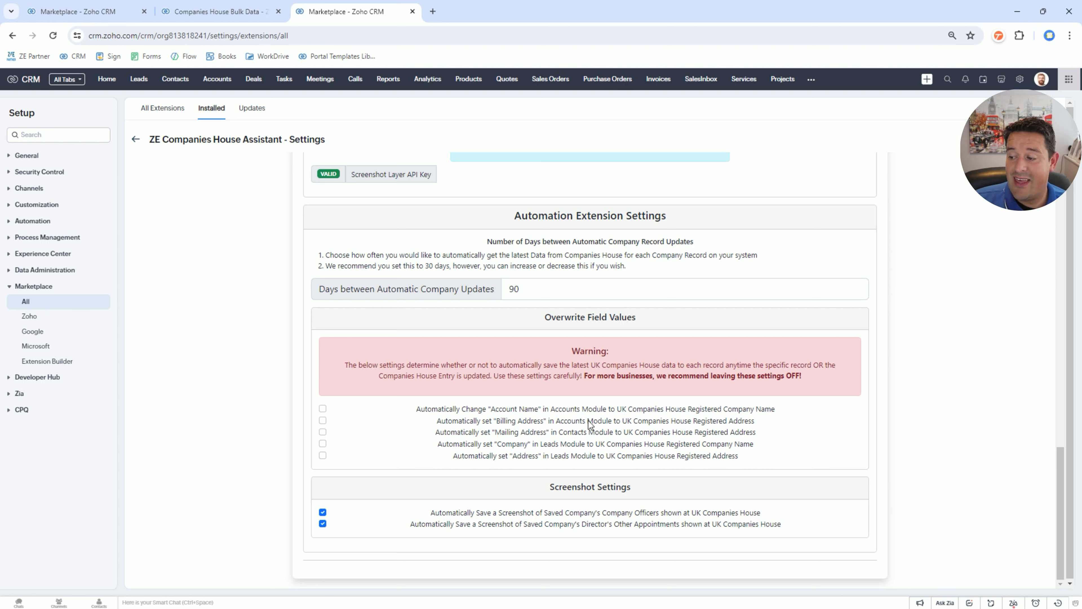
{"action": "mouse_move", "coordinate": [741, 428]}
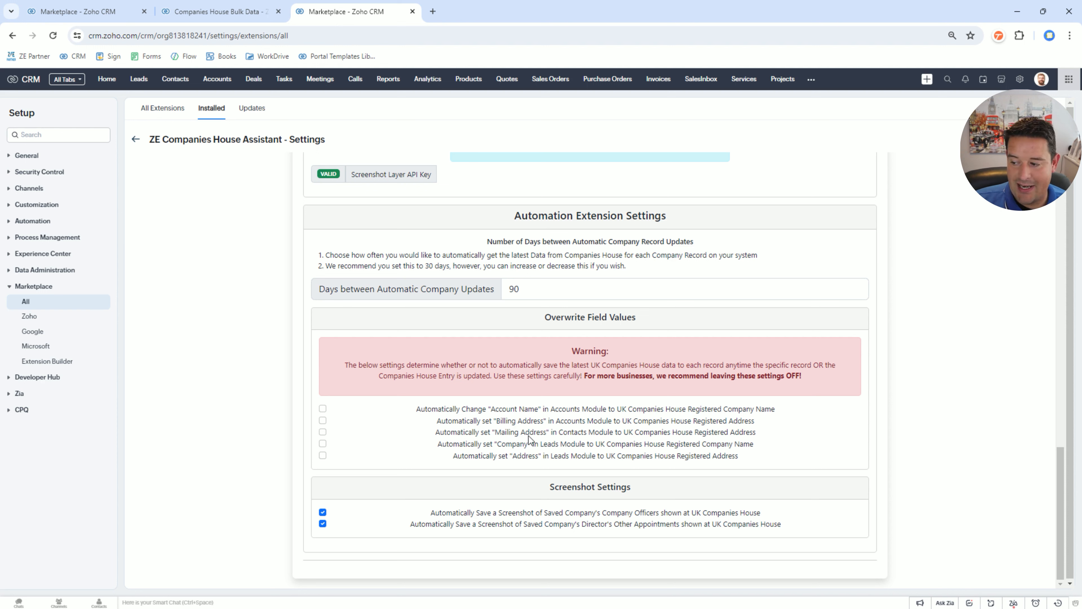
{"action": "mouse_move", "coordinate": [530, 440]}
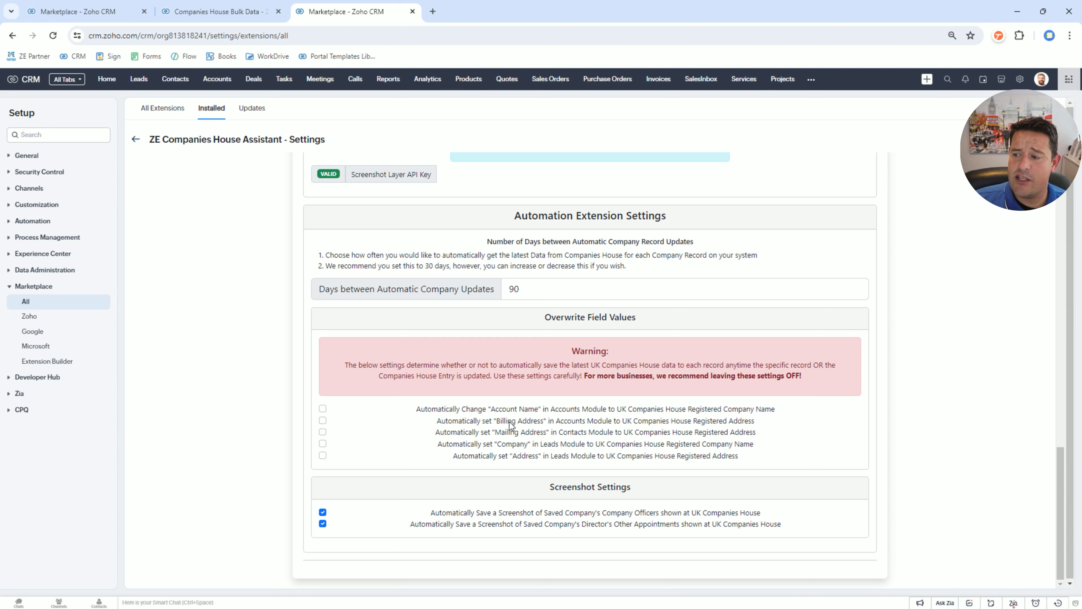
{"action": "mouse_move", "coordinate": [480, 402]}
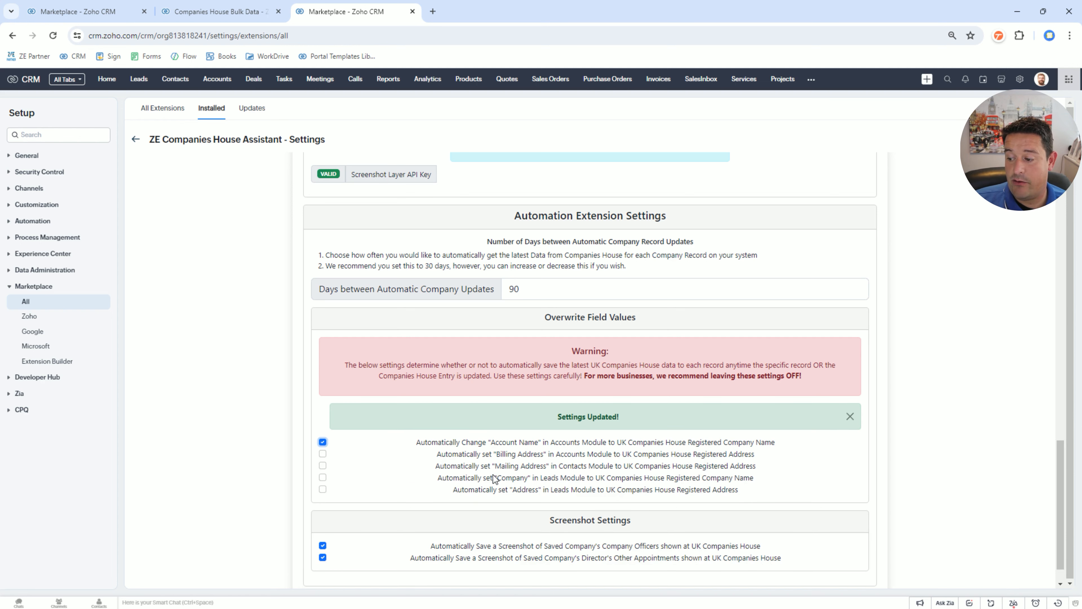
Step: Enable 'Automatically set Company in Leads Module', dismiss the confirmation and go to the Leads list
{"action": "left_click", "coordinate": [322, 477]}
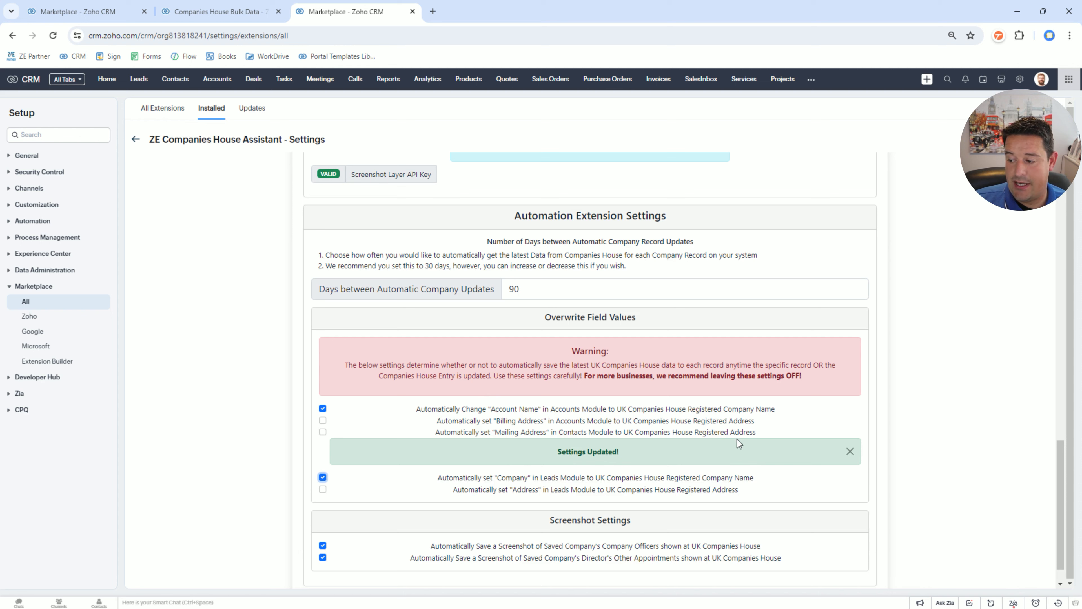
{"action": "left_click", "coordinate": [849, 452]}
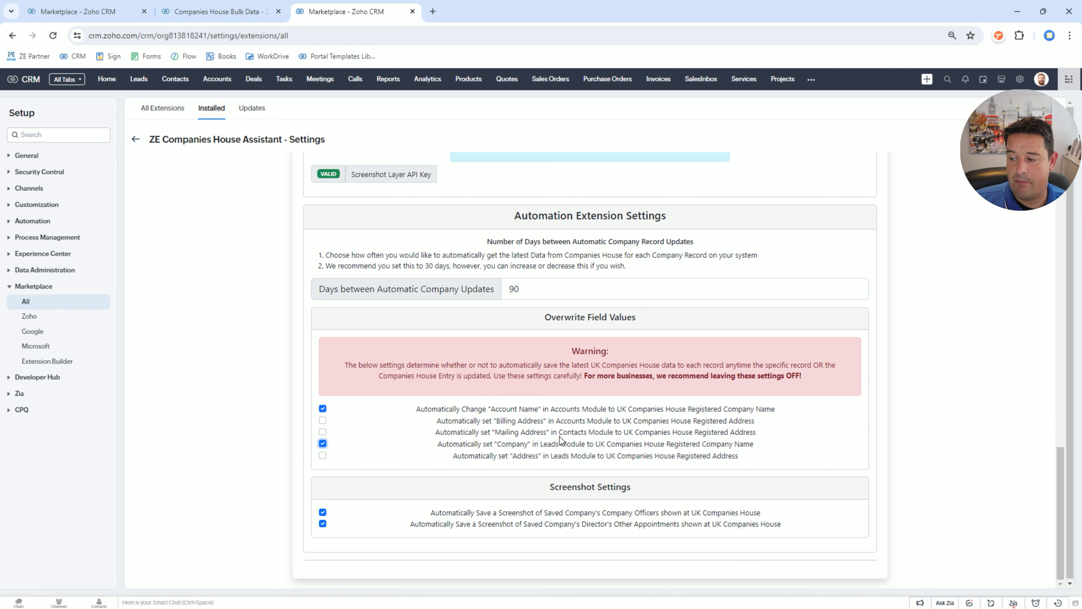
{"action": "mouse_move", "coordinate": [590, 420]}
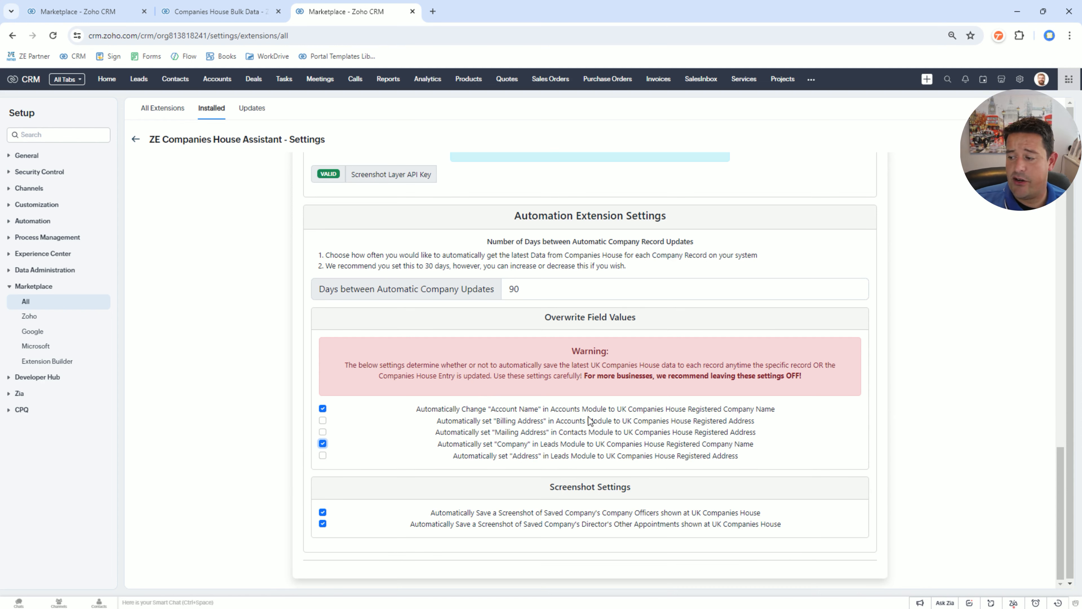
{"action": "mouse_move", "coordinate": [565, 451]}
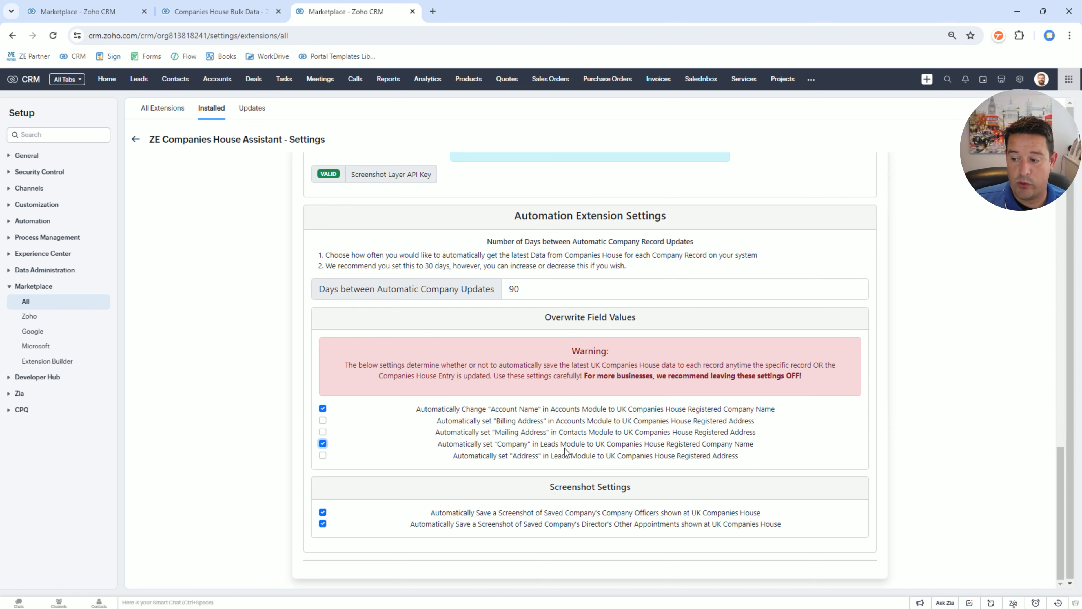
{"action": "mouse_move", "coordinate": [489, 452]}
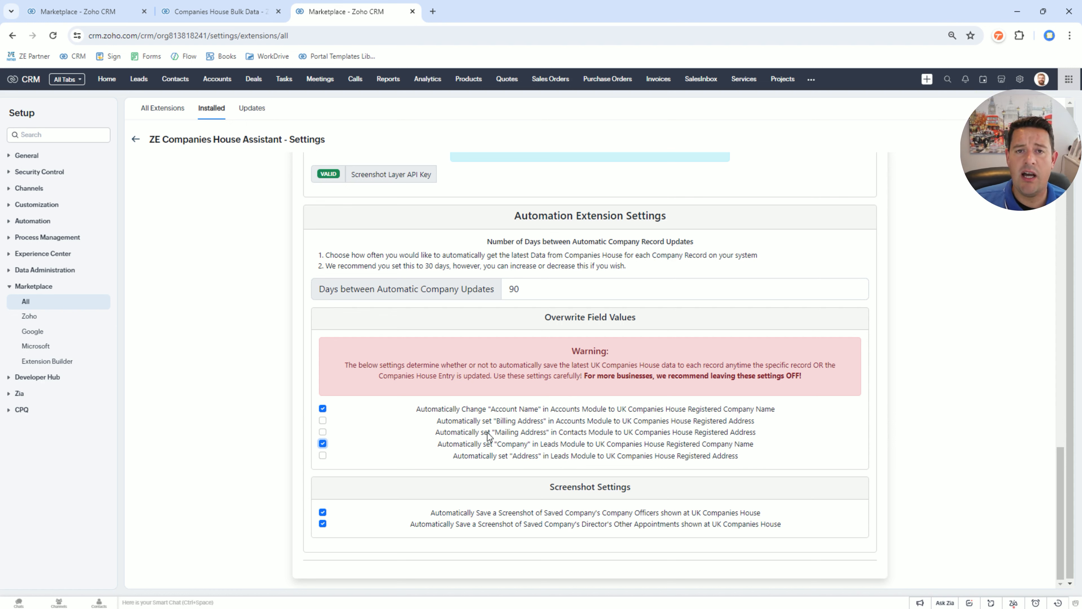
{"action": "left_click", "coordinate": [138, 79]}
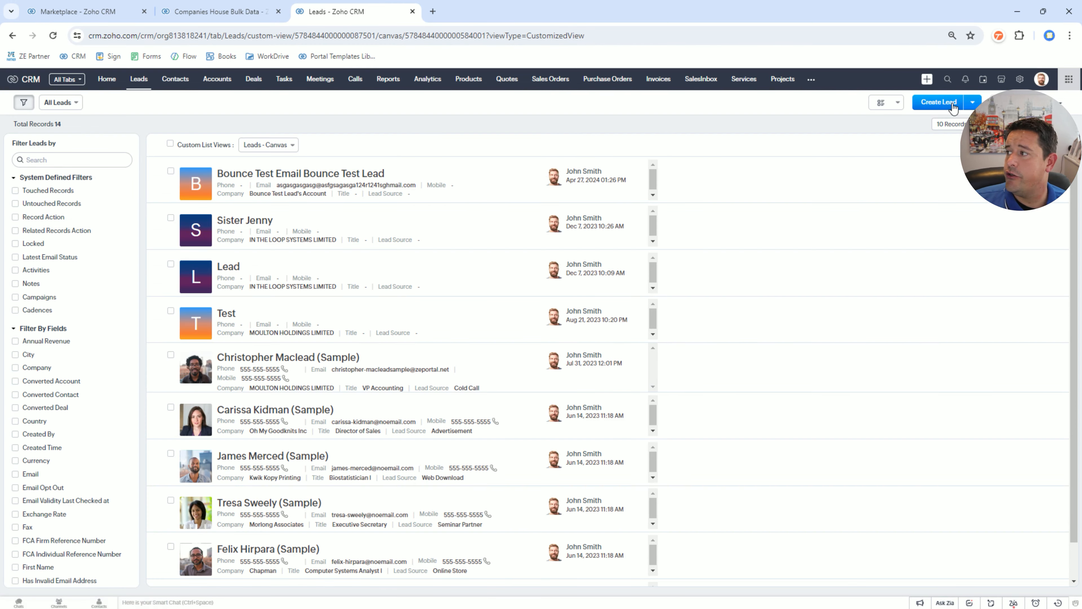
Step: Create a lead filled from Companies House for IN THE LOOP SYSTEMS LIMITED (10165061) and save it
{"action": "left_click", "coordinate": [938, 102]}
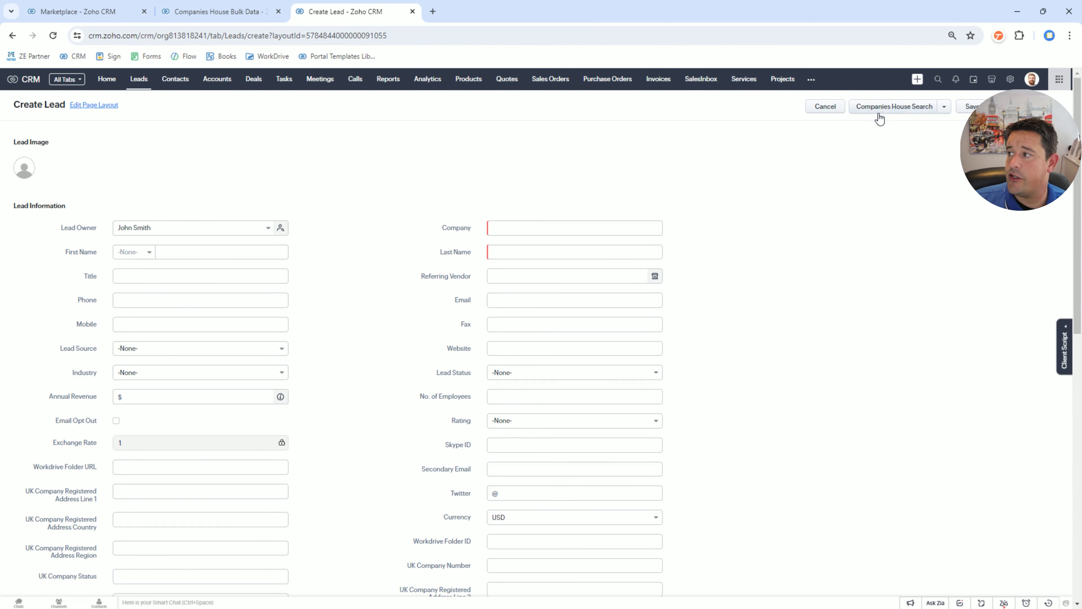
{"action": "left_click", "coordinate": [894, 107]}
{"action": "type", "text": "in the loop systems"}
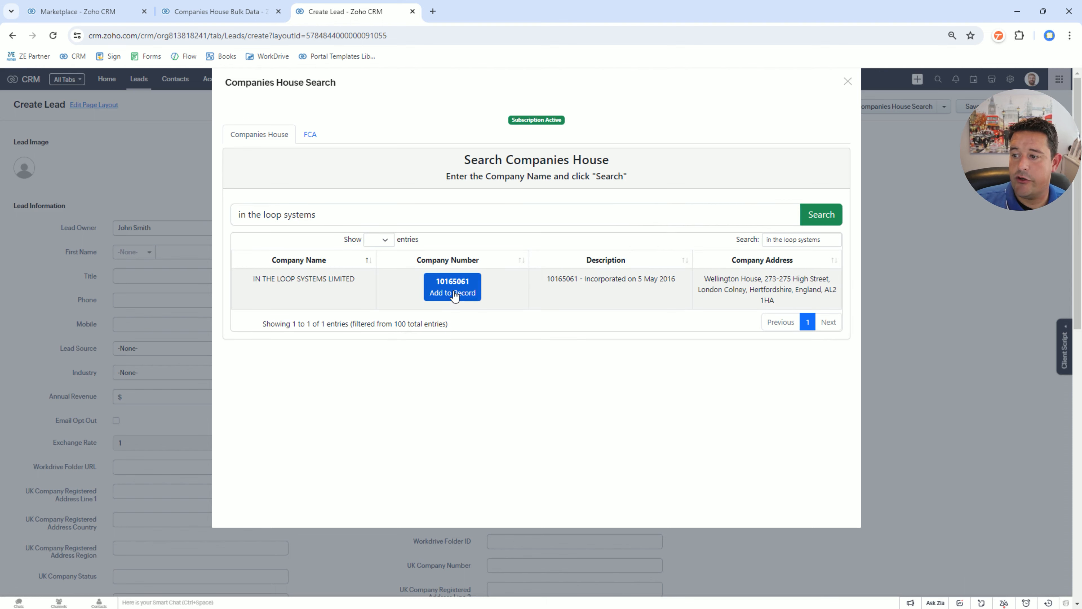
{"action": "left_click", "coordinate": [452, 292]}
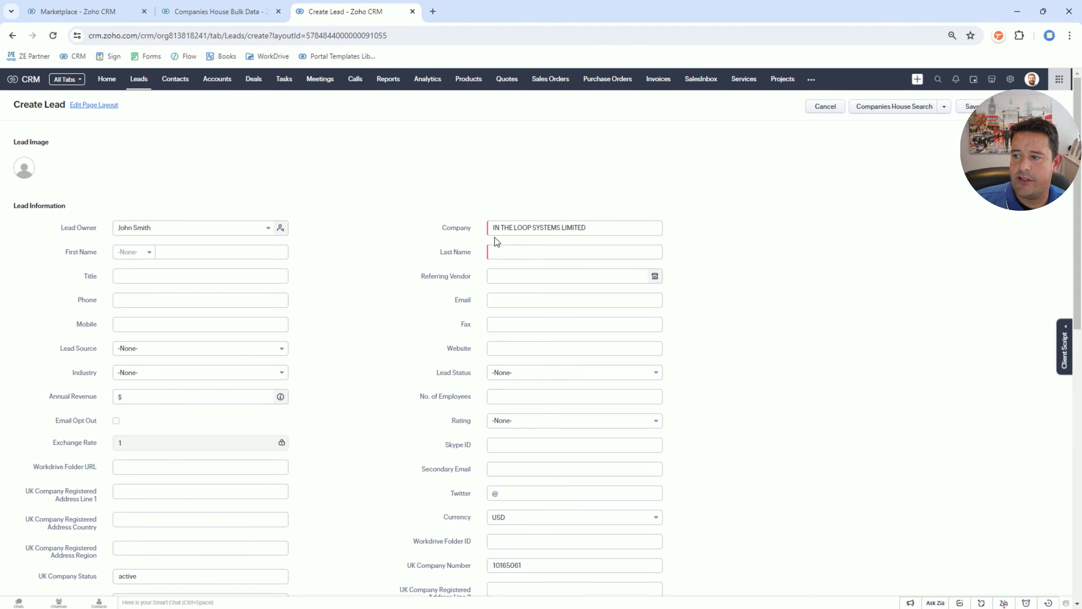
{"action": "scroll", "scroll_direction": "down", "scroll_amount": 3}
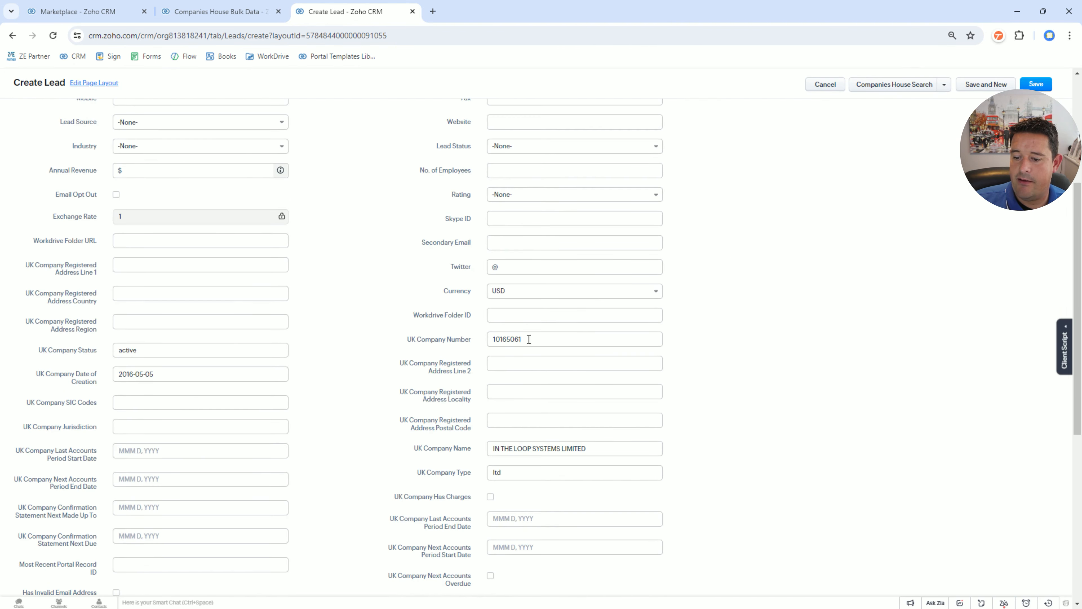
{"action": "left_click", "coordinate": [199, 374]}
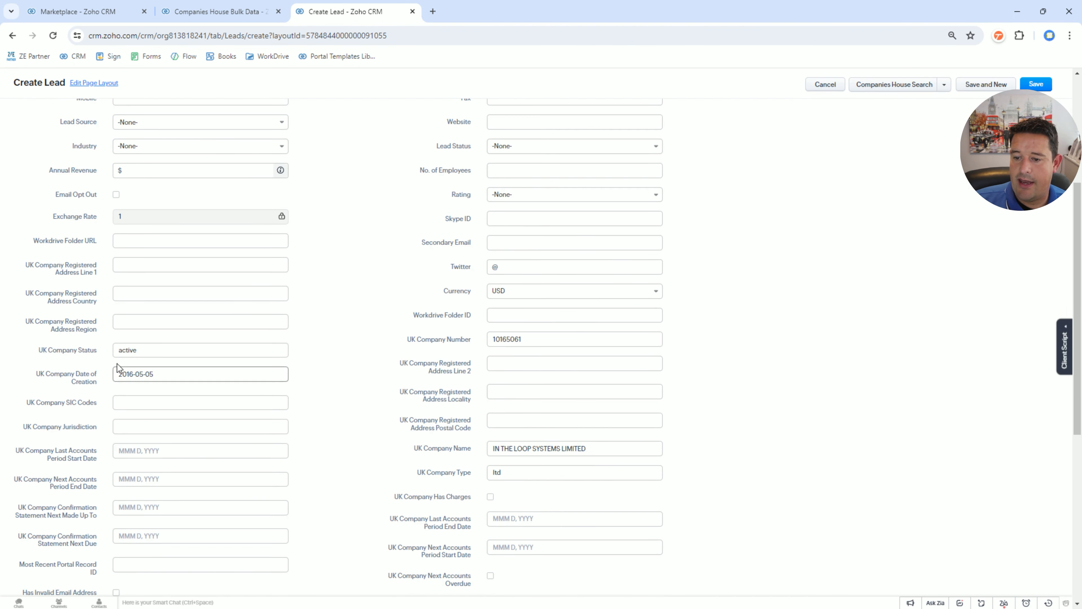
{"action": "left_click", "coordinate": [1035, 84]}
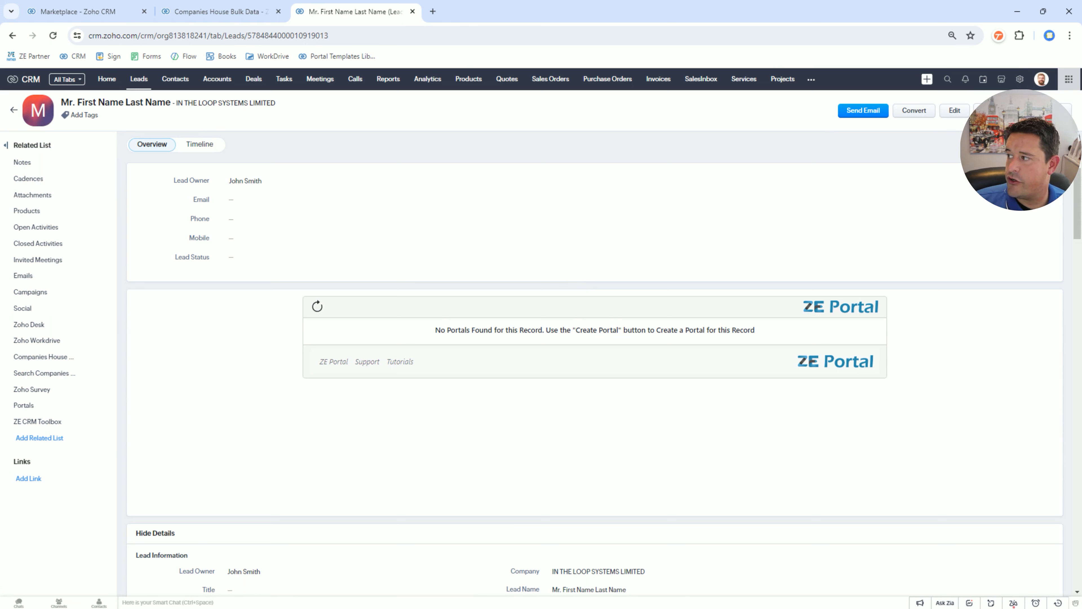
{"action": "mouse_move", "coordinate": [728, 160]}
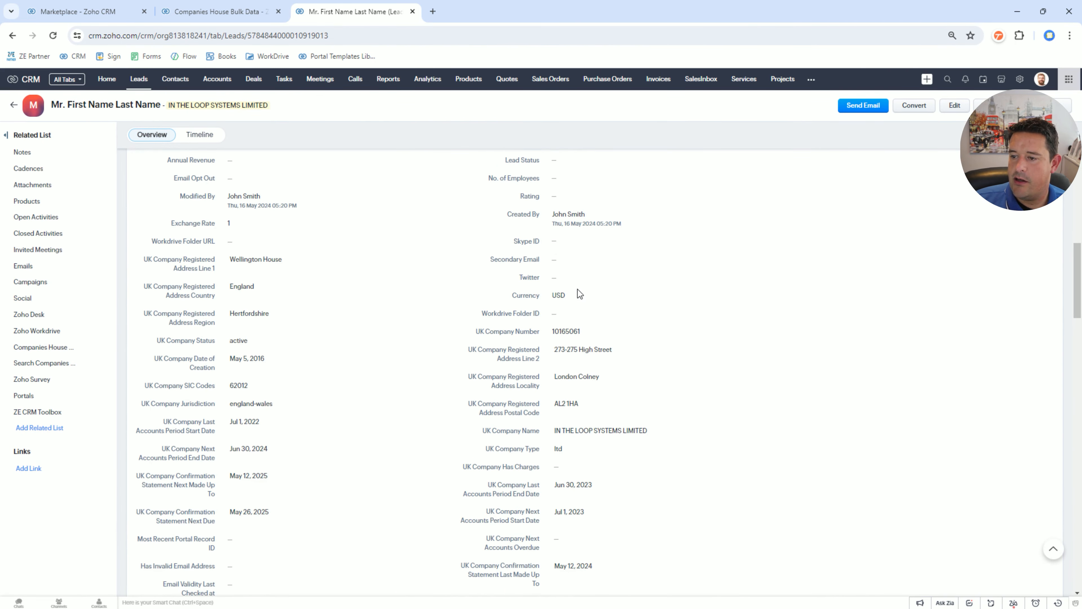
{"action": "scroll", "scroll_direction": "down", "scroll_amount": 3}
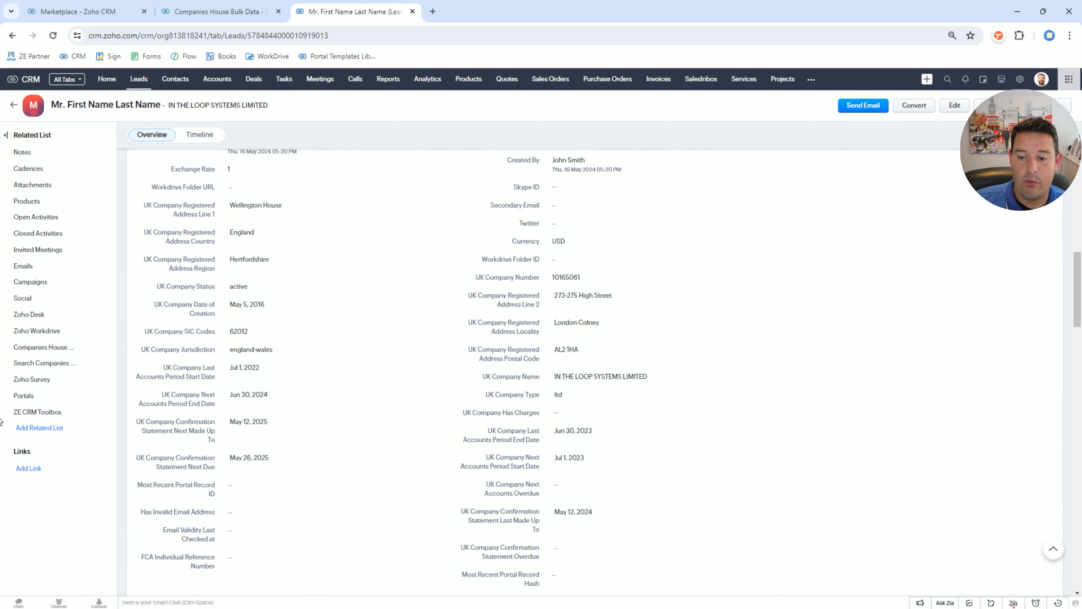
{"action": "mouse_move", "coordinate": [44, 363]}
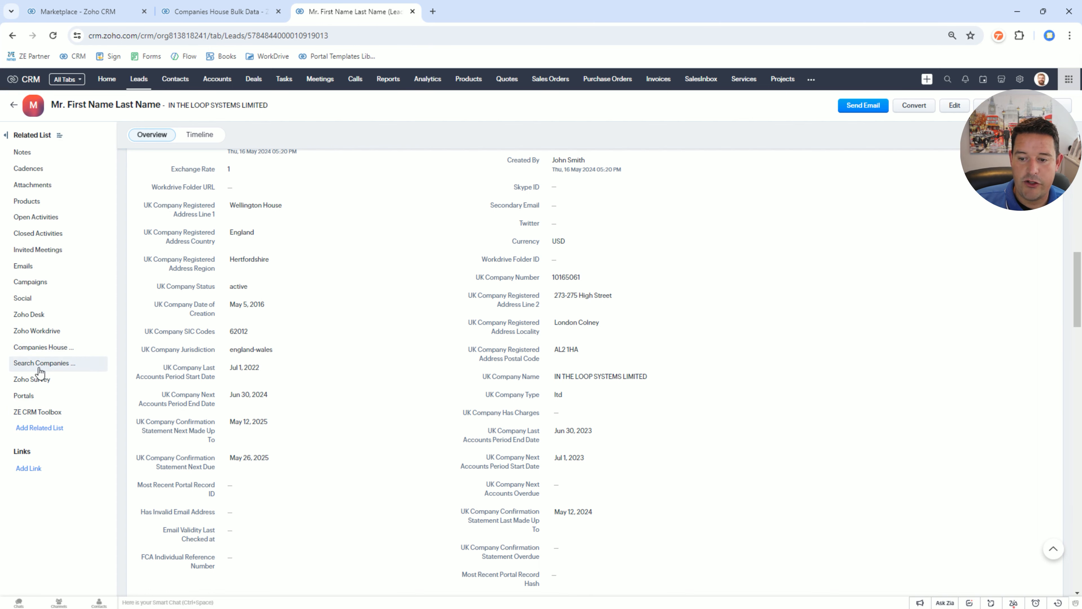
Step: From the lead's Search Companies House related list, search the FCA register for 'Barc' (Barclays)
{"action": "left_click", "coordinate": [43, 362]}
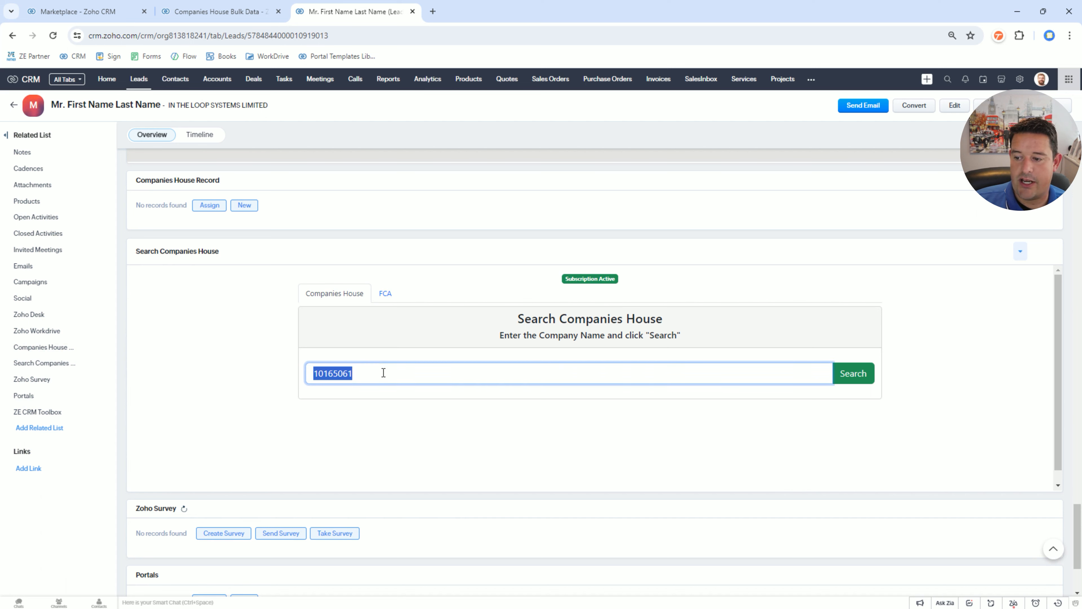
{"action": "mouse_move", "coordinate": [852, 372]}
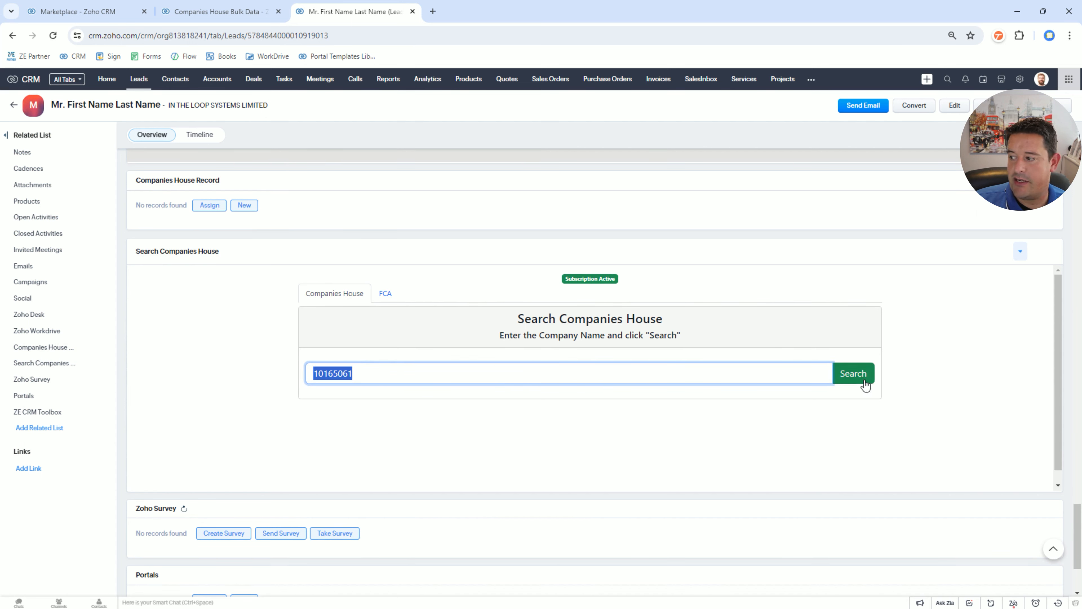
{"action": "left_click", "coordinate": [852, 372]}
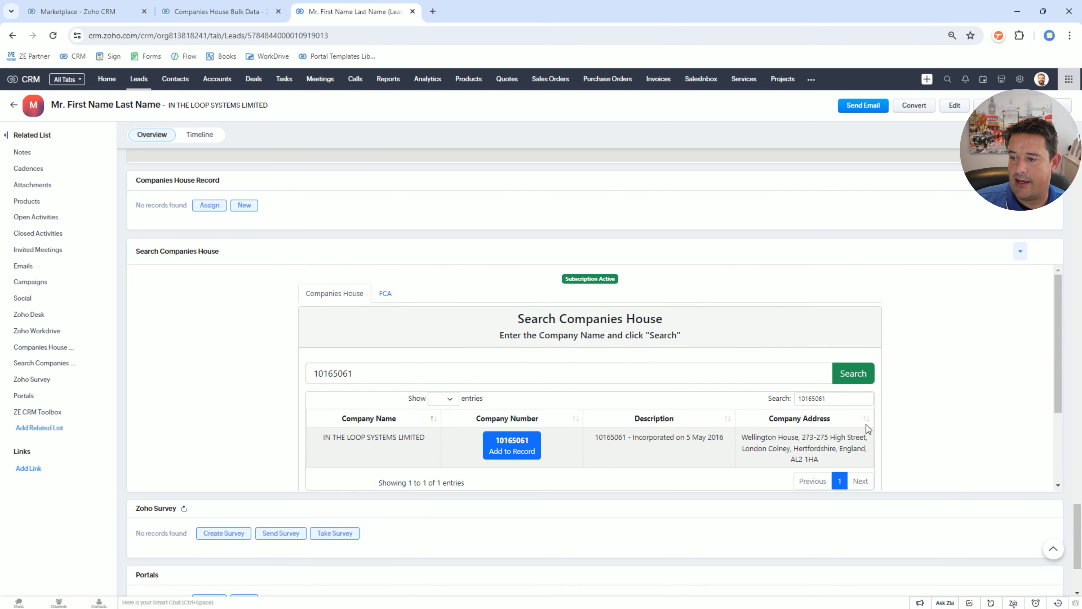
{"action": "left_click", "coordinate": [385, 293]}
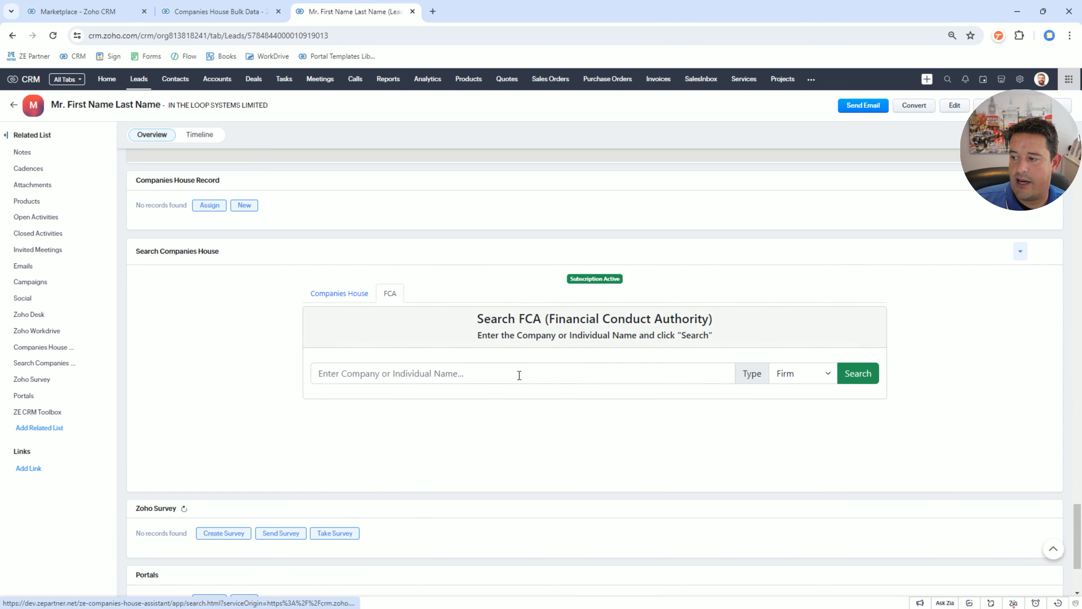
{"action": "type", "text": "Barc"}
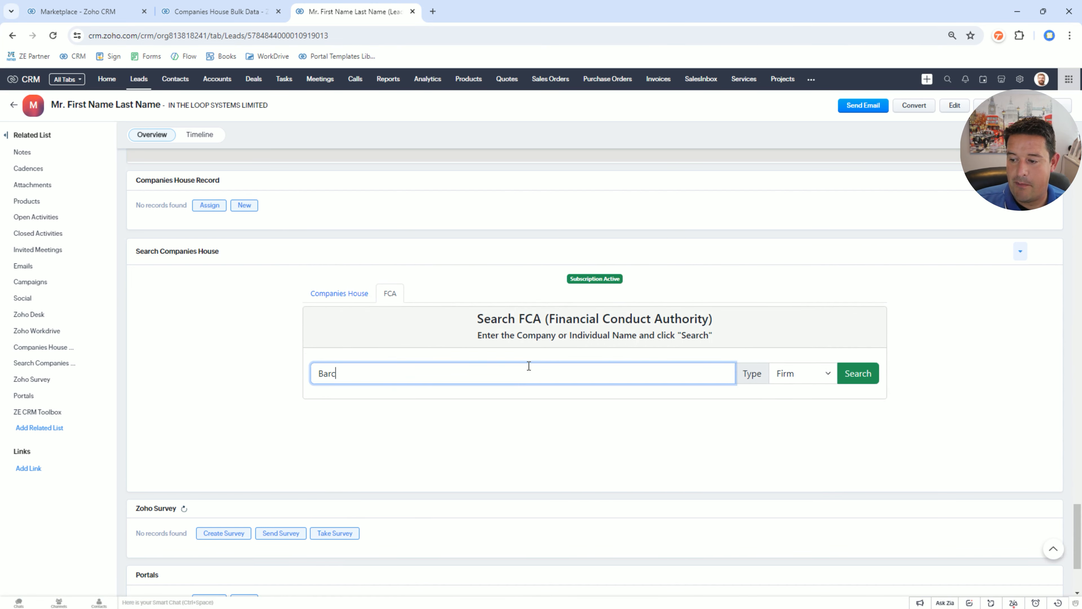
{"action": "left_click", "coordinate": [857, 372]}
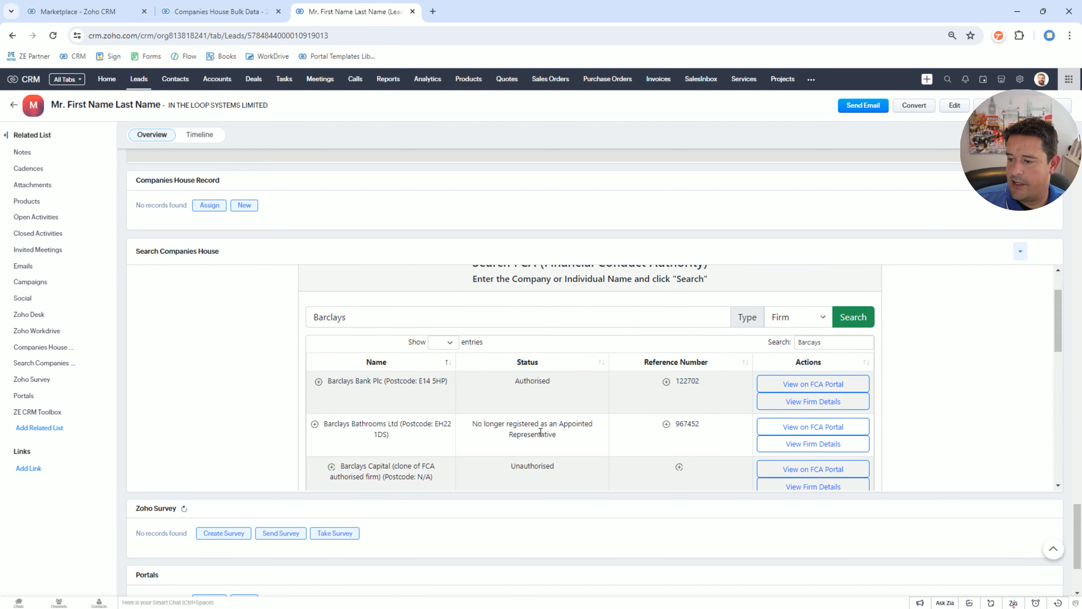
{"action": "mouse_move", "coordinate": [490, 390]}
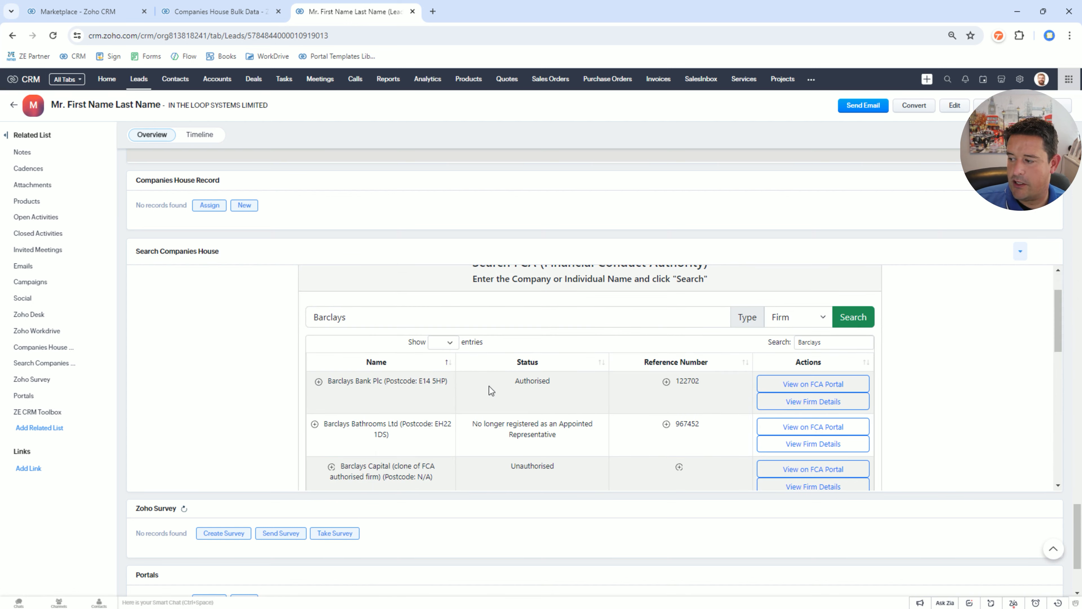
{"action": "mouse_move", "coordinate": [812, 384]}
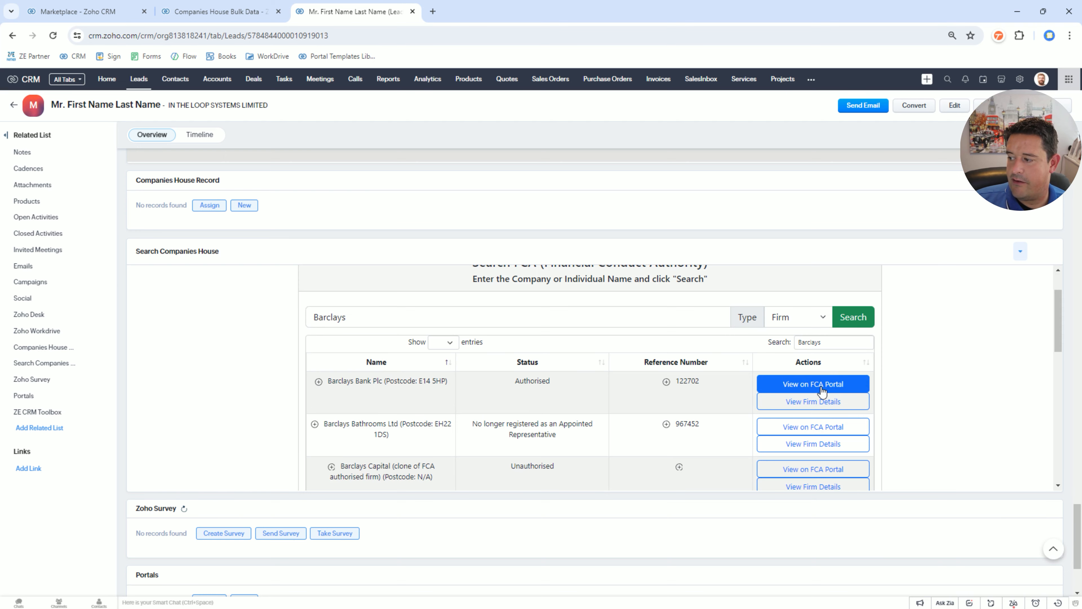
Step: View Barclays Bank Plc on the FCA portal and its firm details with addresses on the lead
{"action": "left_click", "coordinate": [812, 384]}
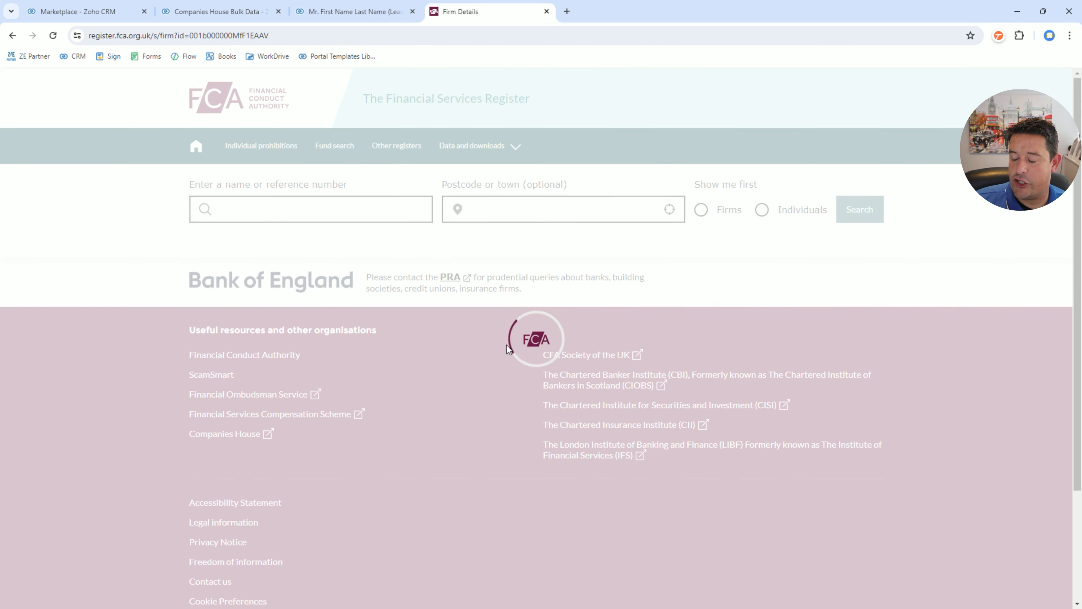
{"action": "scroll", "scroll_direction": "down", "scroll_amount": 3}
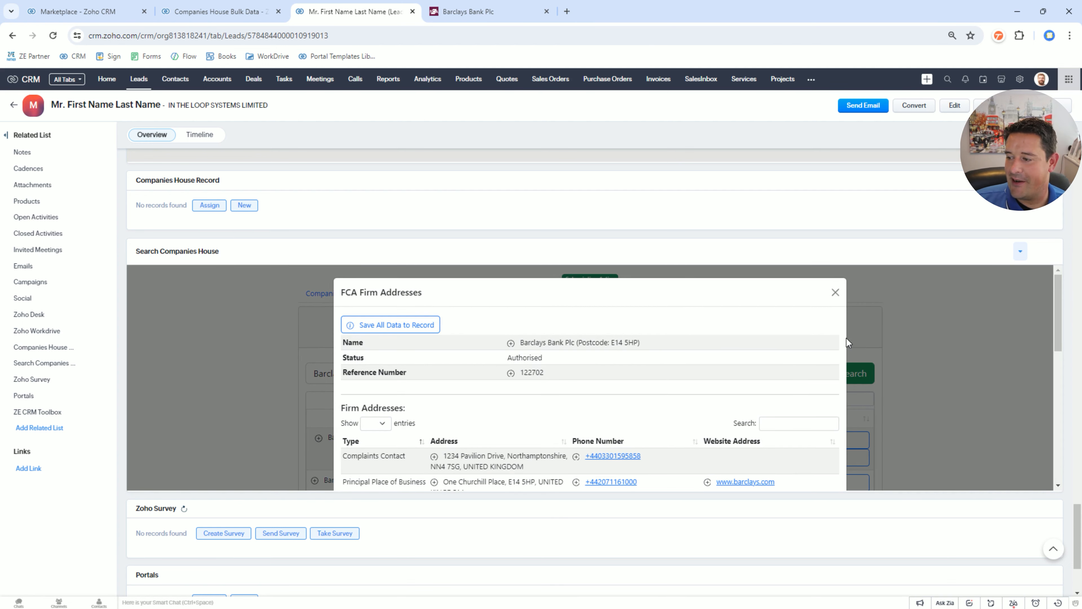
Step: Browse the Barclays Bank Plc (122702) firm addresses and Firm Individuals list
{"action": "scroll", "scroll_direction": "down", "scroll_amount": 3}
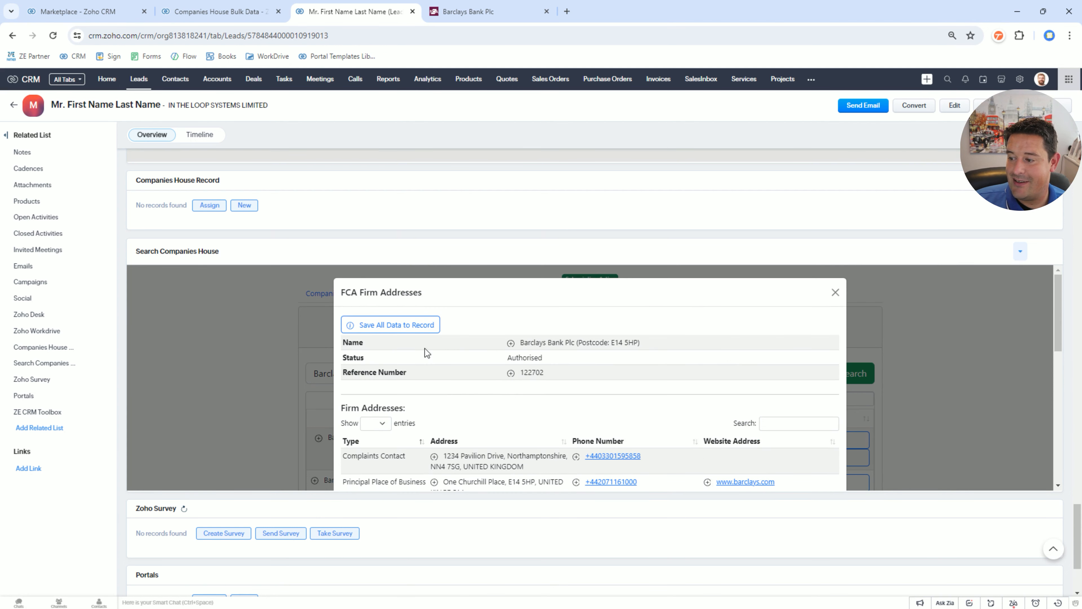
{"action": "scroll", "scroll_direction": "down", "scroll_amount": 3}
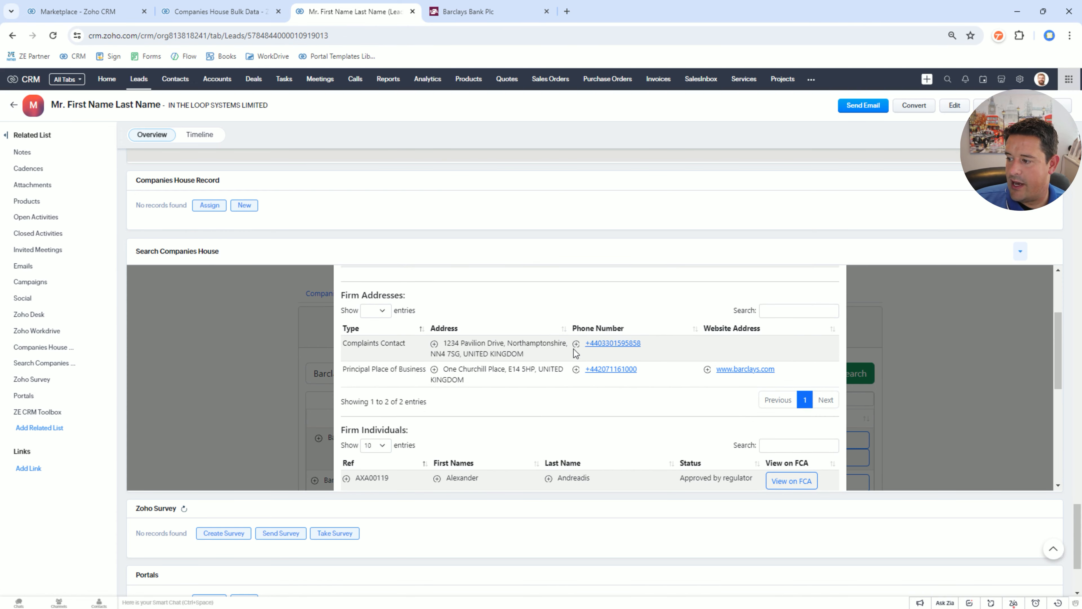
{"action": "scroll", "scroll_direction": "down", "scroll_amount": 3}
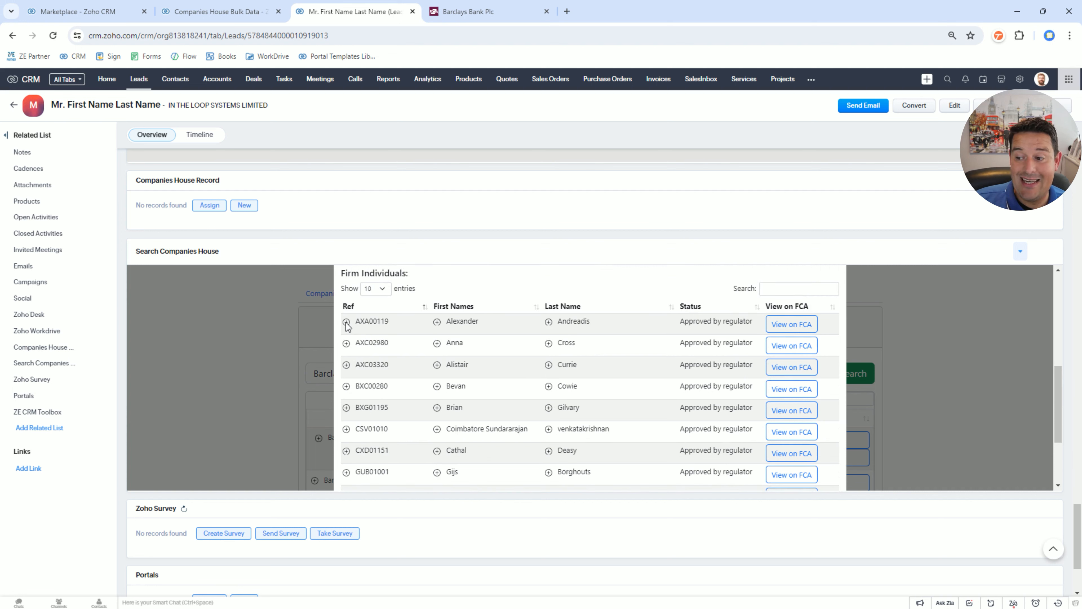
{"action": "mouse_move", "coordinate": [621, 353]}
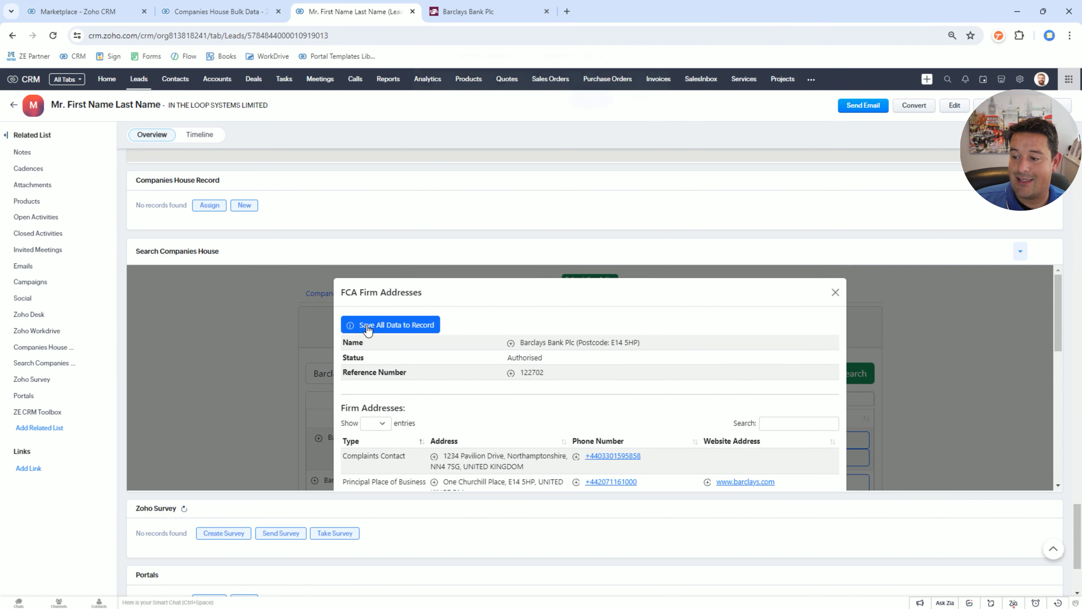
{"action": "left_click", "coordinate": [390, 325]}
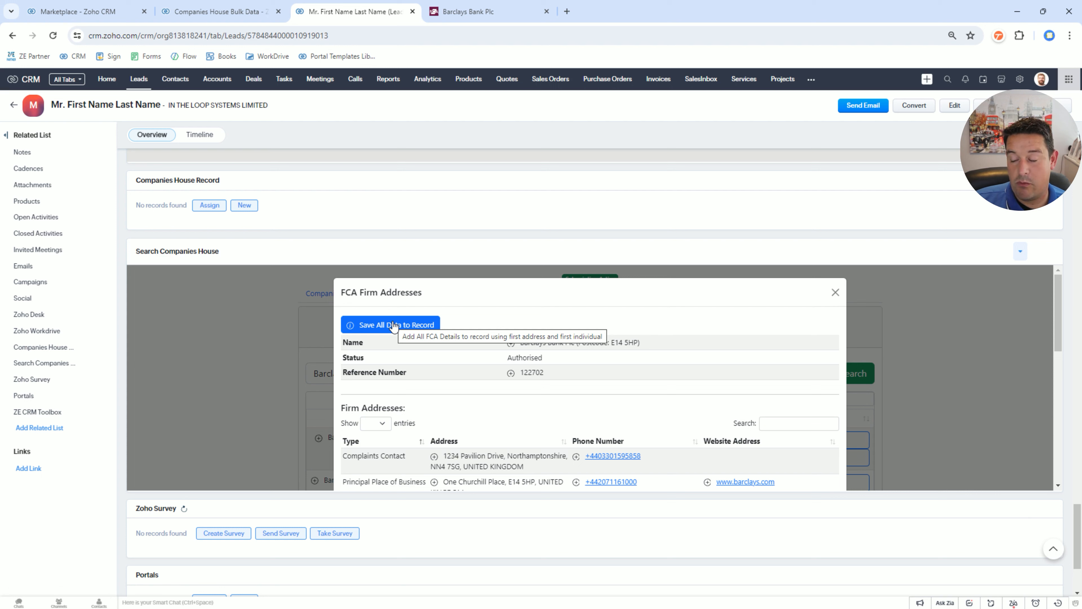
{"action": "mouse_move", "coordinate": [396, 452]}
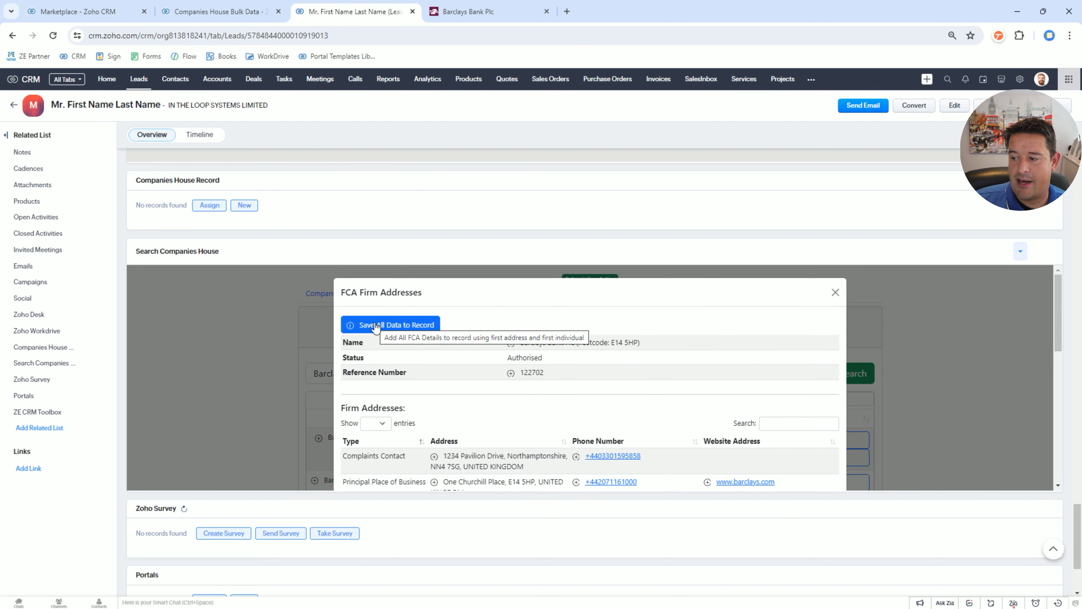
Step: Save all Barclays firm data, including reference 122702, to the lead and dismiss the confirmations
{"action": "left_click", "coordinate": [390, 324]}
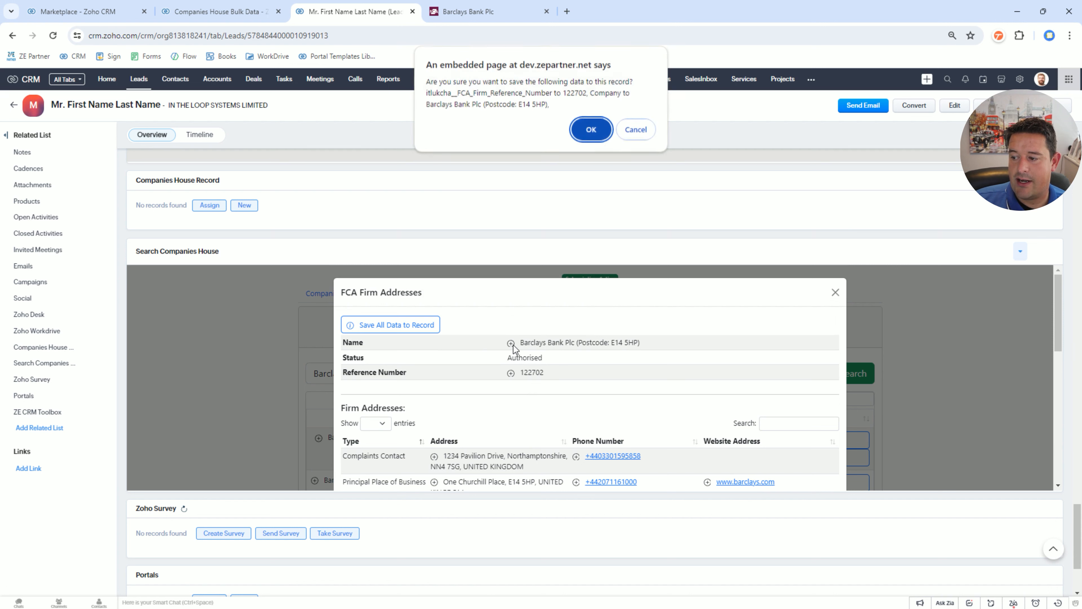
{"action": "left_click", "coordinate": [590, 129]}
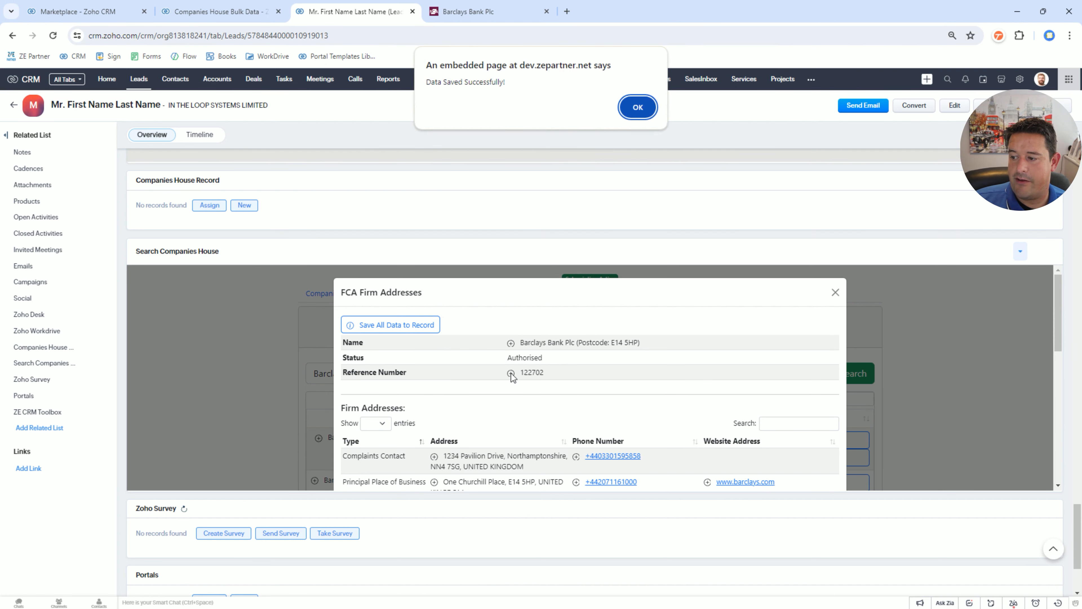
{"action": "left_click", "coordinate": [637, 107]}
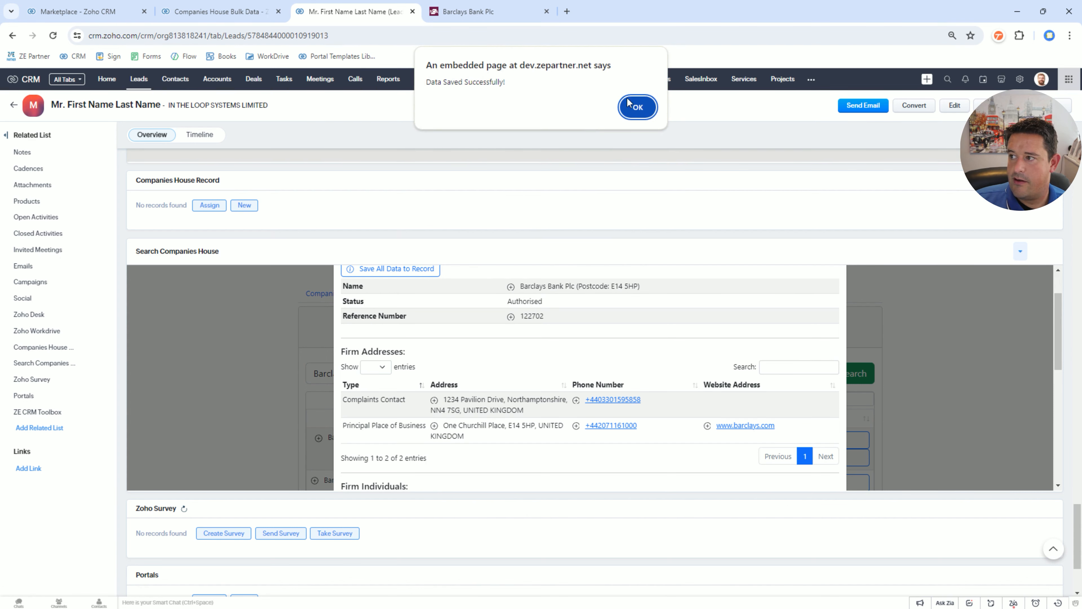
{"action": "left_click", "coordinate": [637, 107]}
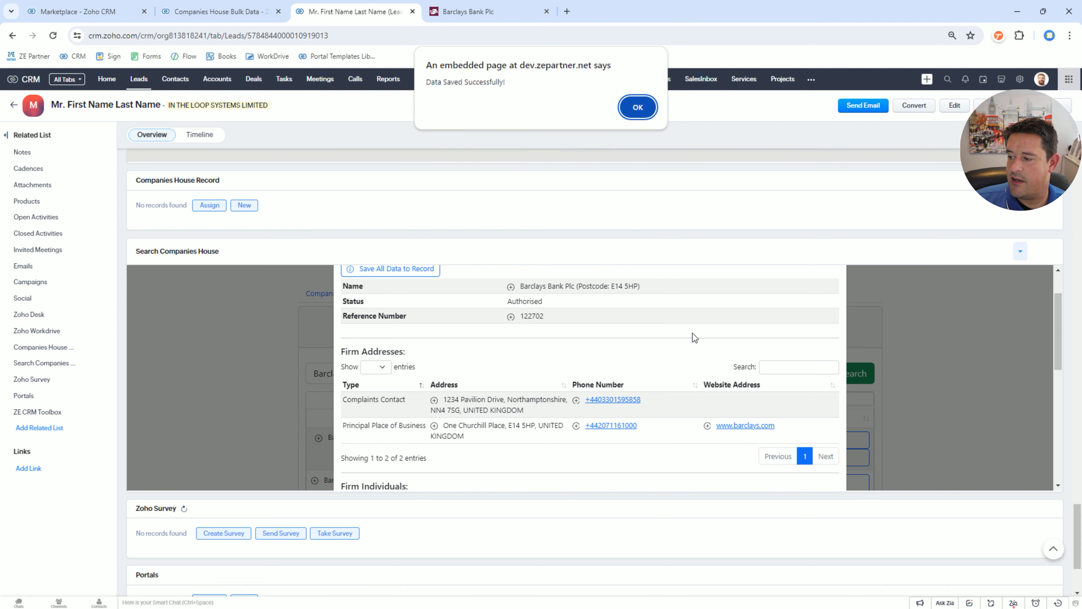
Step: Save Brian Gilvary's individual reference BXG01195 and first name to the lead, then close the FCA window
{"action": "left_click", "coordinate": [636, 107]}
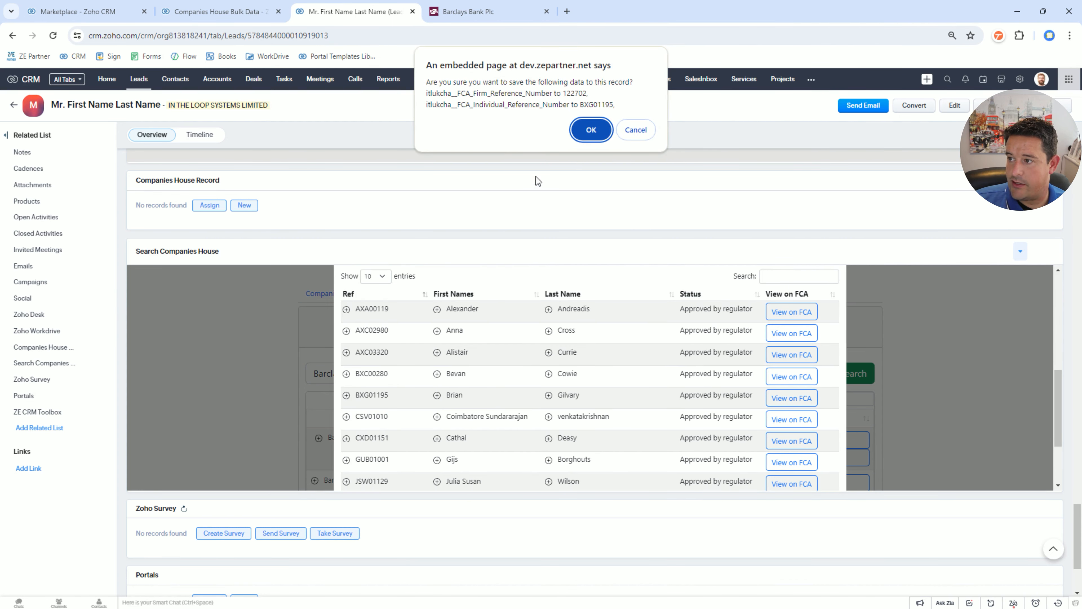
{"action": "left_click", "coordinate": [590, 130]}
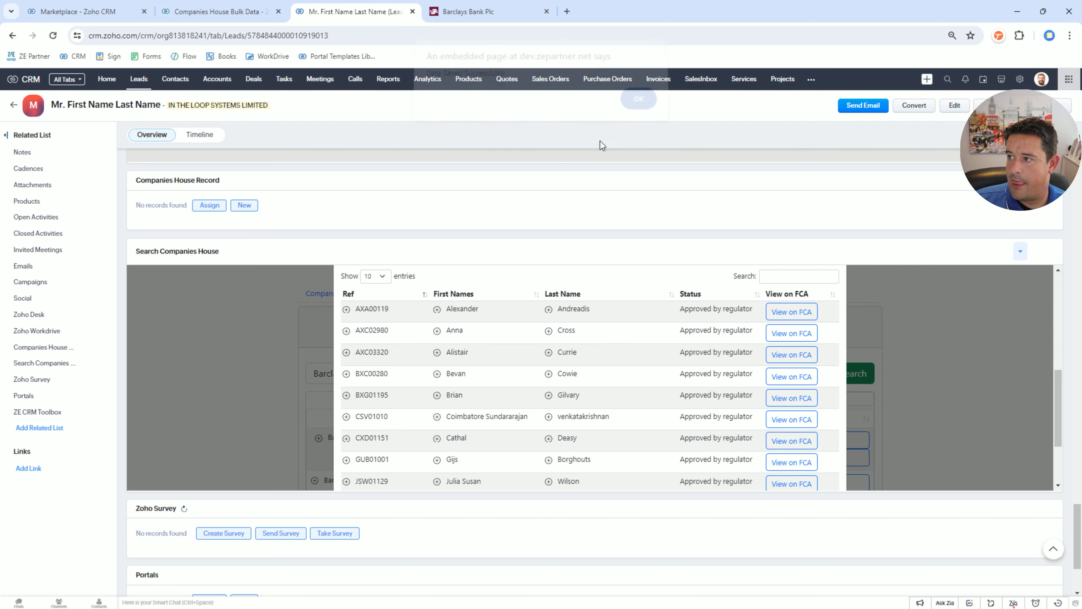
{"action": "left_click", "coordinate": [436, 395]}
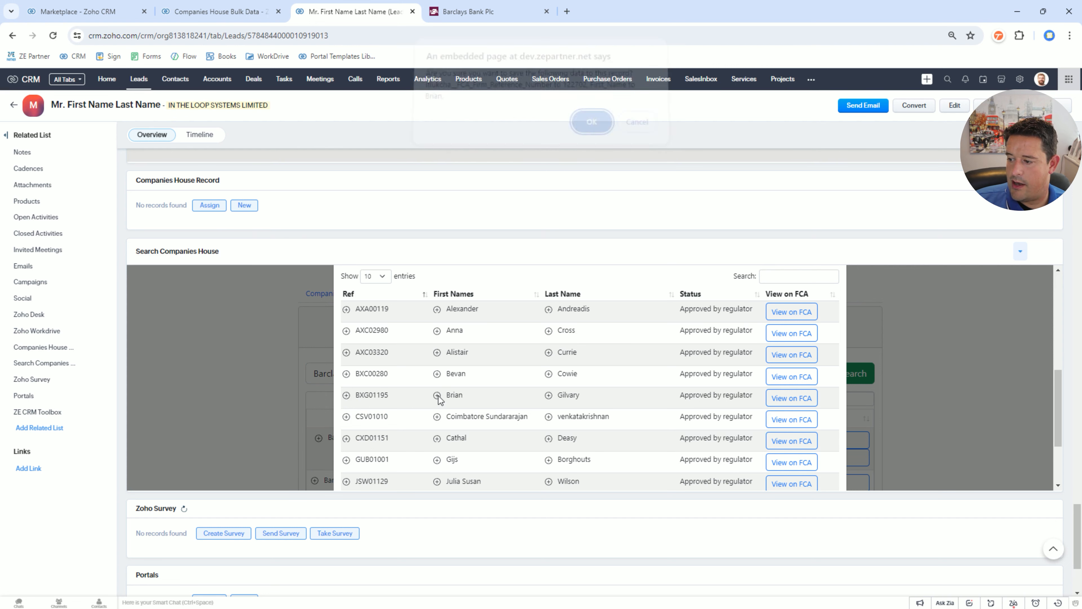
{"action": "left_click", "coordinate": [591, 123]}
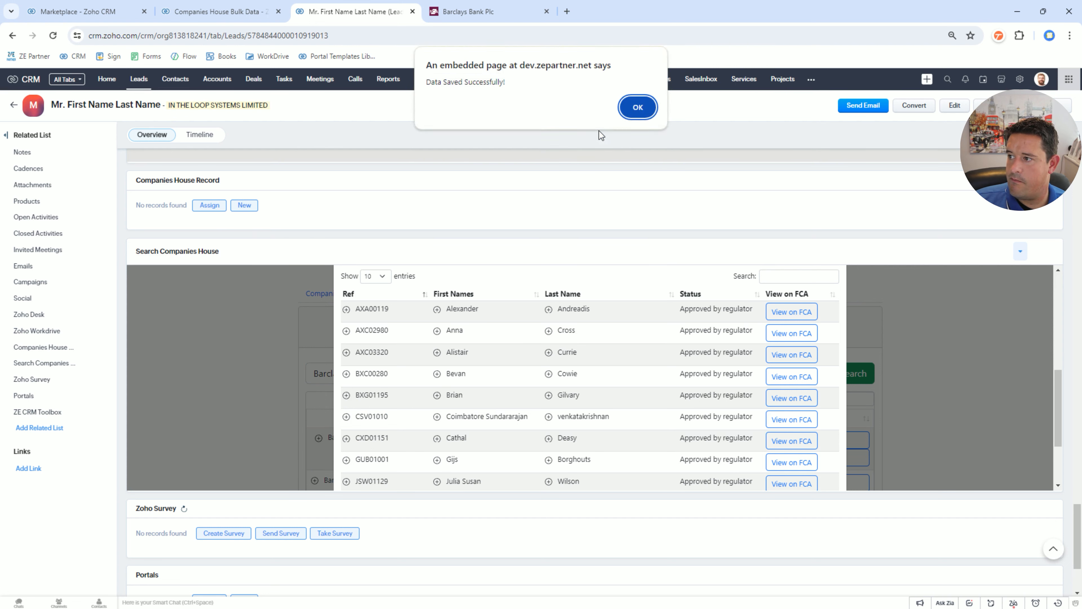
{"action": "left_click", "coordinate": [637, 107]}
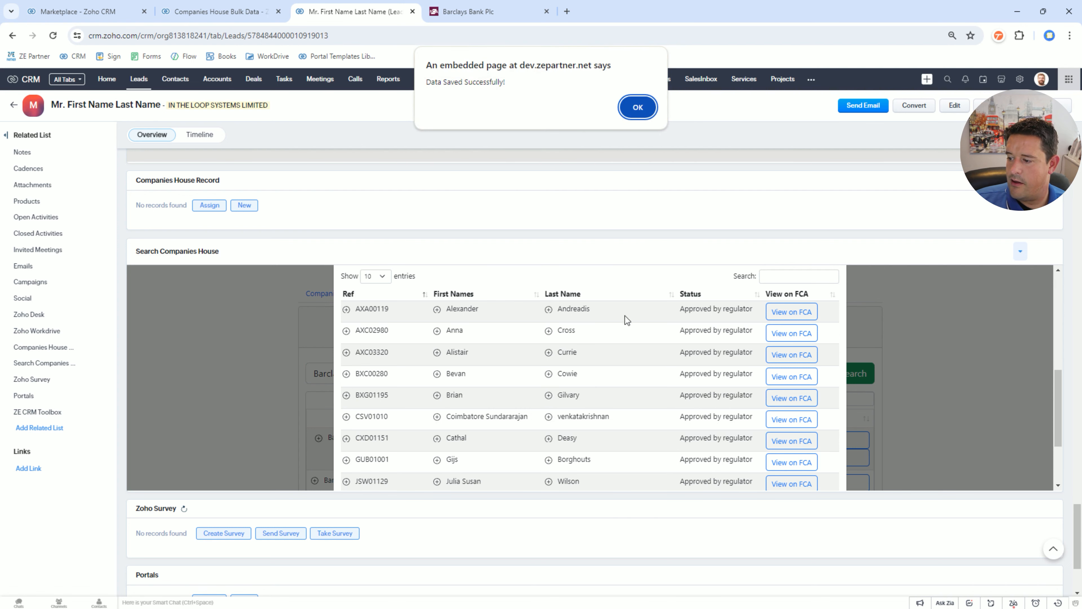
{"action": "left_click", "coordinate": [637, 107]}
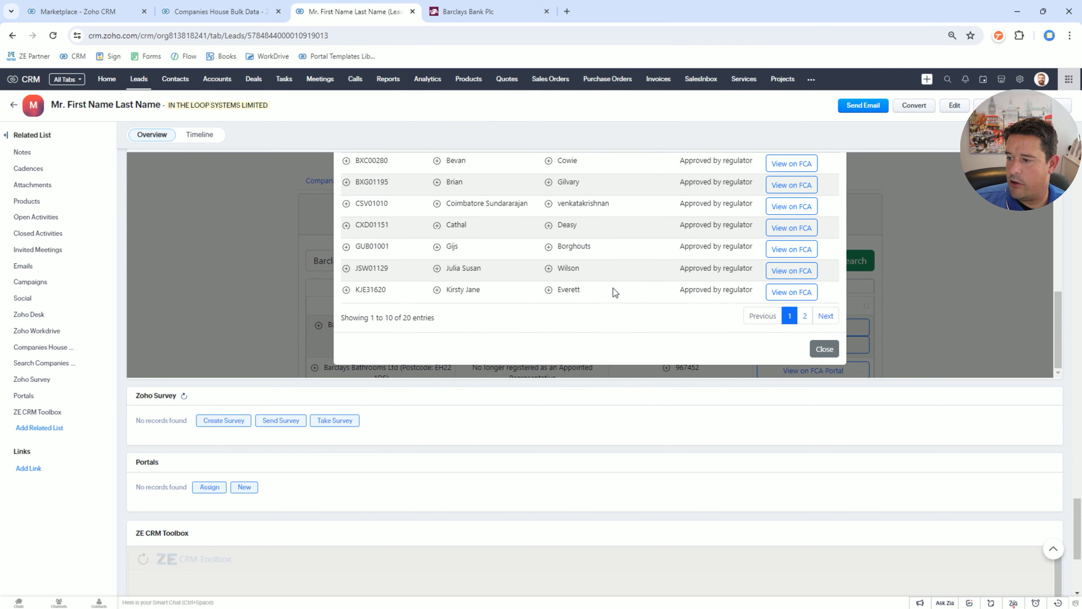
{"action": "left_click", "coordinate": [824, 348]}
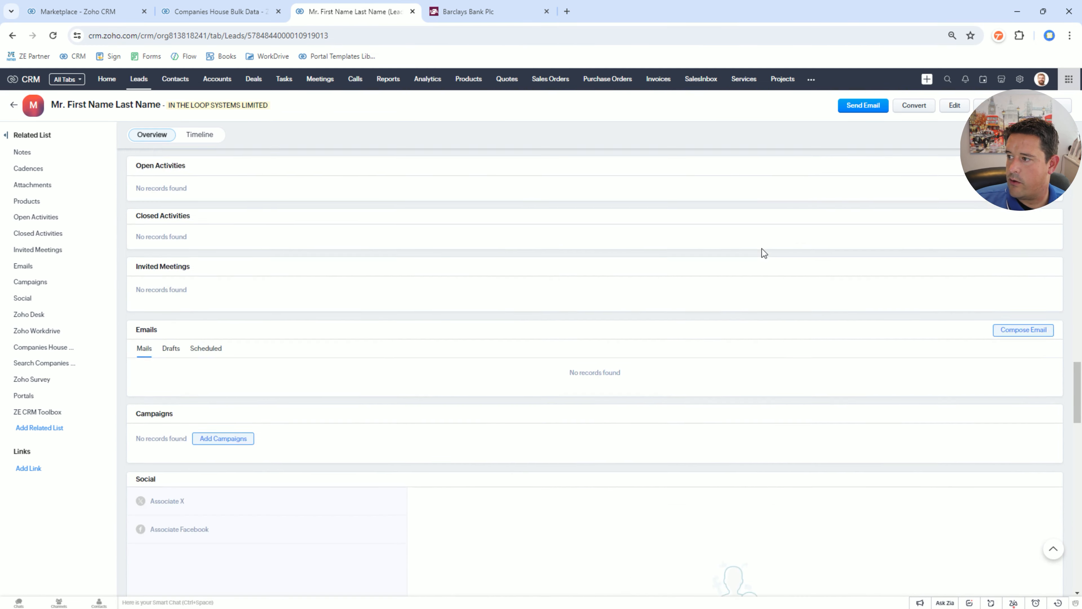
Step: Review the reloaded lead: Mr. Brian Gilvary, One Churchill Place E14 5HP, phone, website and both FCA references
{"action": "scroll", "scroll_direction": "down", "scroll_amount": 3}
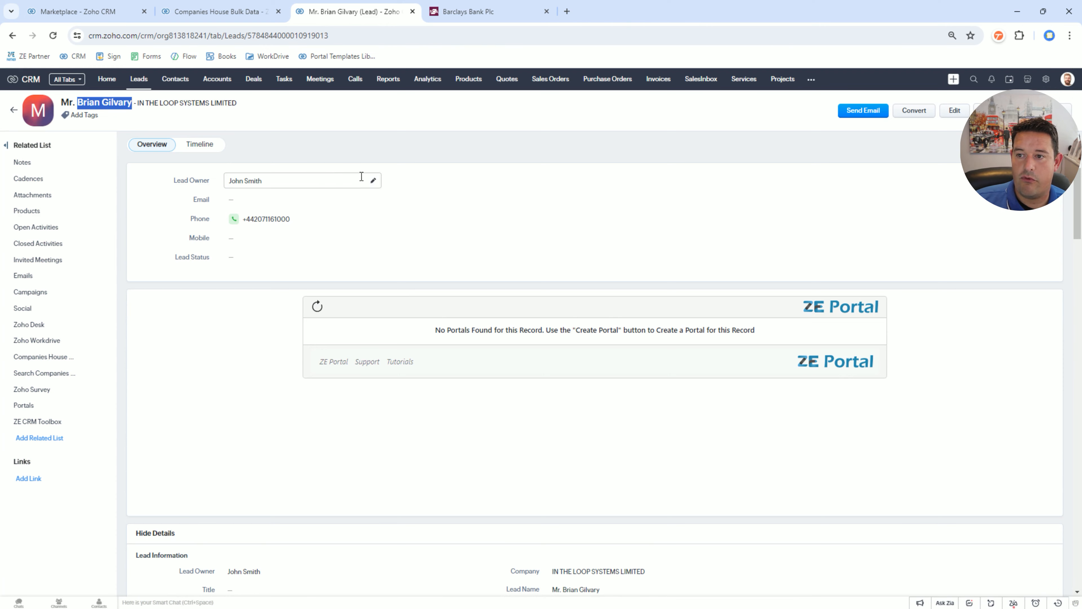
{"action": "scroll", "scroll_direction": "down", "scroll_amount": 3}
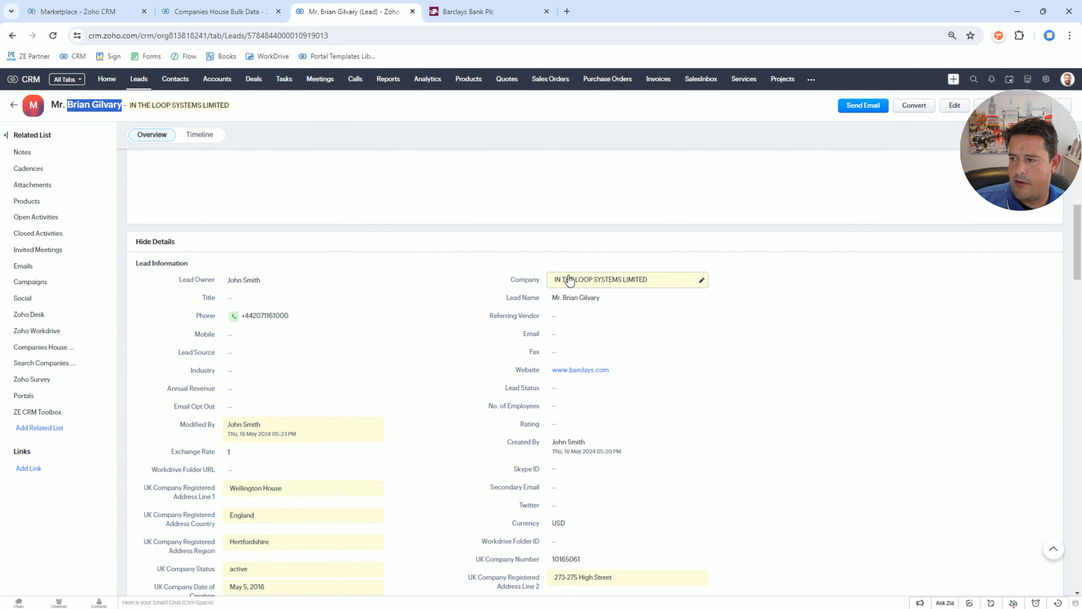
{"action": "scroll", "scroll_direction": "down", "scroll_amount": 3}
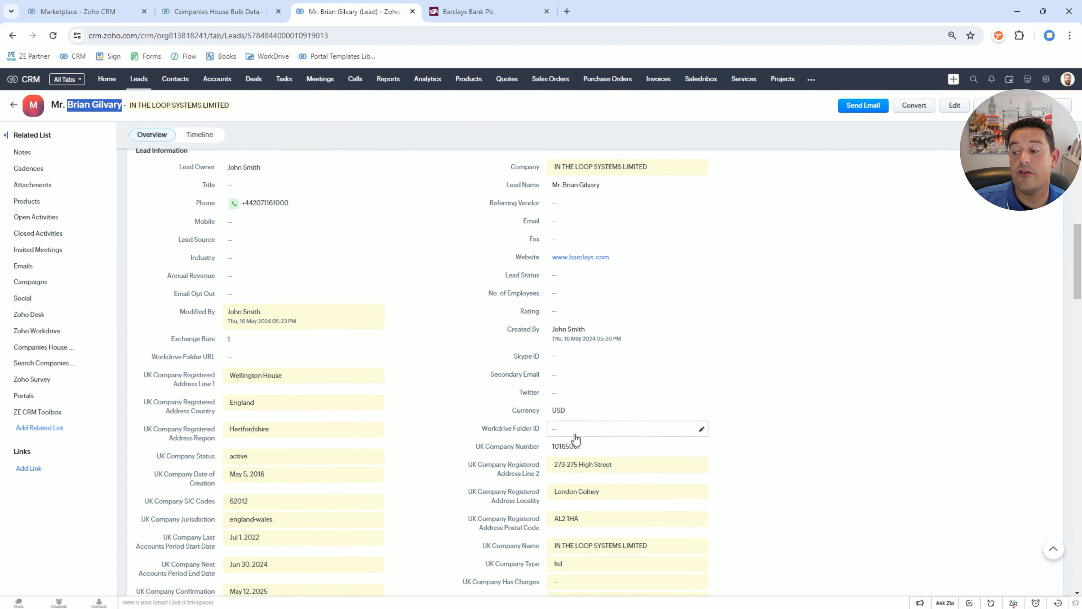
{"action": "scroll", "scroll_direction": "down", "scroll_amount": 3}
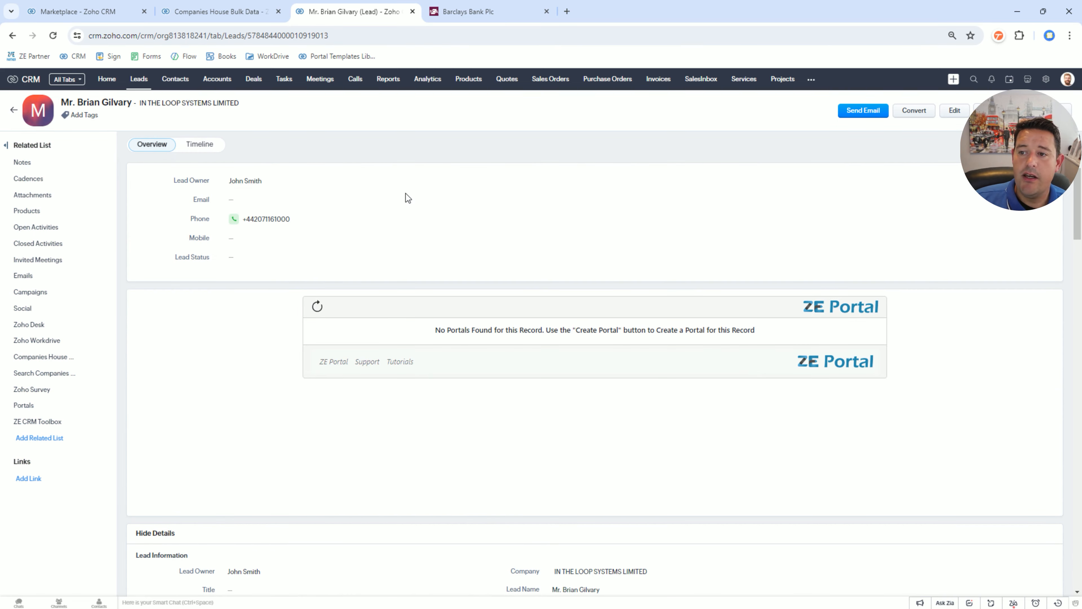
{"action": "mouse_move", "coordinate": [66, 275]}
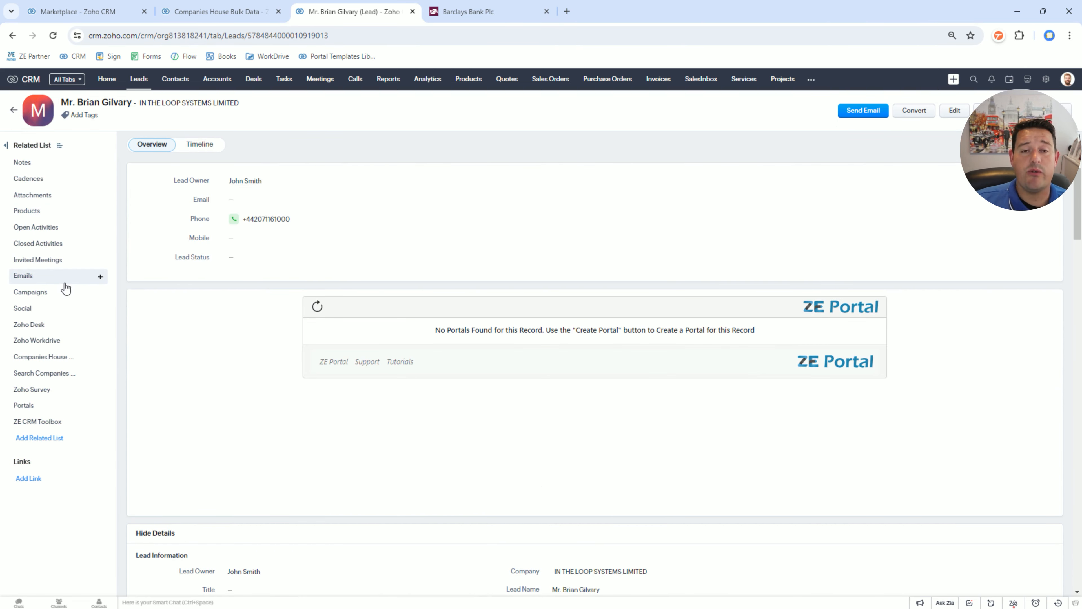
{"action": "scroll", "scroll_direction": "down", "scroll_amount": 3}
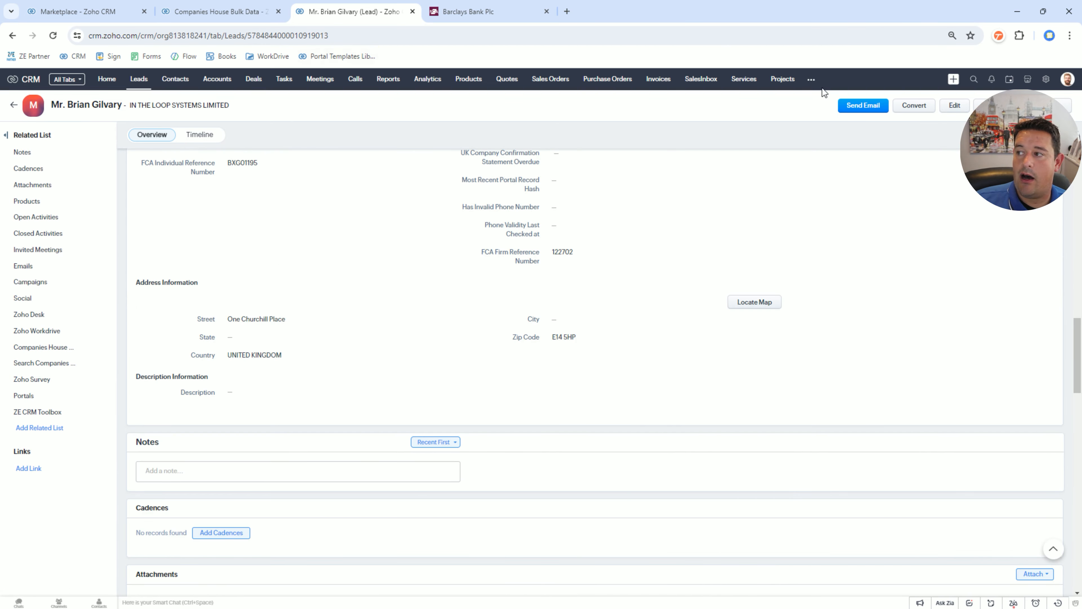
Step: Go to the Companies House Bulk Data module from the other-modules list
{"action": "left_click", "coordinate": [812, 79]}
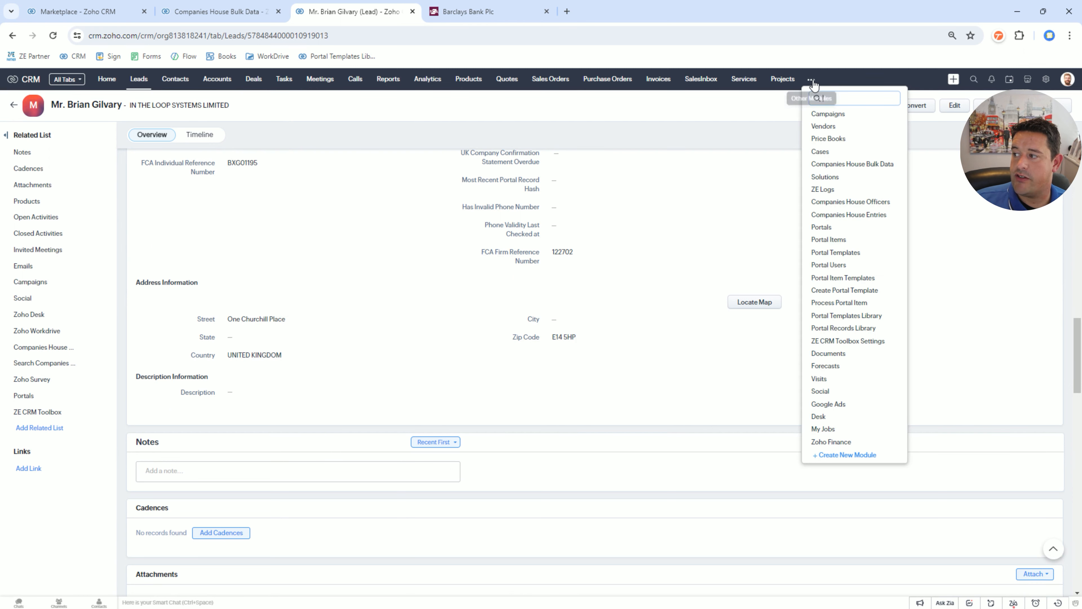
{"action": "mouse_move", "coordinate": [854, 164]}
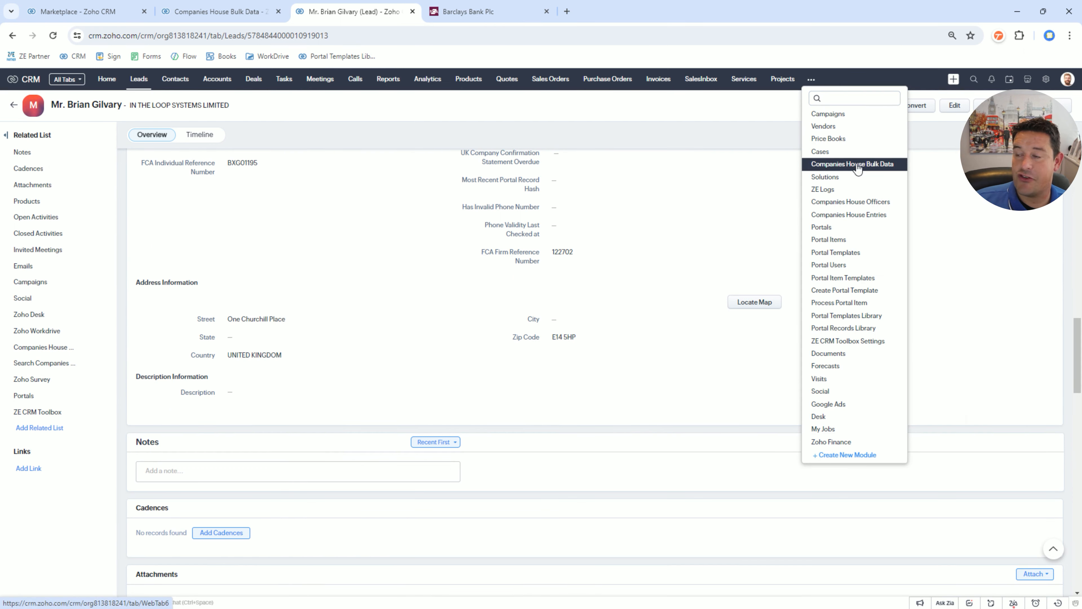
{"action": "left_click", "coordinate": [852, 164]}
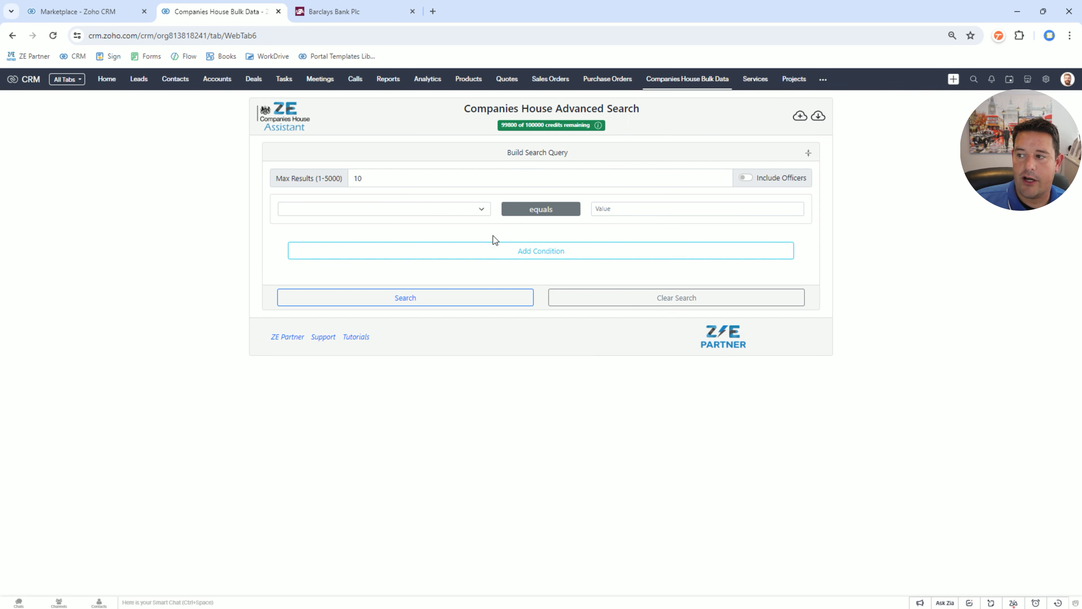
{"action": "mouse_move", "coordinate": [310, 228]}
{"action": "type", "text": "0"}
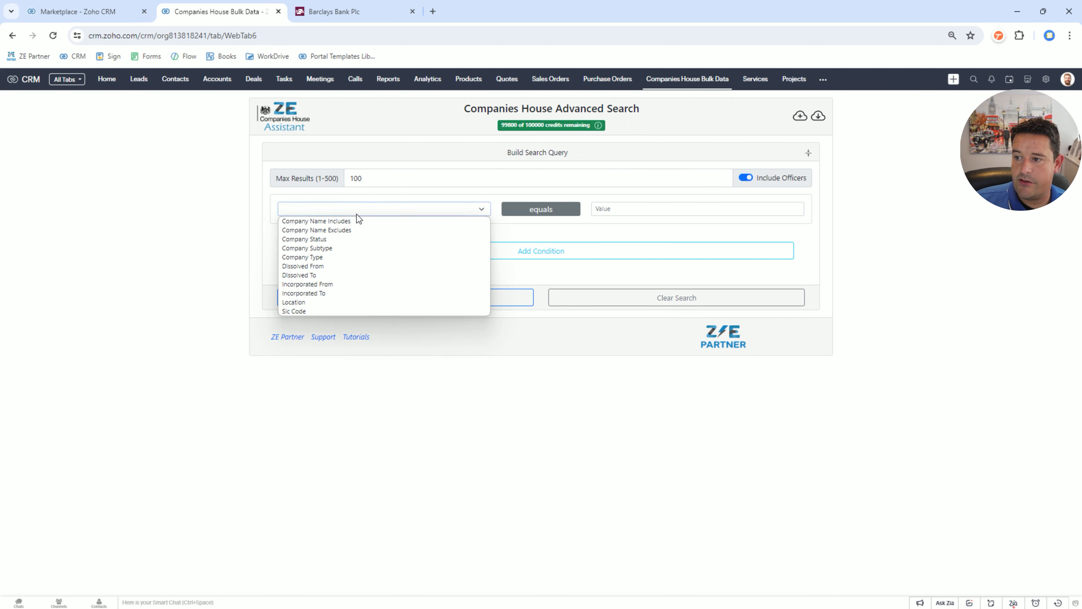
{"action": "mouse_move", "coordinate": [307, 284]}
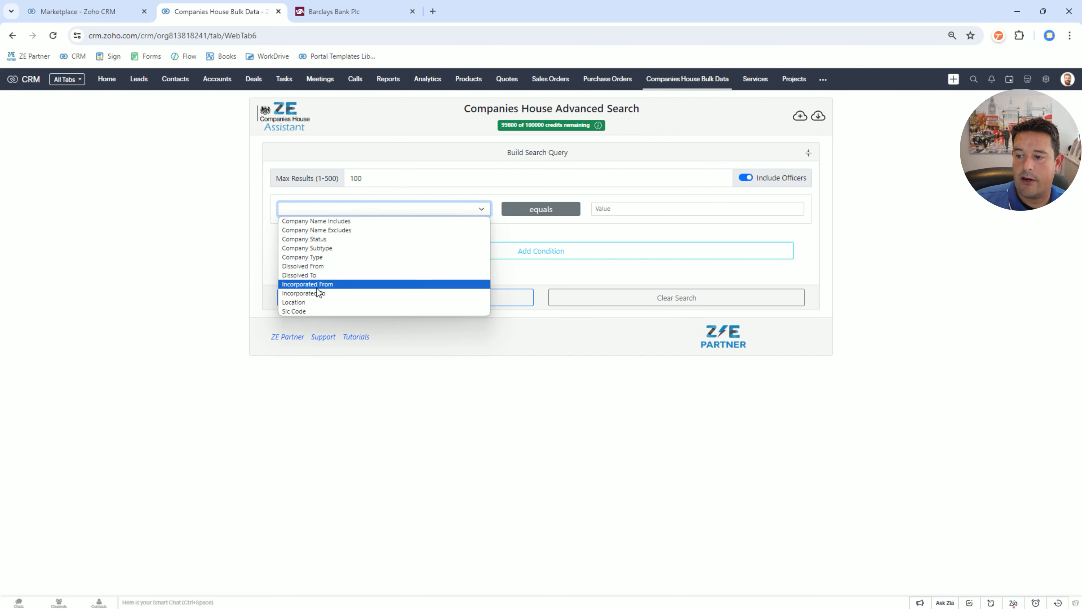
Step: Search for companies incorporated from 16/05/2024 with SIC codes 68100 or 41100 (real estate, development)
{"action": "left_click", "coordinate": [307, 283]}
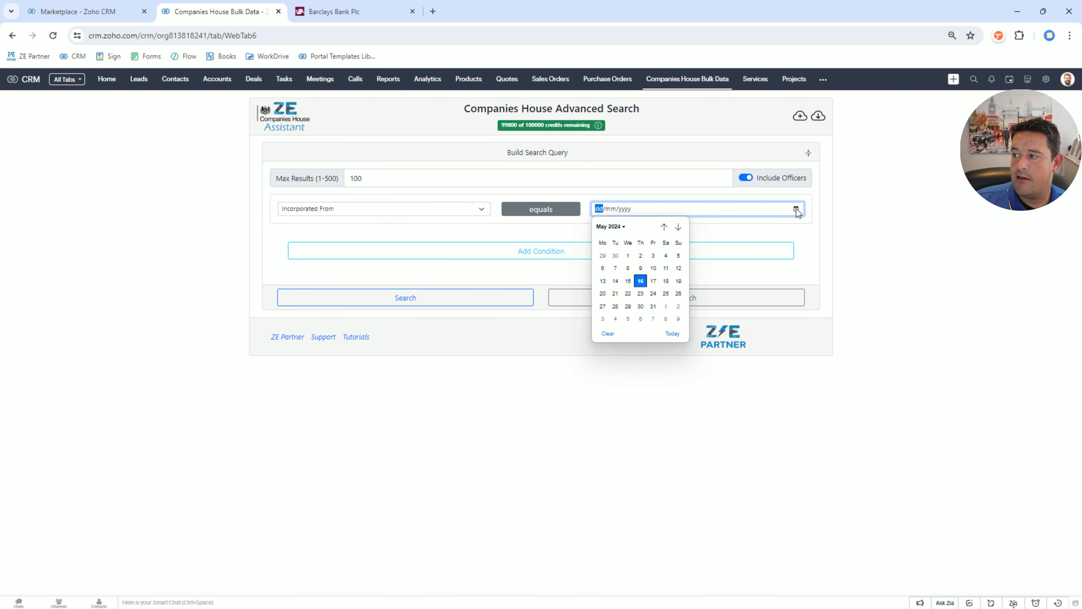
{"action": "left_click", "coordinate": [640, 280]}
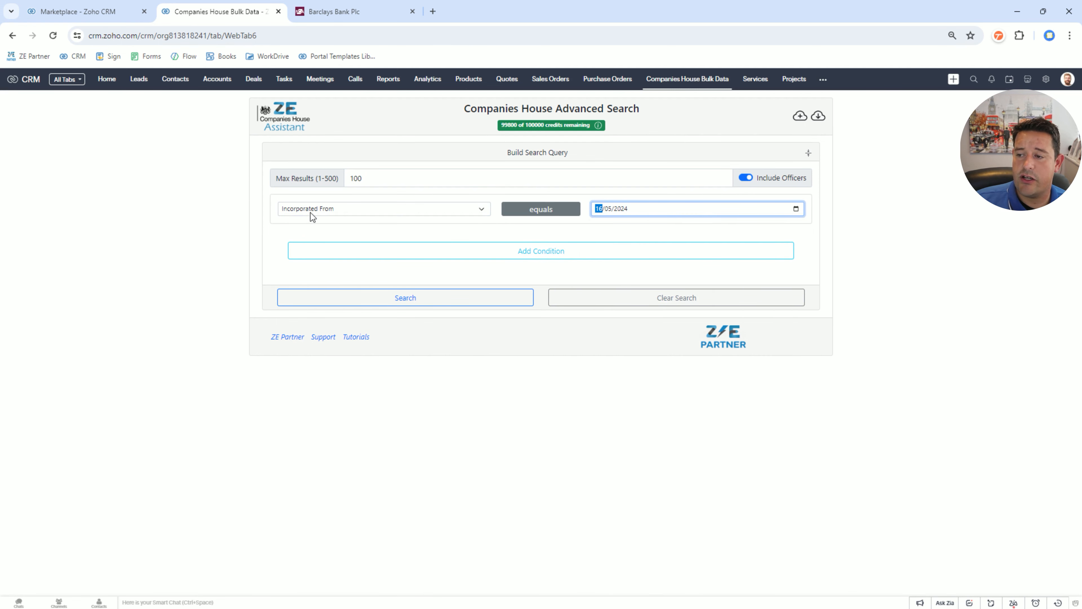
{"action": "left_click", "coordinate": [540, 250]}
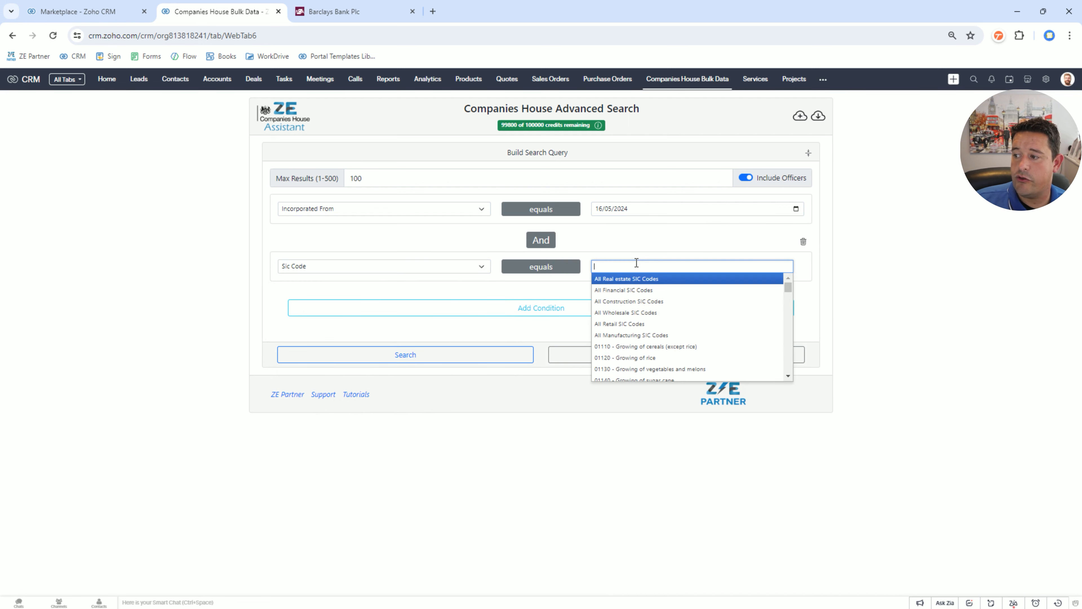
{"action": "type", "text": "real estate"}
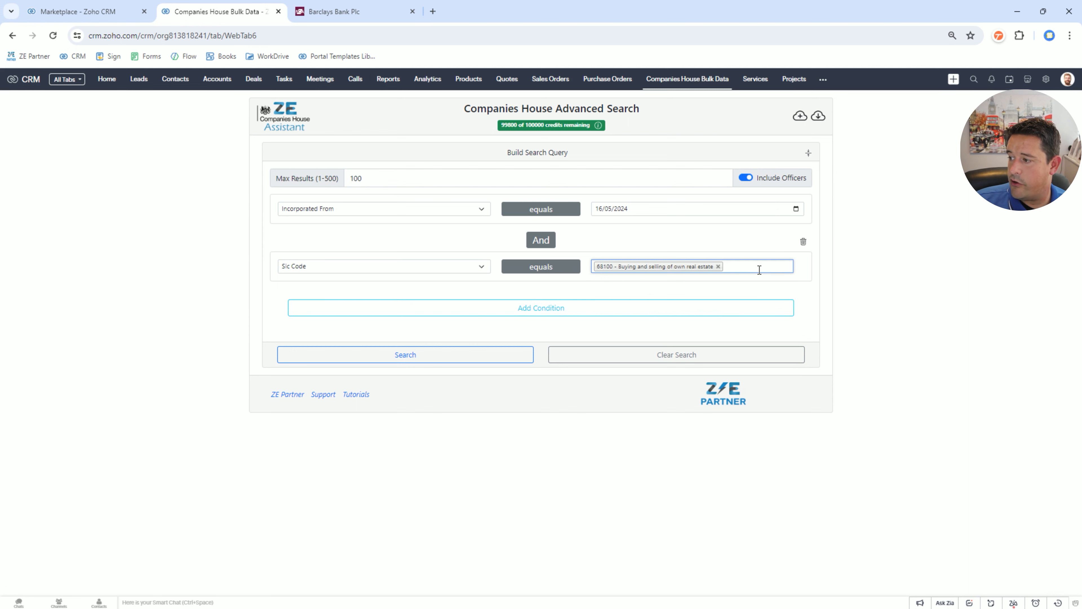
{"action": "type", "text": "deve"}
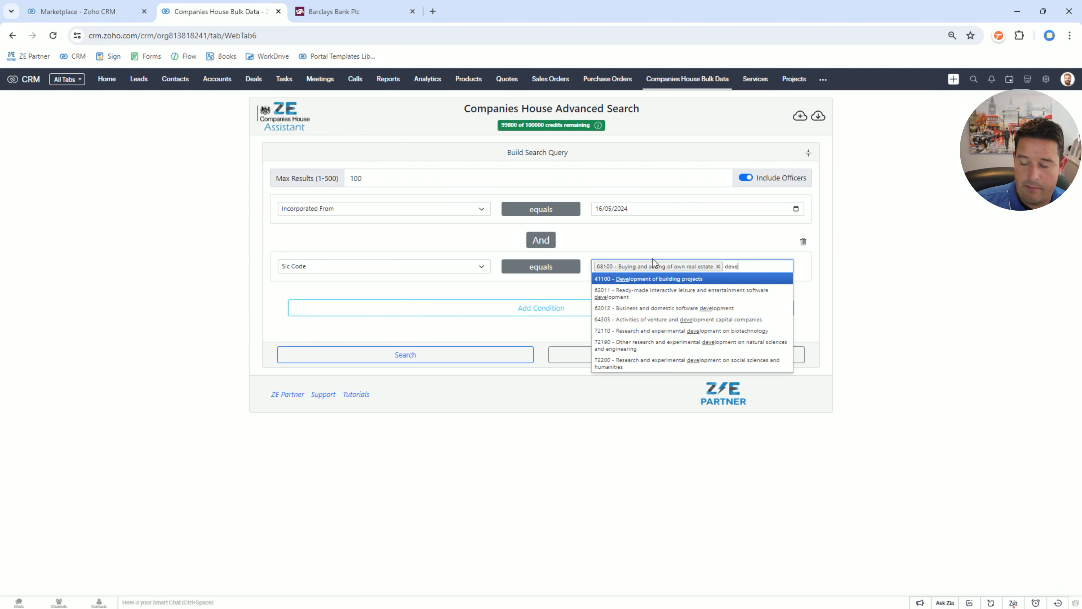
{"action": "left_click", "coordinate": [648, 277]}
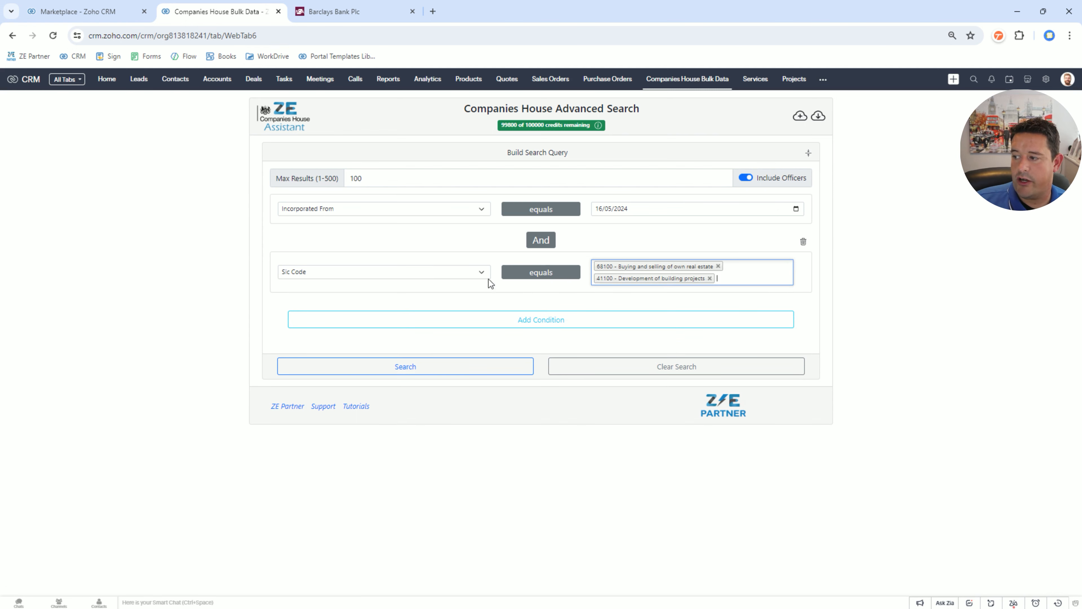
{"action": "mouse_move", "coordinate": [439, 316]}
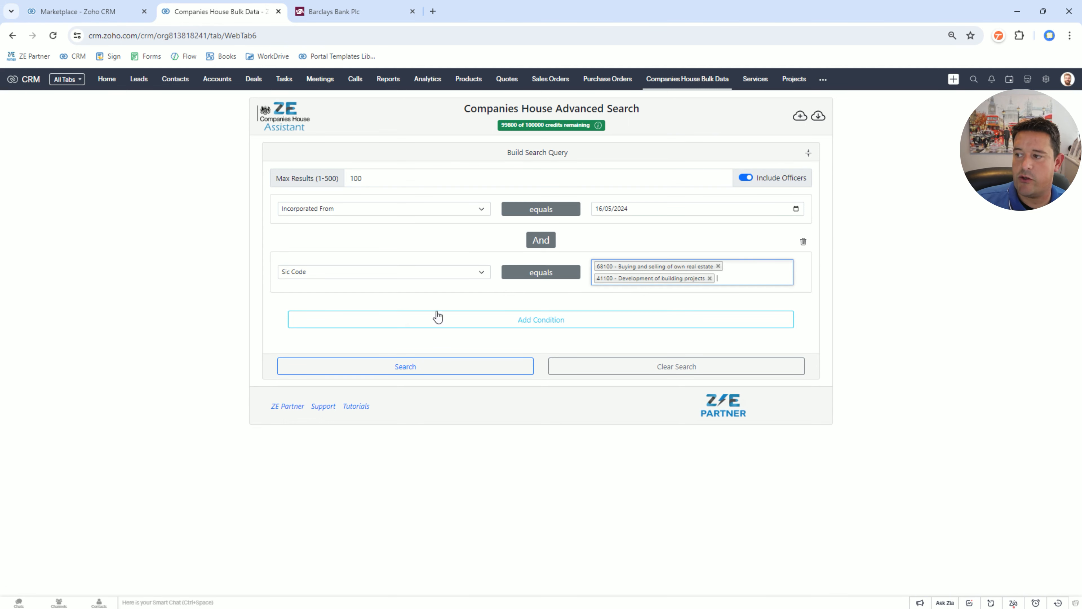
{"action": "left_click", "coordinate": [405, 365]}
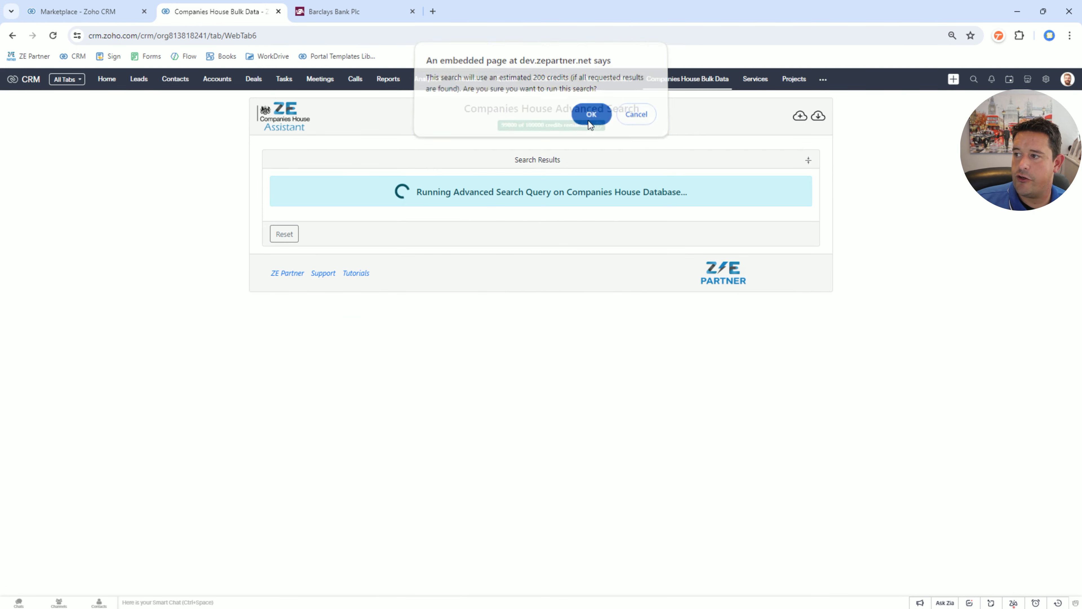
Step: Confirm the 200-credit cost and review the 100-of-144 results summary, then select all results
{"action": "left_click", "coordinate": [591, 114]}
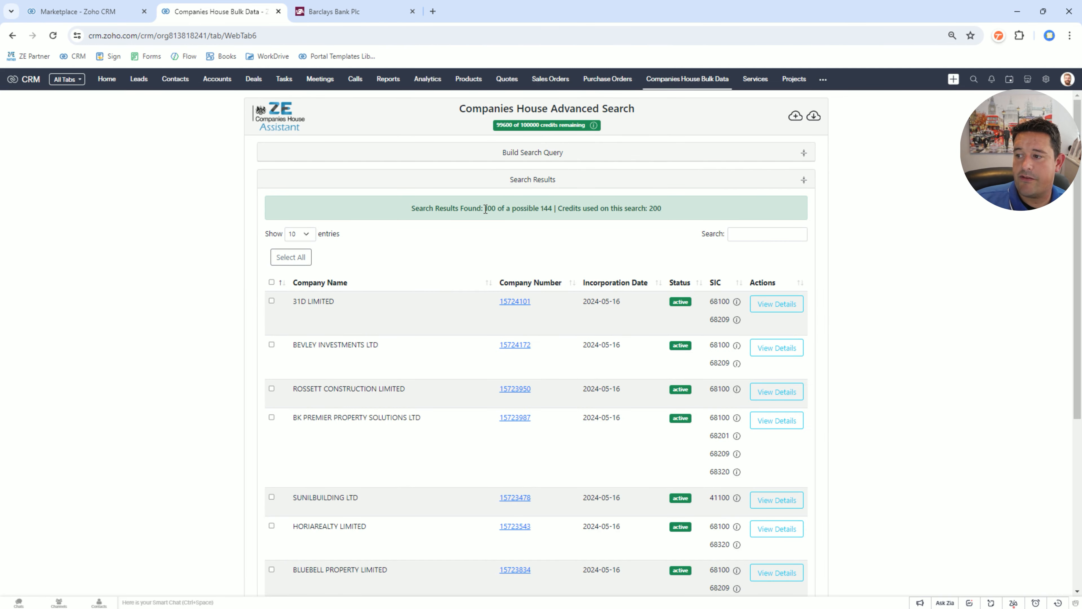
{"action": "mouse_move", "coordinate": [550, 208]}
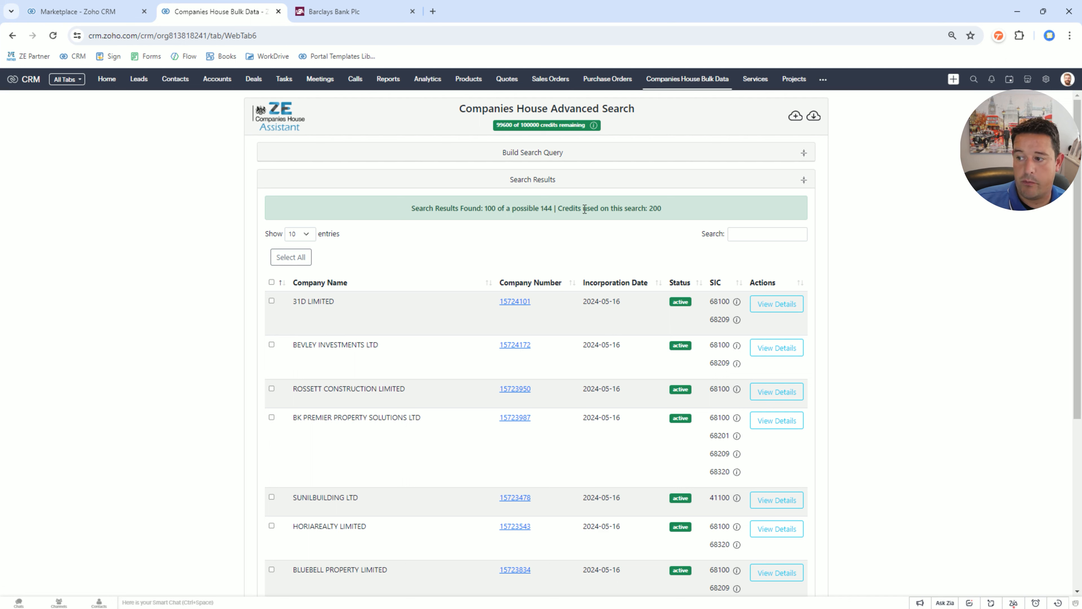
{"action": "double_click", "coordinate": [654, 208]}
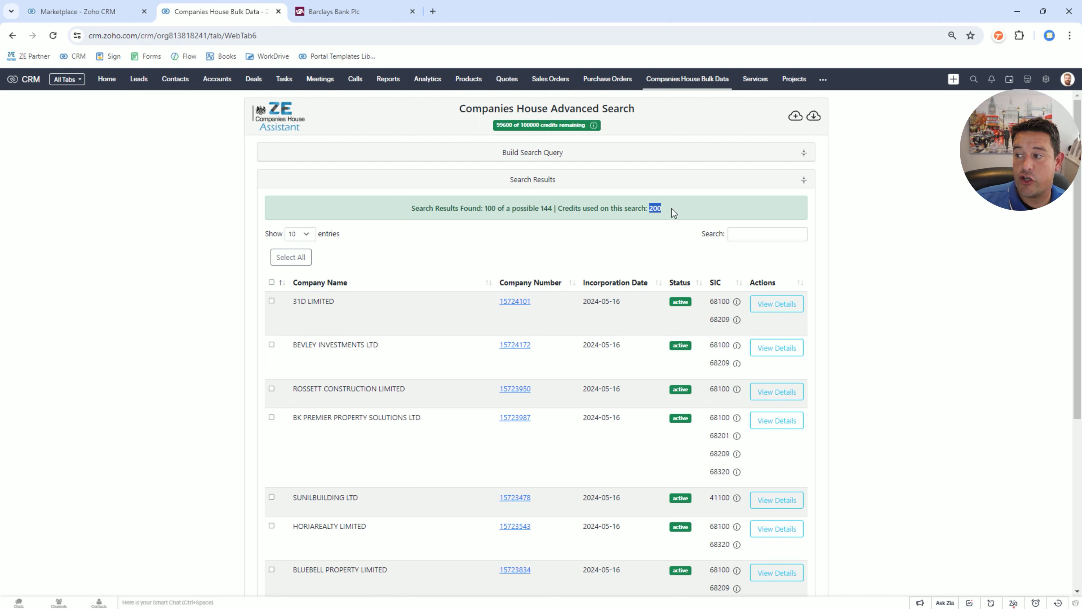
{"action": "mouse_move", "coordinate": [595, 131]}
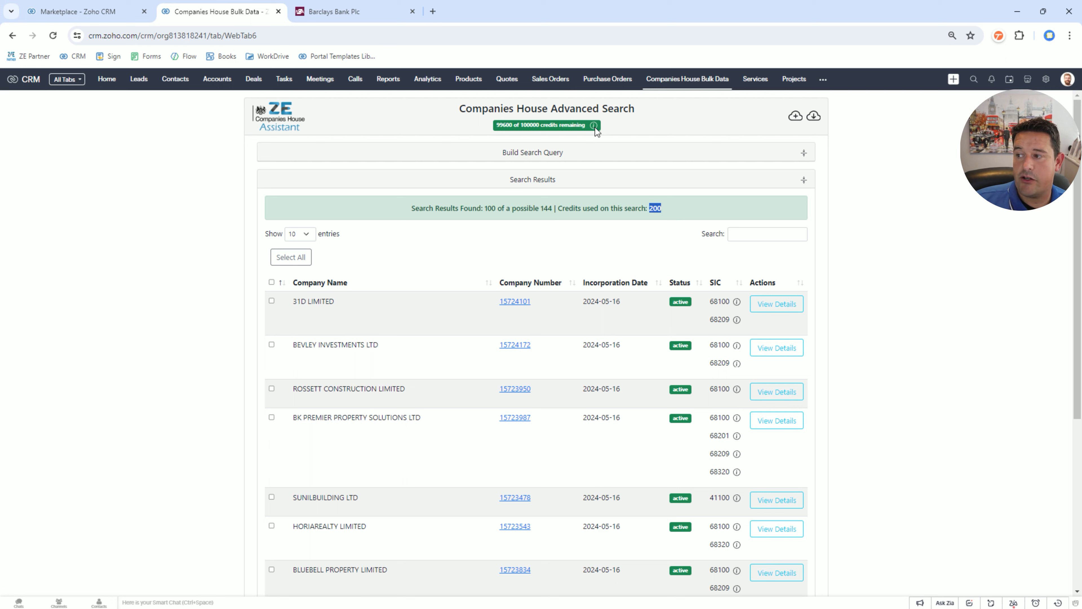
{"action": "mouse_move", "coordinate": [594, 125]}
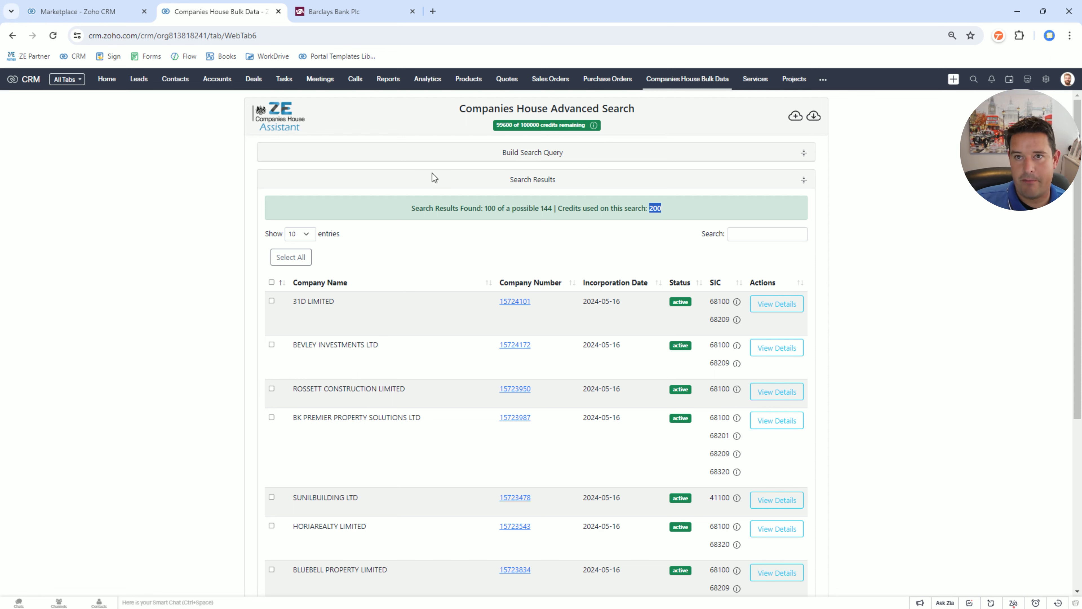
{"action": "mouse_move", "coordinate": [592, 136]}
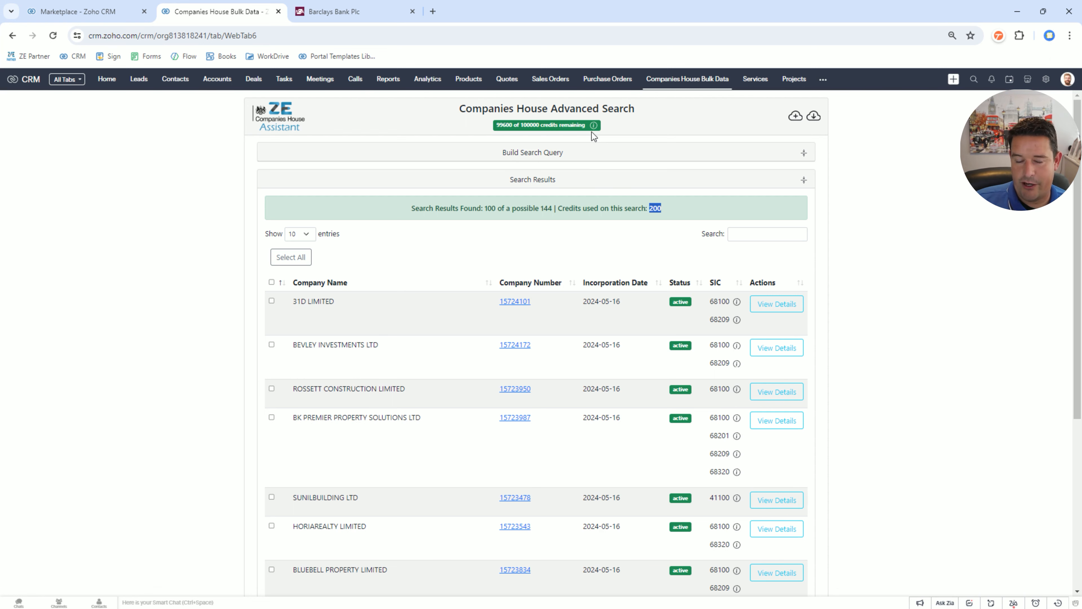
{"action": "scroll", "scroll_direction": "down", "scroll_amount": 3}
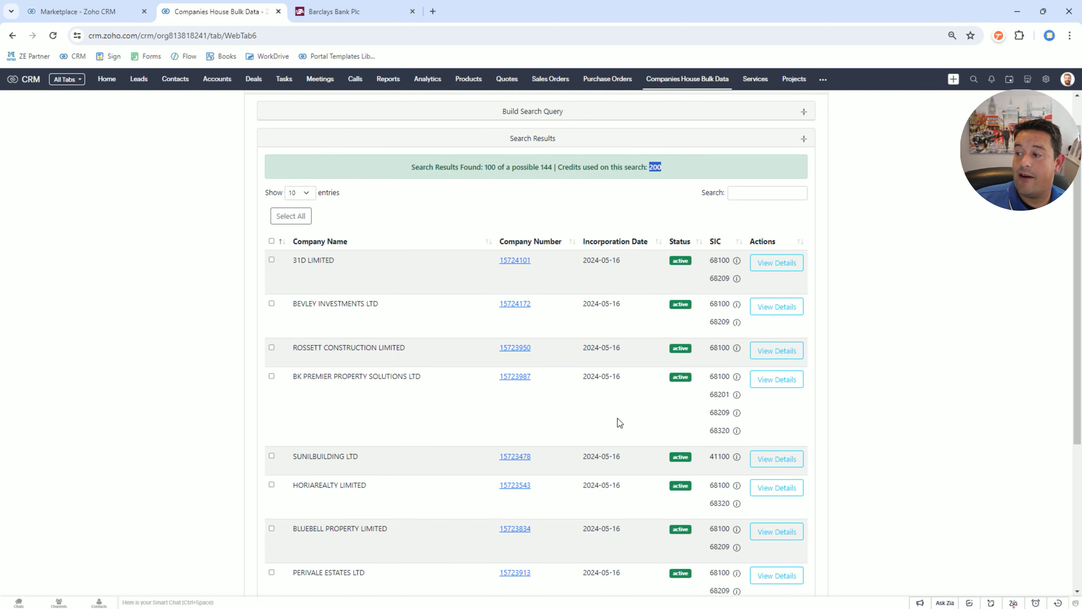
{"action": "scroll", "scroll_direction": "up", "scroll_amount": 3}
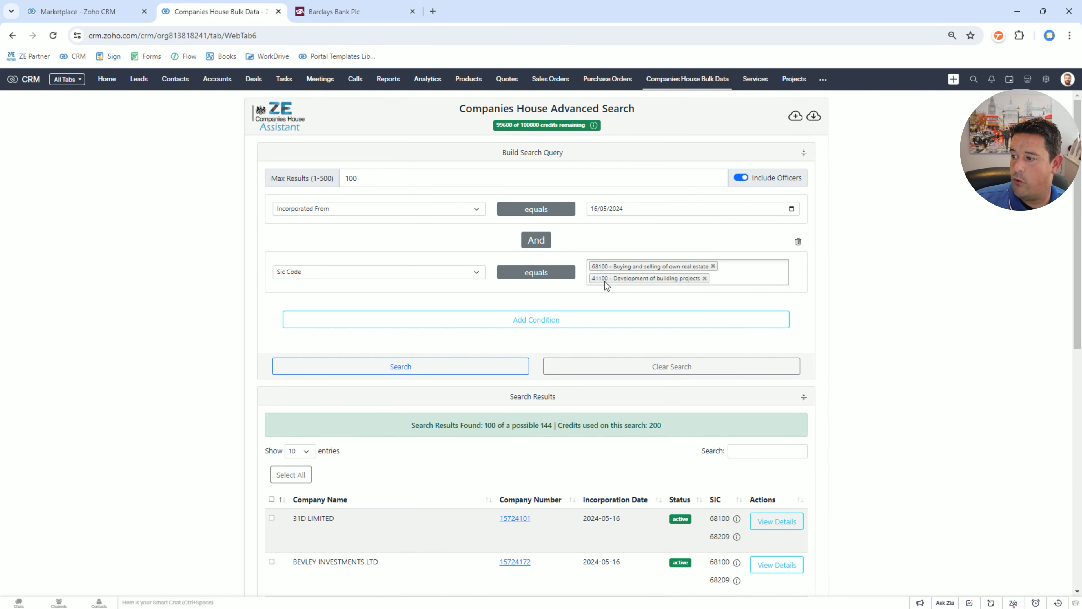
{"action": "mouse_move", "coordinate": [608, 272]}
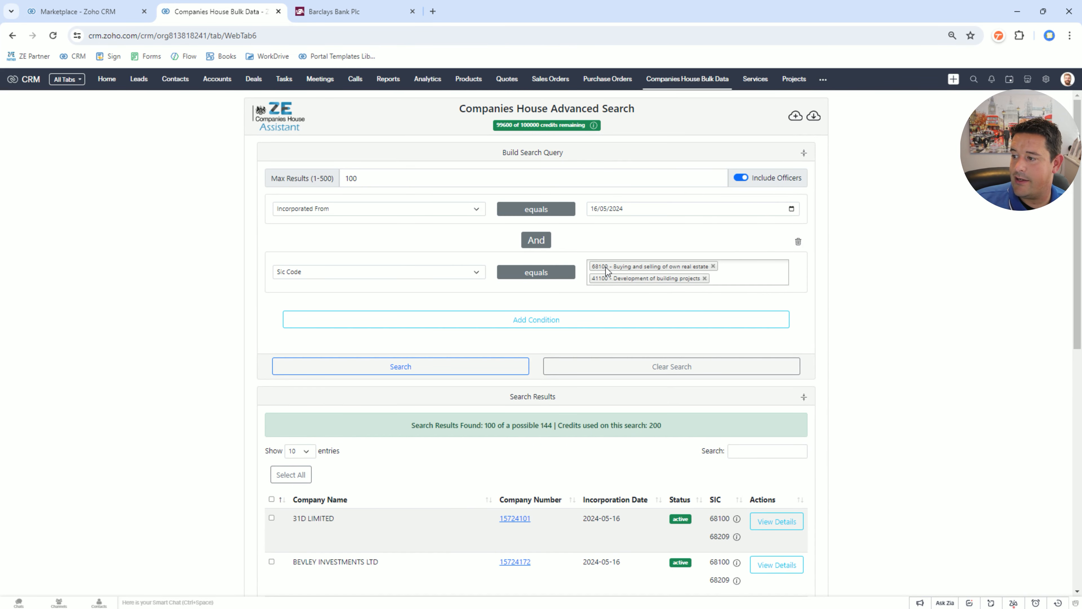
{"action": "scroll", "scroll_direction": "down", "scroll_amount": 3}
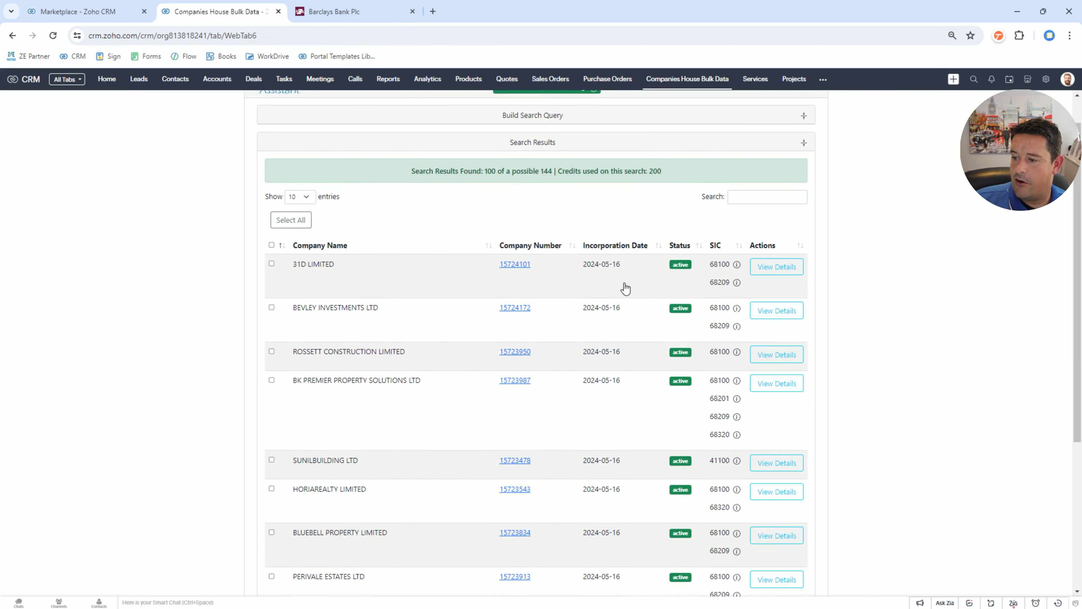
{"action": "scroll", "scroll_direction": "down", "scroll_amount": 3}
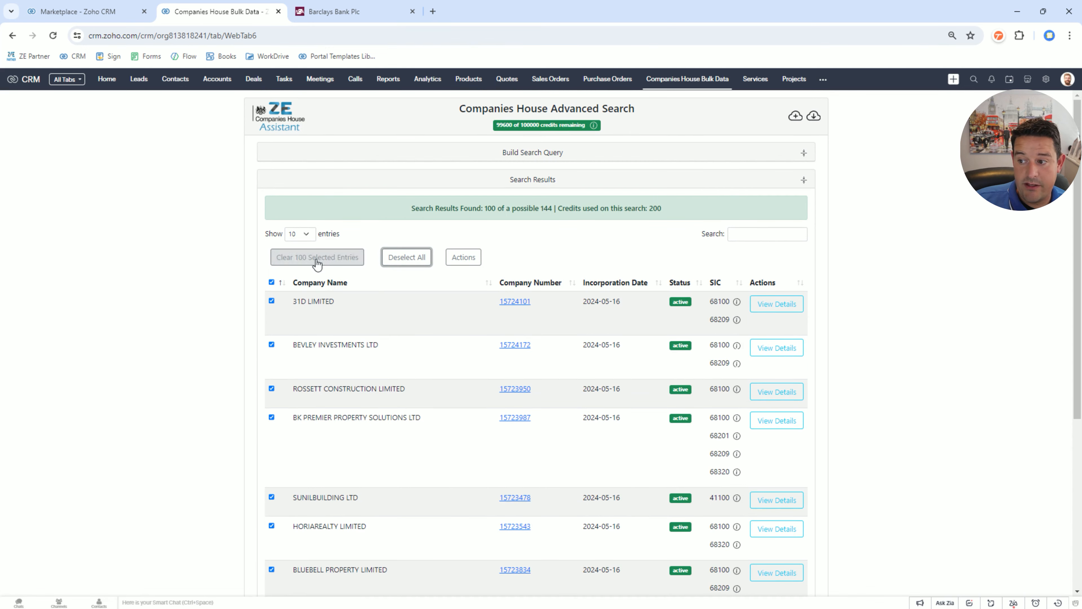
Step: Review 31D LIMITED's full details and officer, then list the bulk actions for the 100 selected companies
{"action": "left_click", "coordinate": [463, 257]}
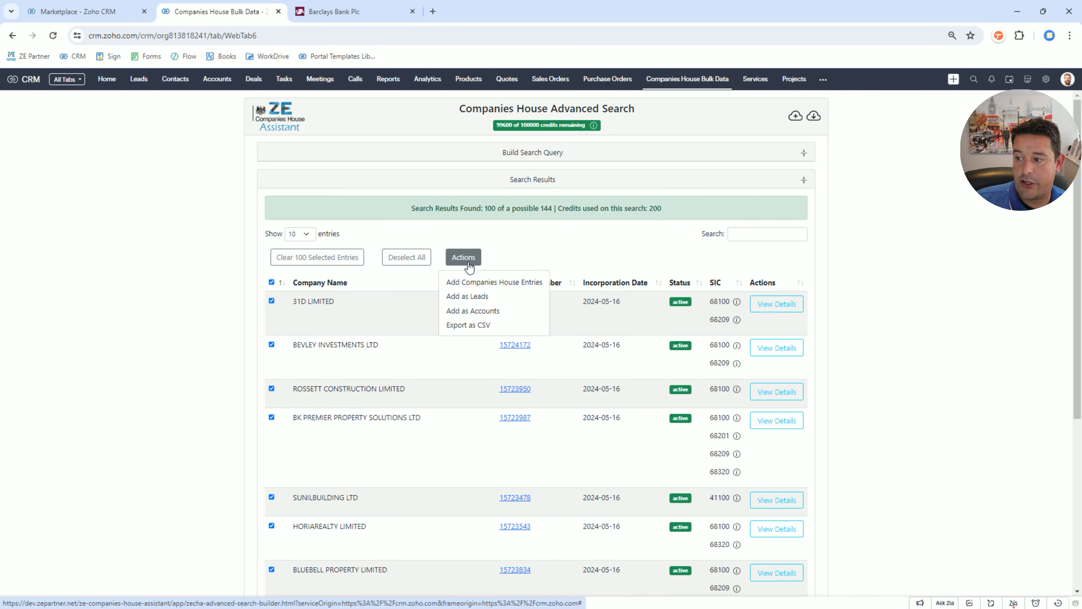
{"action": "mouse_move", "coordinate": [467, 295]}
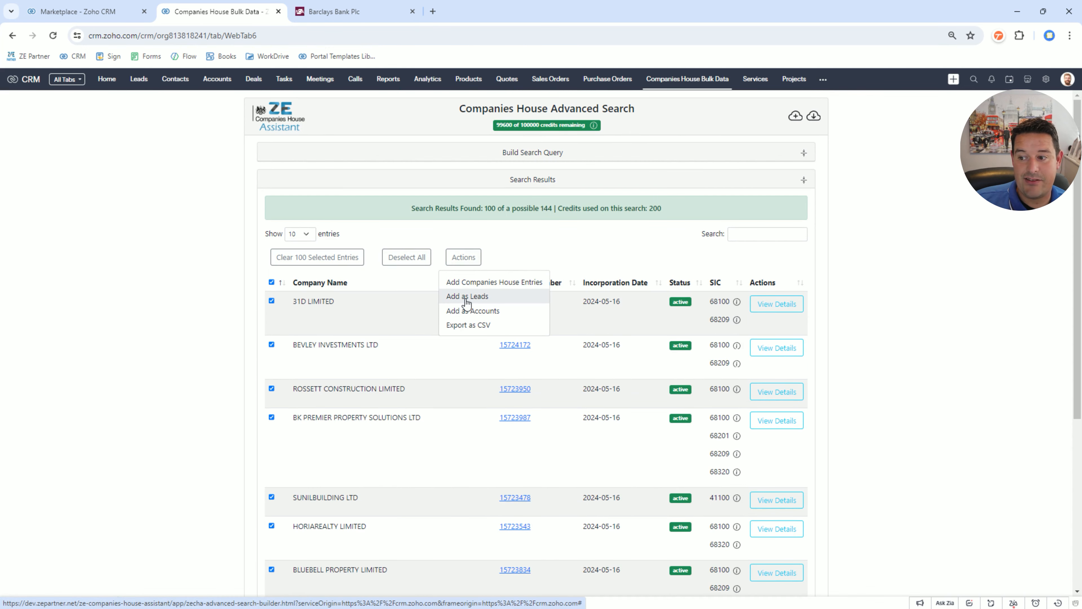
{"action": "mouse_move", "coordinate": [780, 347]}
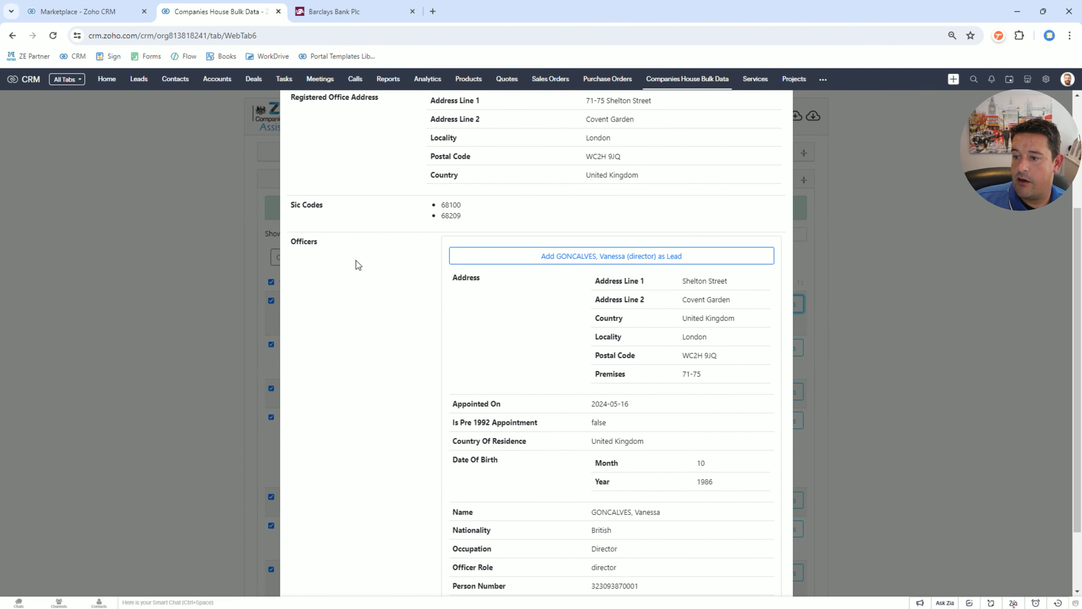
{"action": "scroll", "scroll_direction": "down", "scroll_amount": 3}
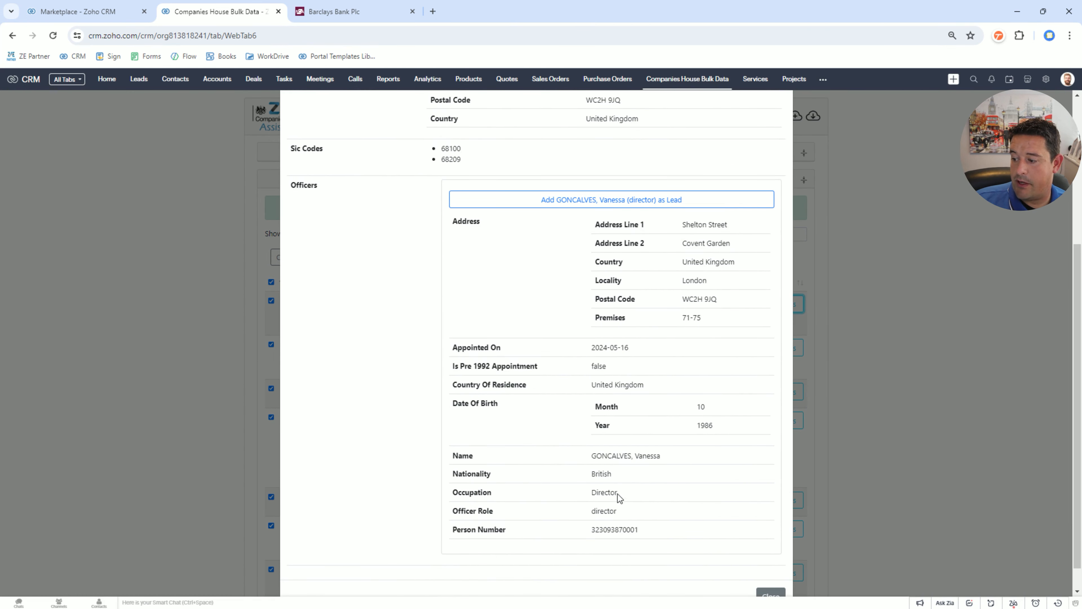
{"action": "double_click", "coordinate": [603, 511]}
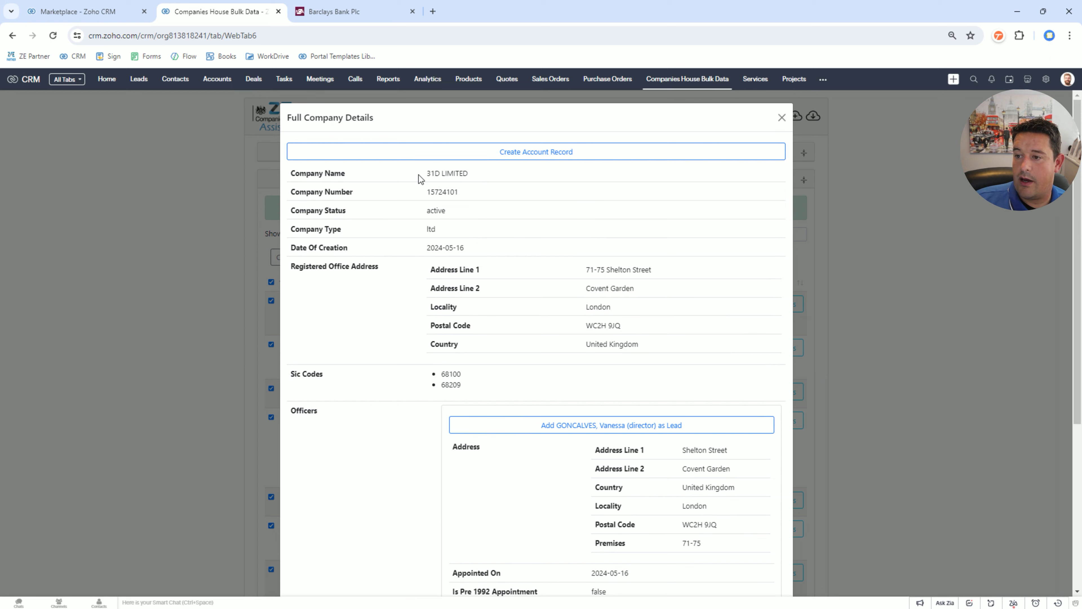
{"action": "mouse_move", "coordinate": [664, 347]}
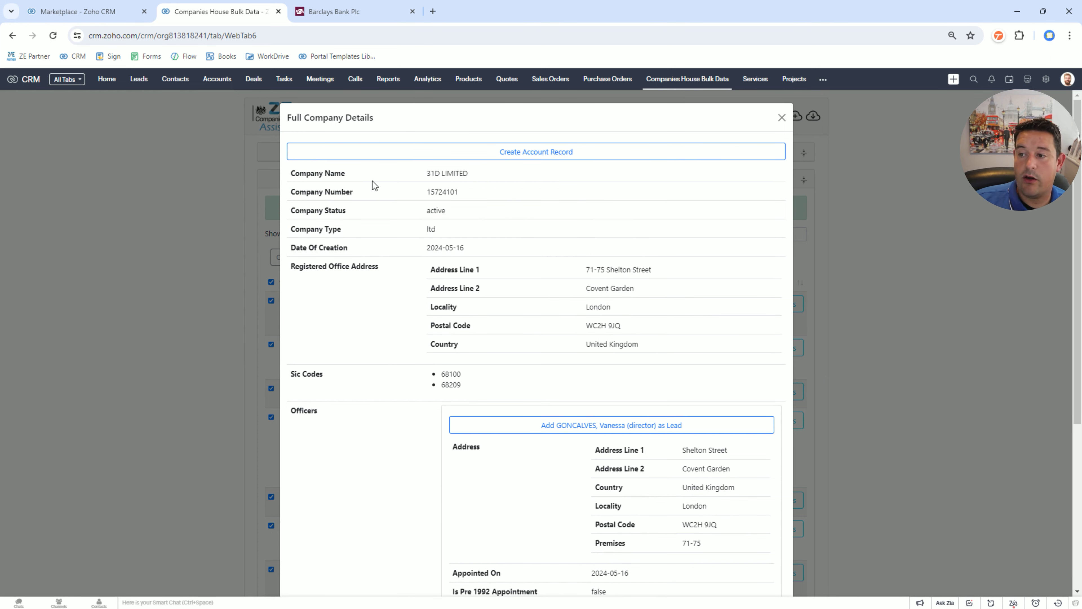
{"action": "mouse_move", "coordinate": [463, 372]}
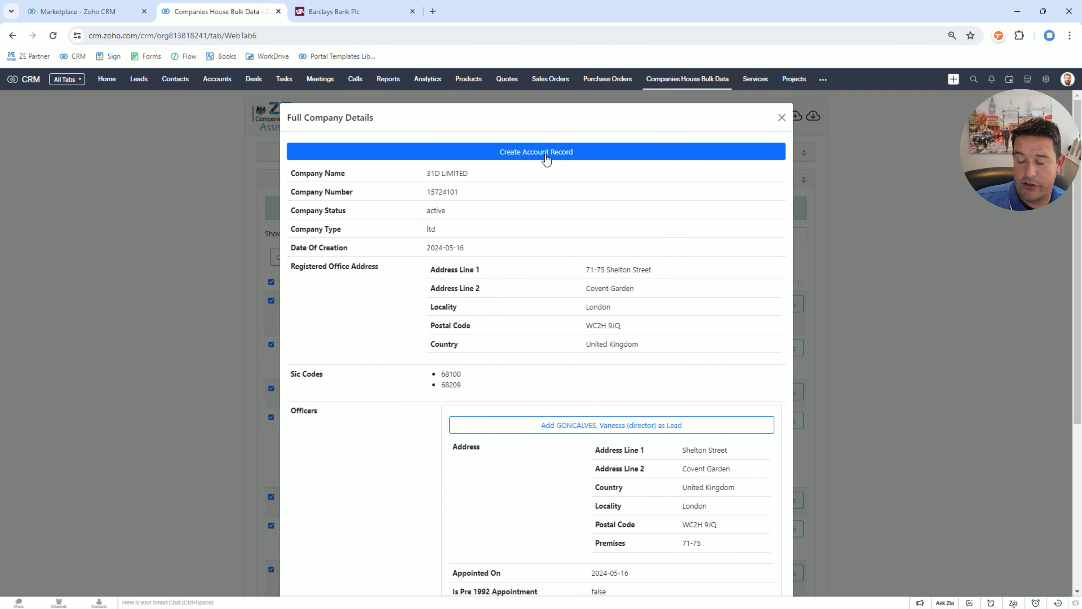
{"action": "left_click", "coordinate": [781, 116]}
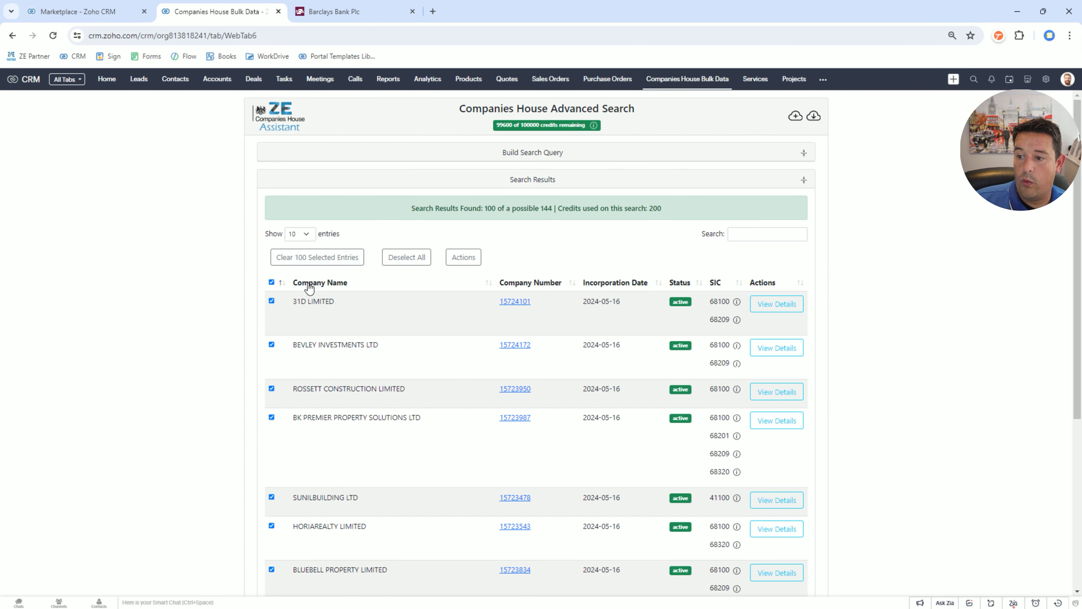
{"action": "left_click", "coordinate": [463, 257]}
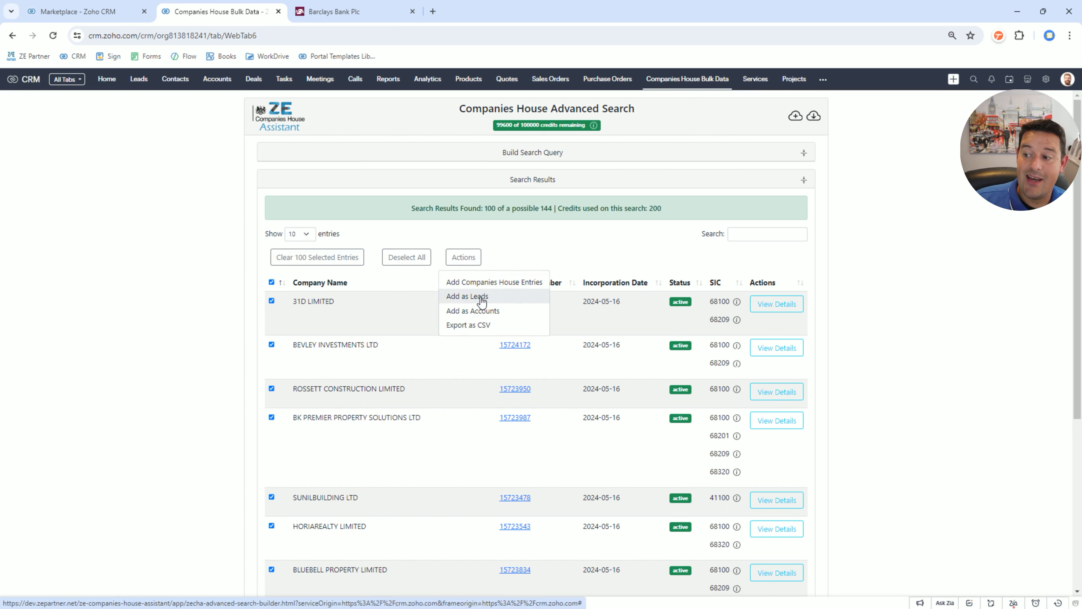
{"action": "mouse_move", "coordinate": [398, 554]}
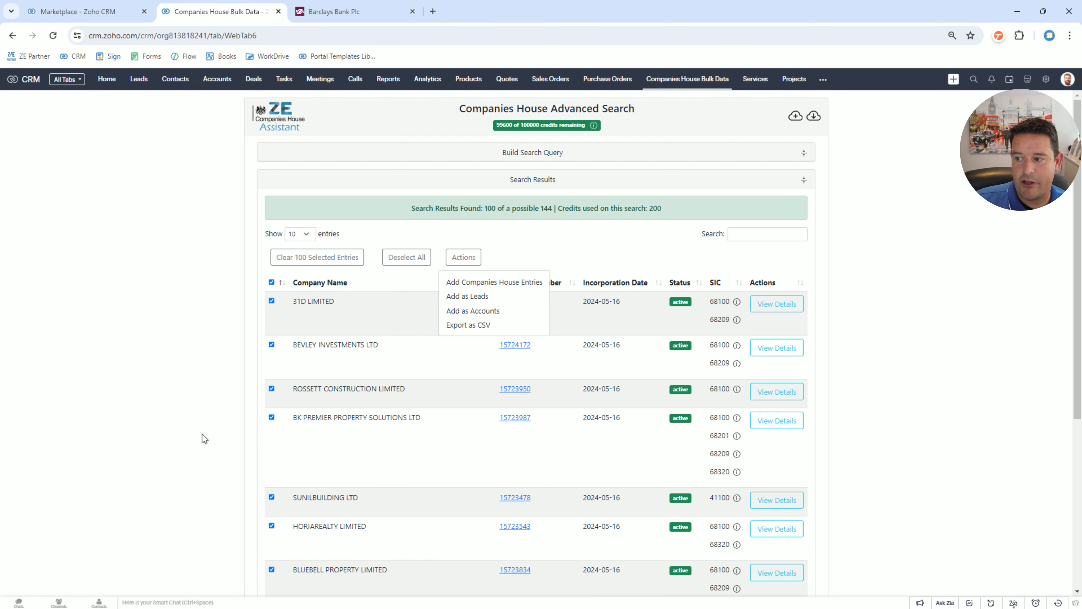
{"action": "mouse_move", "coordinate": [473, 311]}
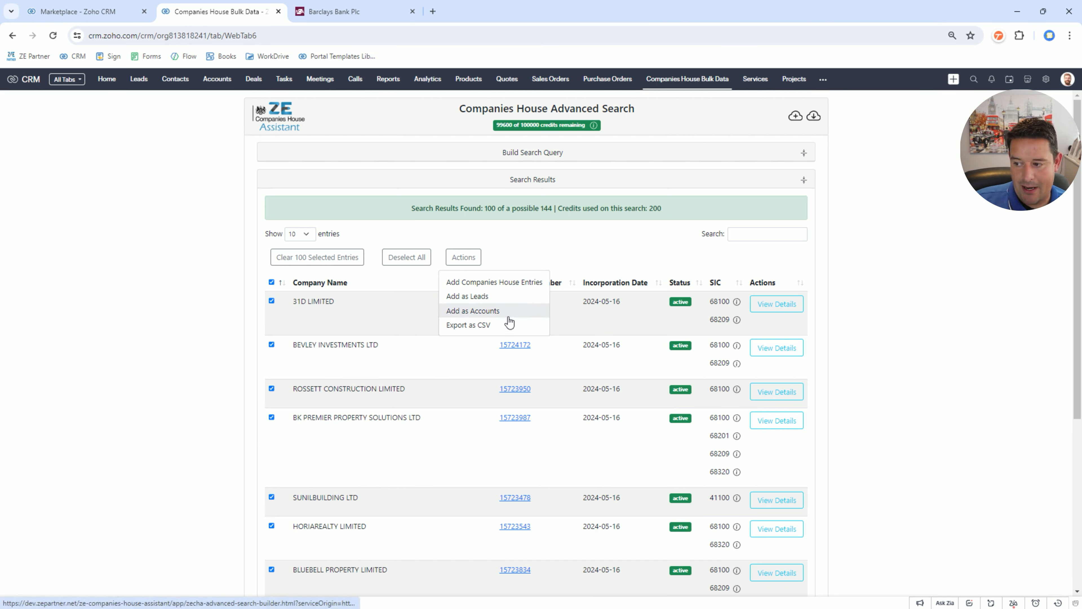
{"action": "mouse_move", "coordinate": [490, 317]}
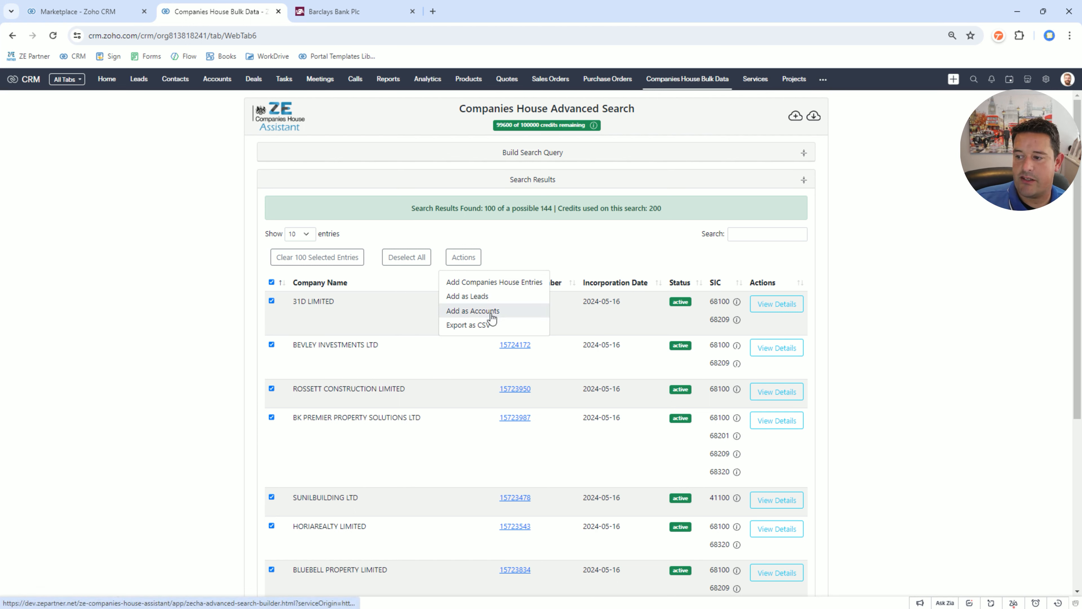
Step: Add all 100 selected companies as leads and review results now offering Open New Lead
{"action": "left_click", "coordinate": [467, 295]}
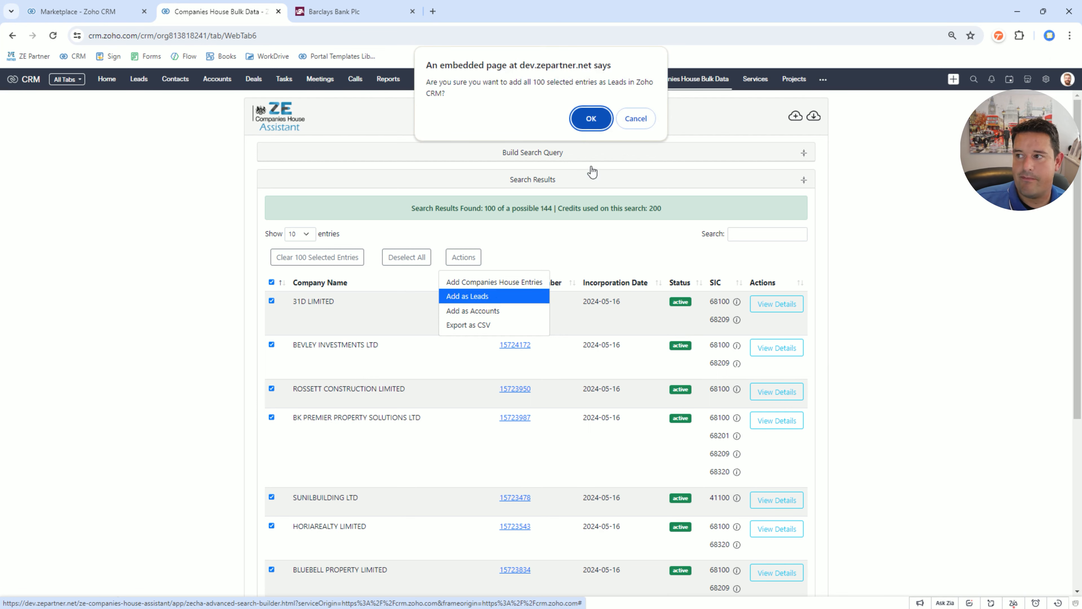
{"action": "left_click", "coordinate": [590, 117]}
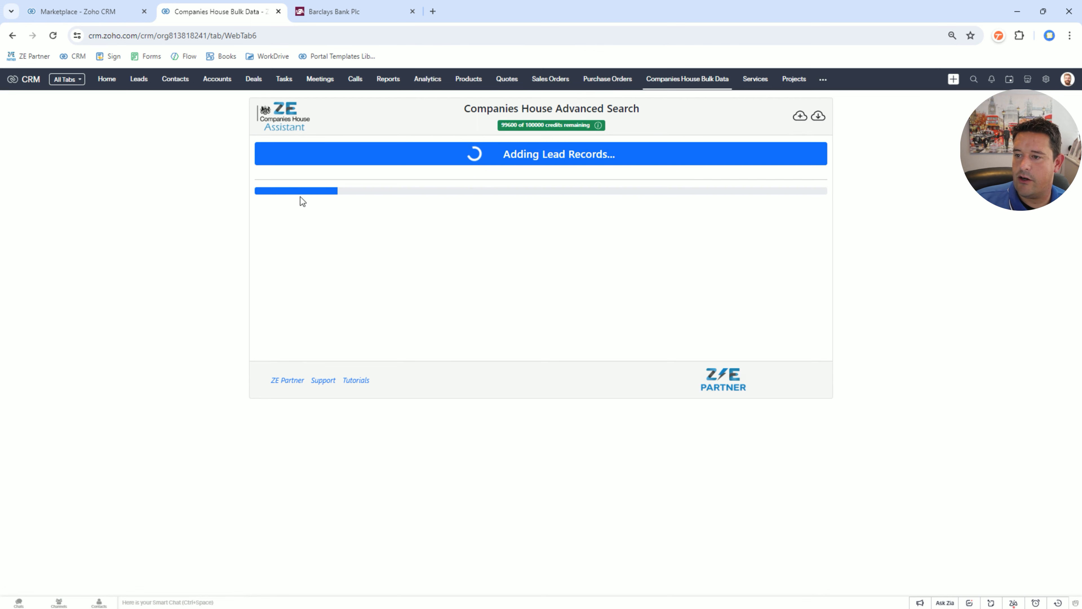
{"action": "mouse_move", "coordinate": [827, 254]}
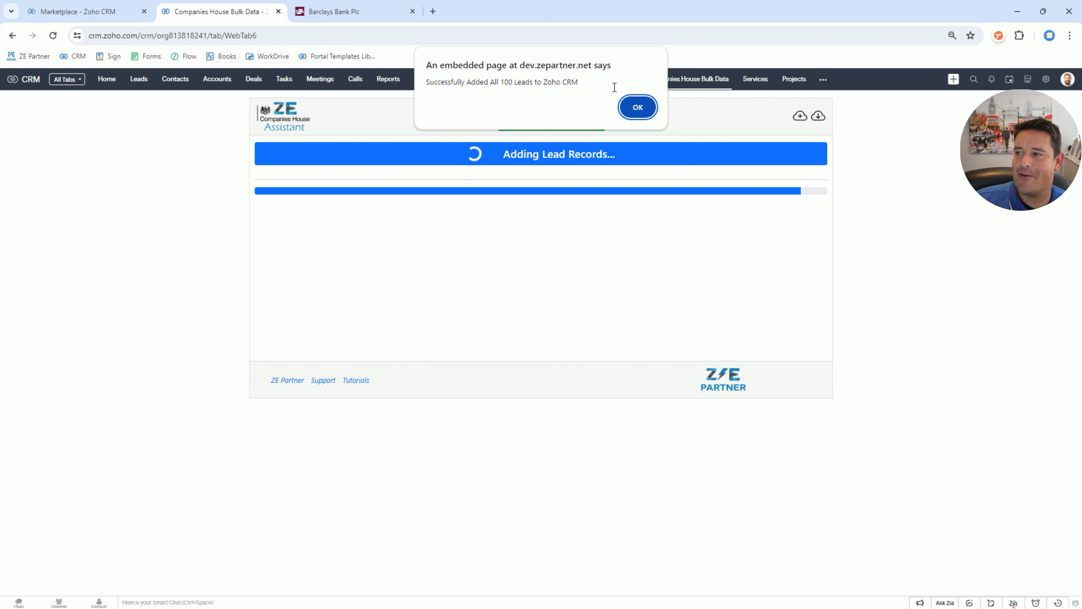
{"action": "left_click", "coordinate": [636, 107]}
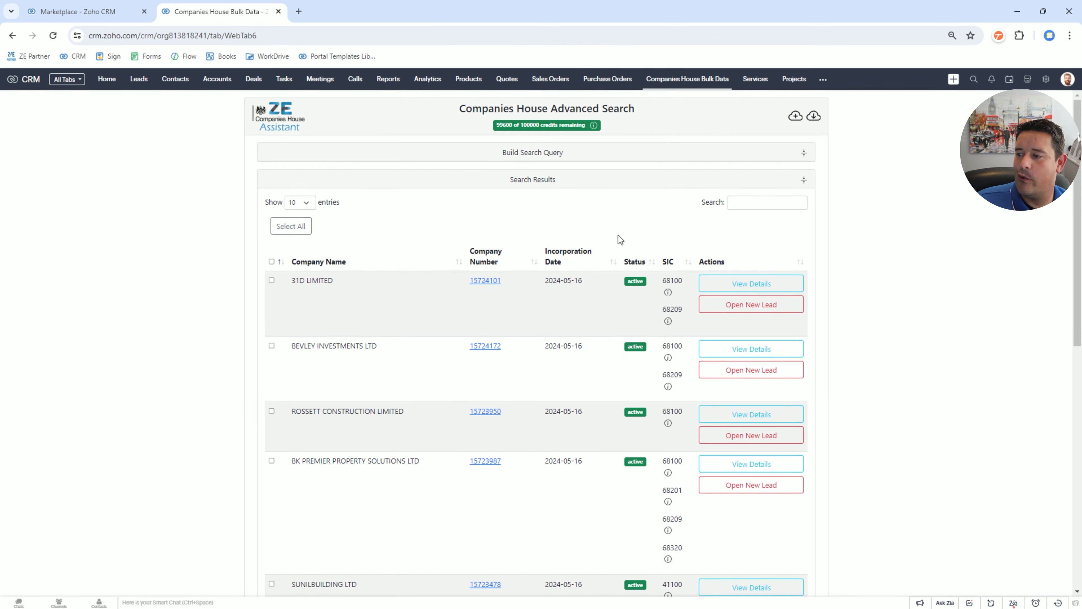
{"action": "scroll", "scroll_direction": "down", "scroll_amount": 3}
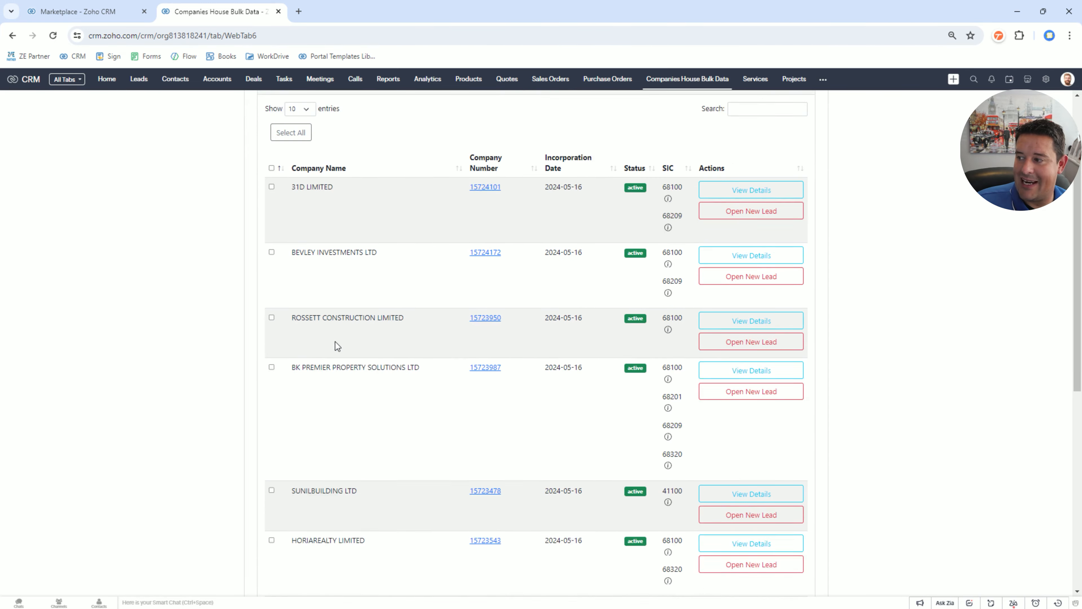
{"action": "scroll", "scroll_direction": "down", "scroll_amount": 3}
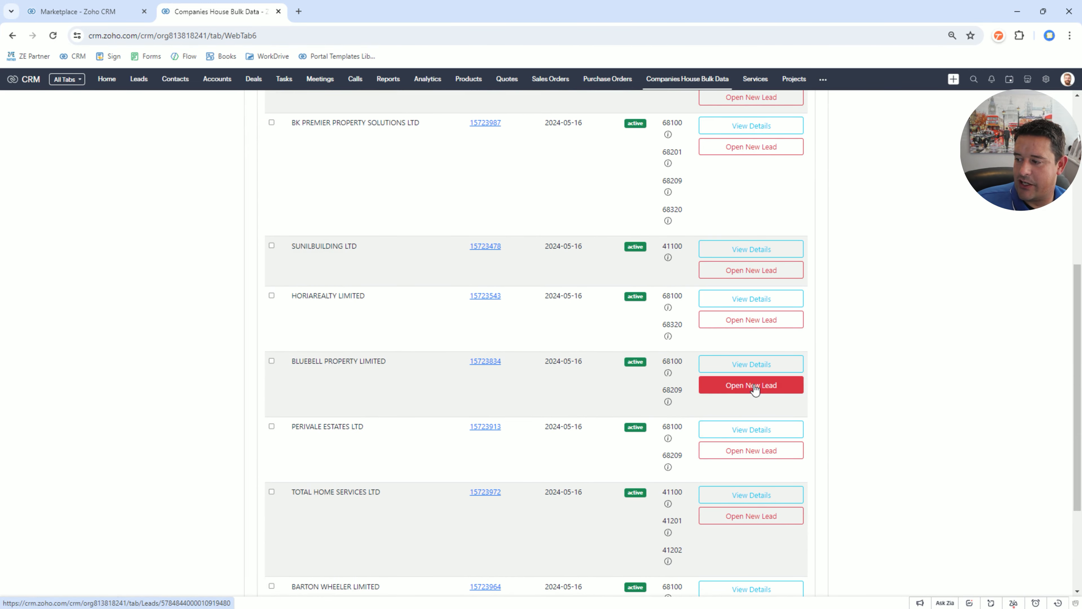
Step: Review the BLUEBELL PROPERTY LIMITED lead (company 15723834, Catford address), then return to searching
{"action": "left_click", "coordinate": [750, 385]}
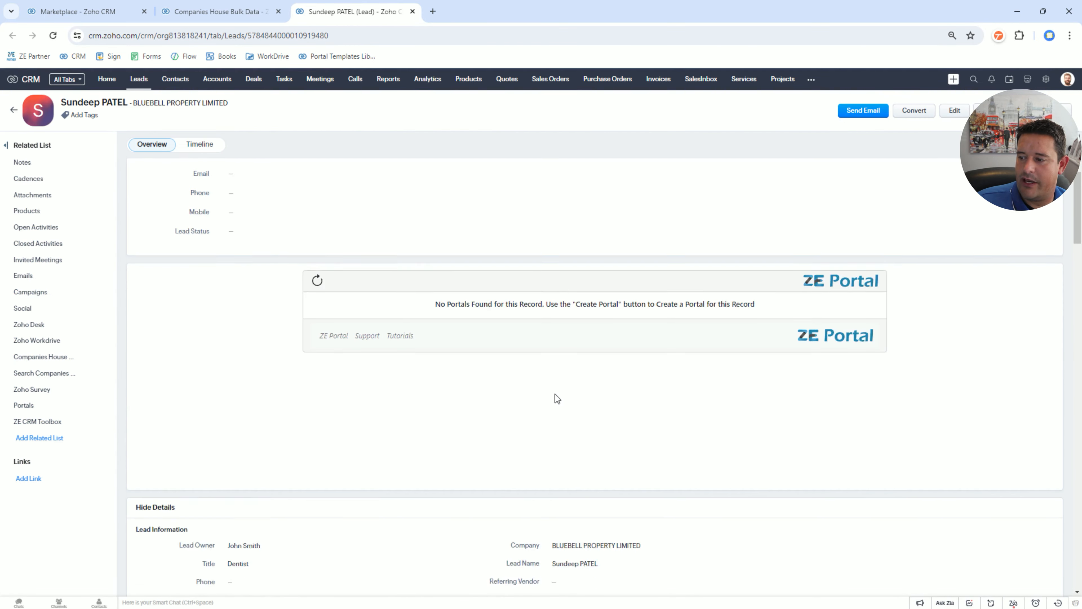
{"action": "scroll", "scroll_direction": "down", "scroll_amount": 3}
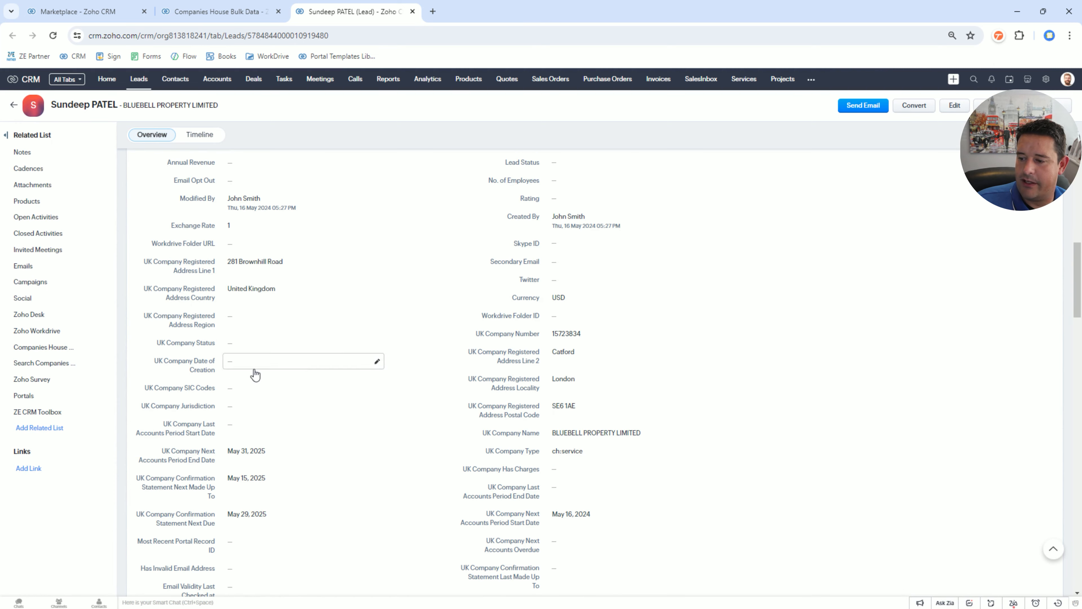
{"action": "scroll", "scroll_direction": "down", "scroll_amount": 3}
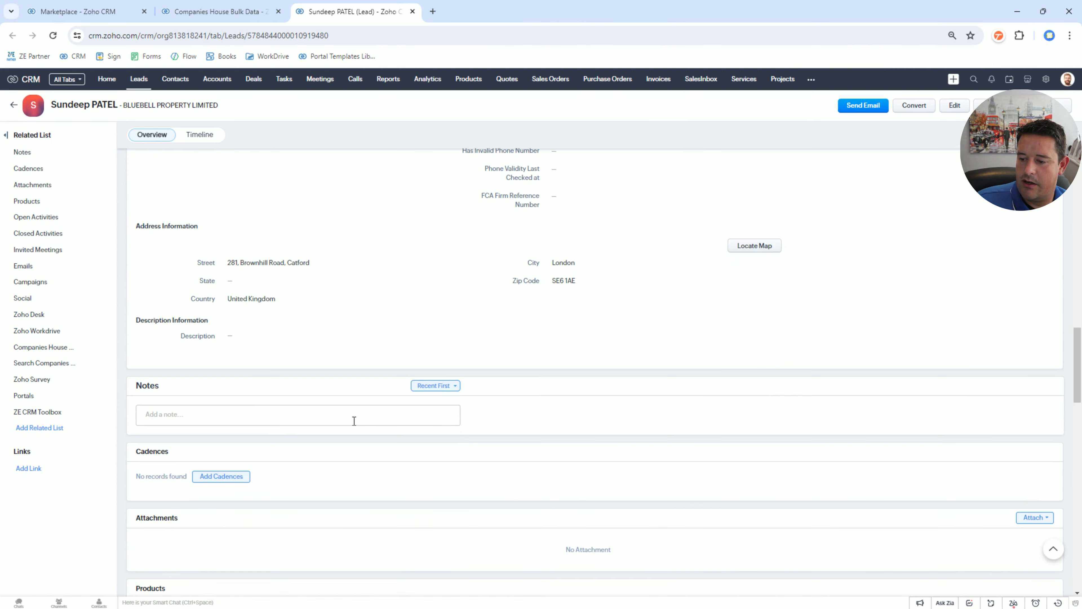
{"action": "left_click", "coordinate": [217, 12]}
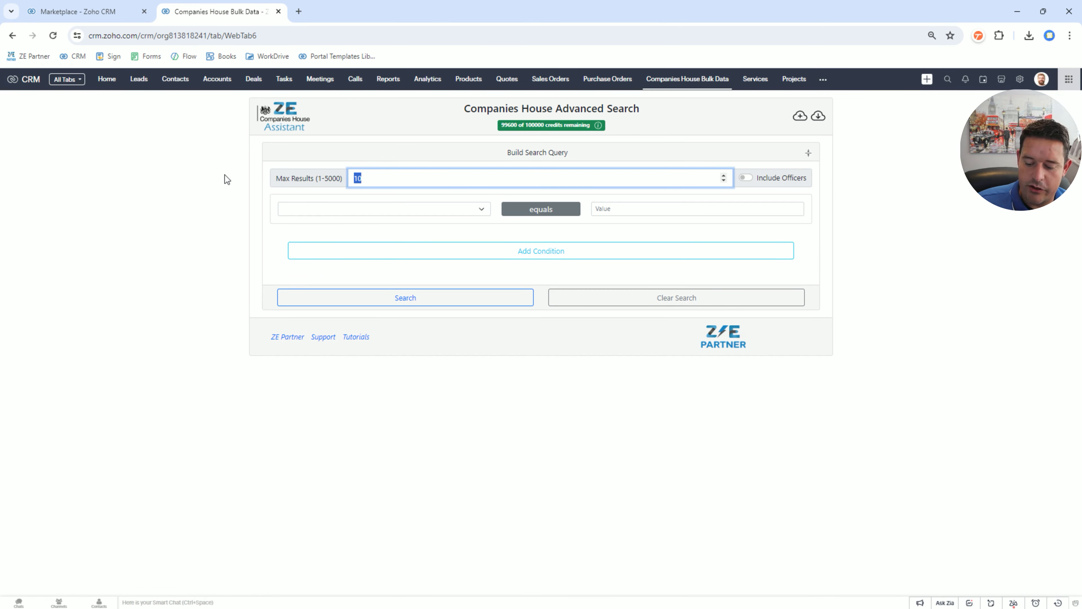
Step: Search with Max Results 5000 for companies incorporated from 16/05/2024
{"action": "type", "text": "5000"}
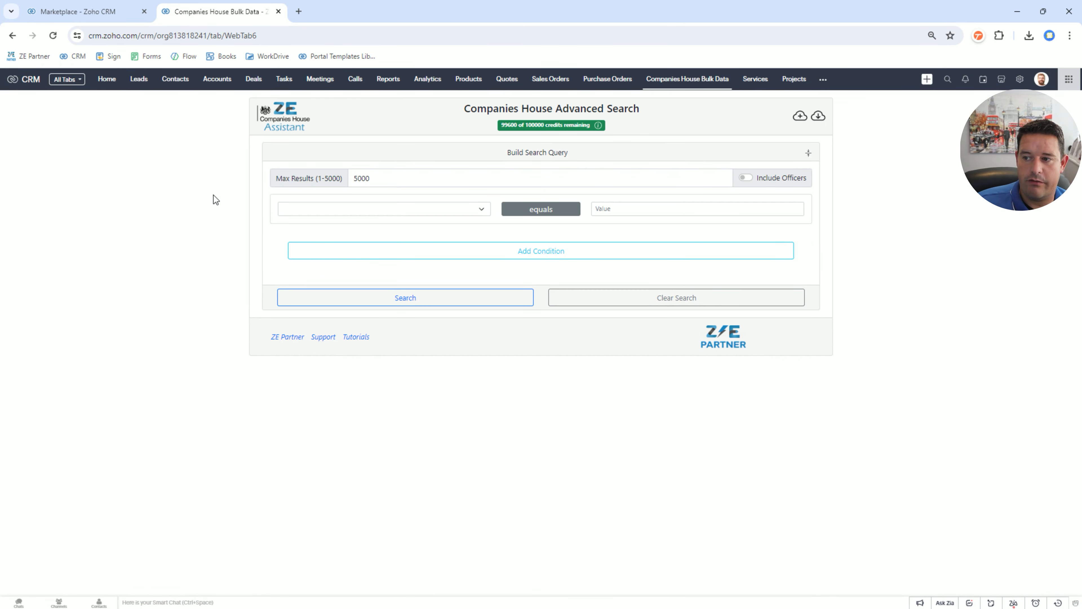
{"action": "mouse_move", "coordinate": [293, 220]}
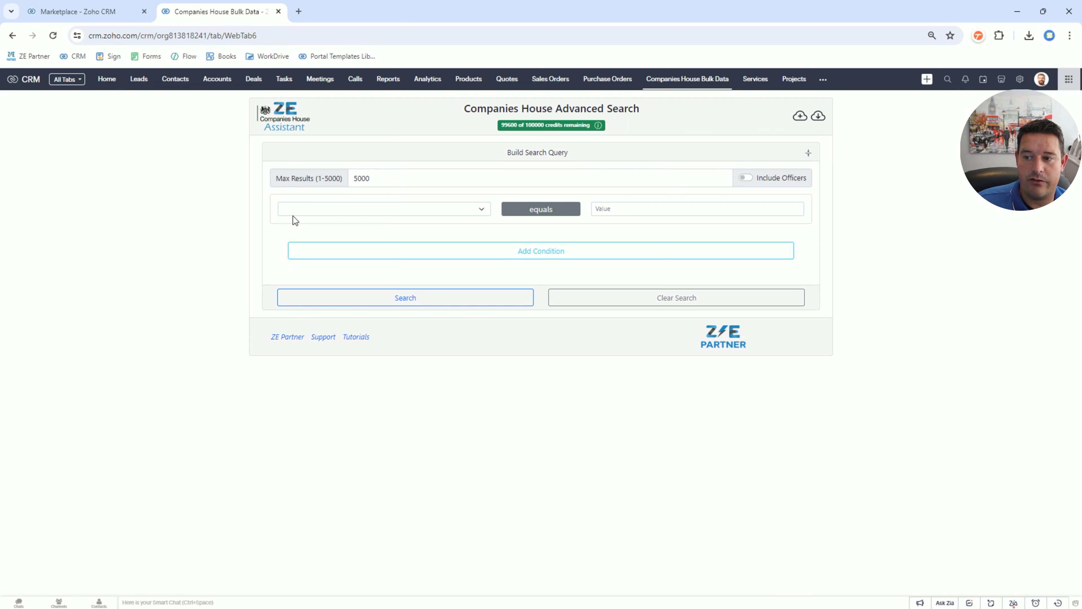
{"action": "left_click", "coordinate": [382, 209]}
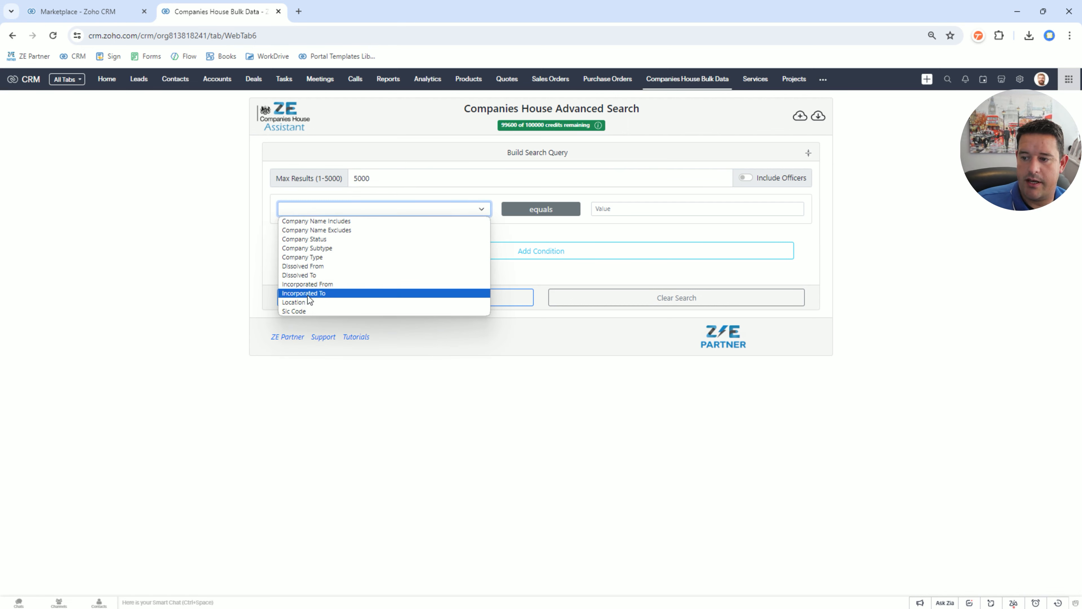
{"action": "left_click", "coordinate": [307, 283]}
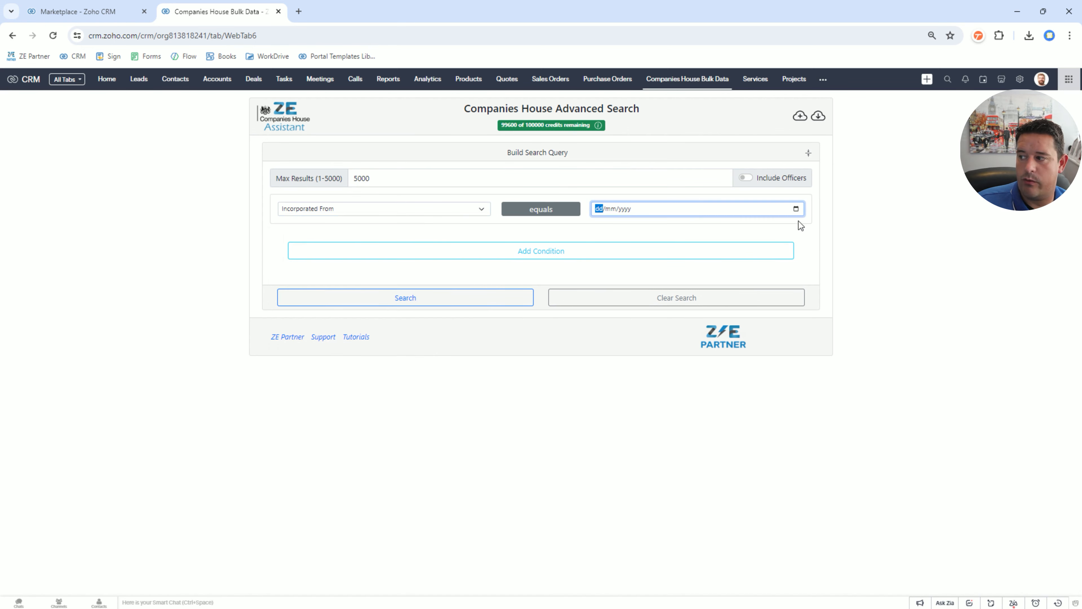
{"action": "type", "text": "16/05/2024"}
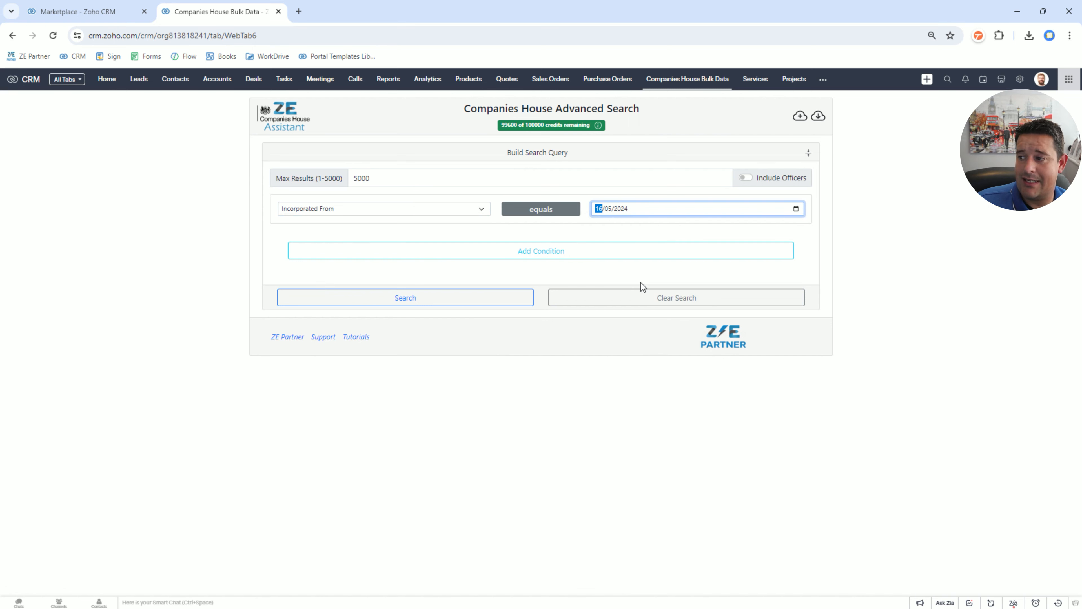
{"action": "left_click", "coordinate": [405, 298]}
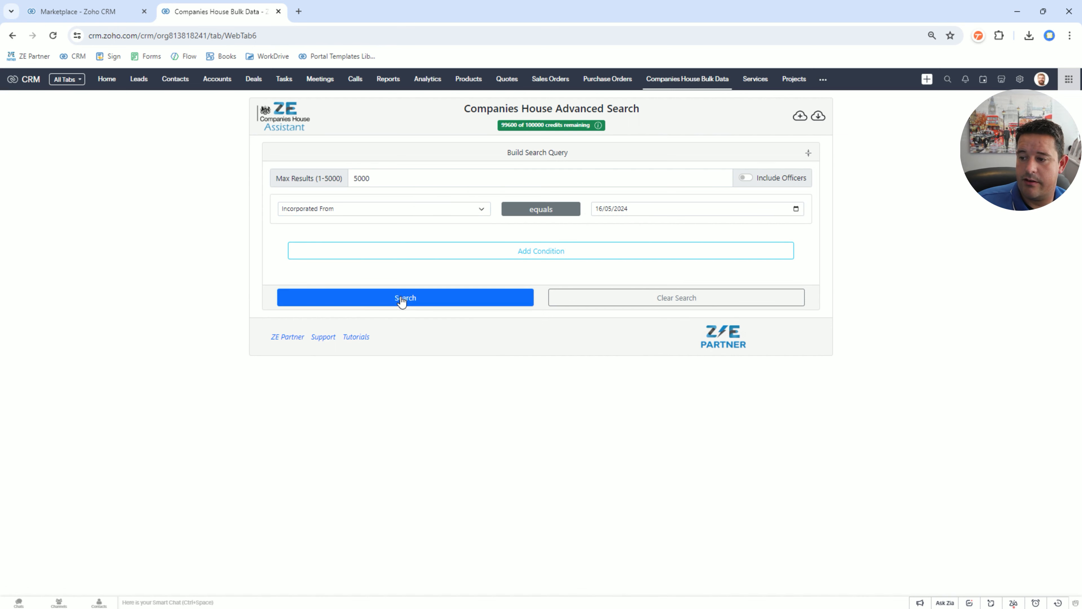
{"action": "left_click", "coordinate": [405, 297]}
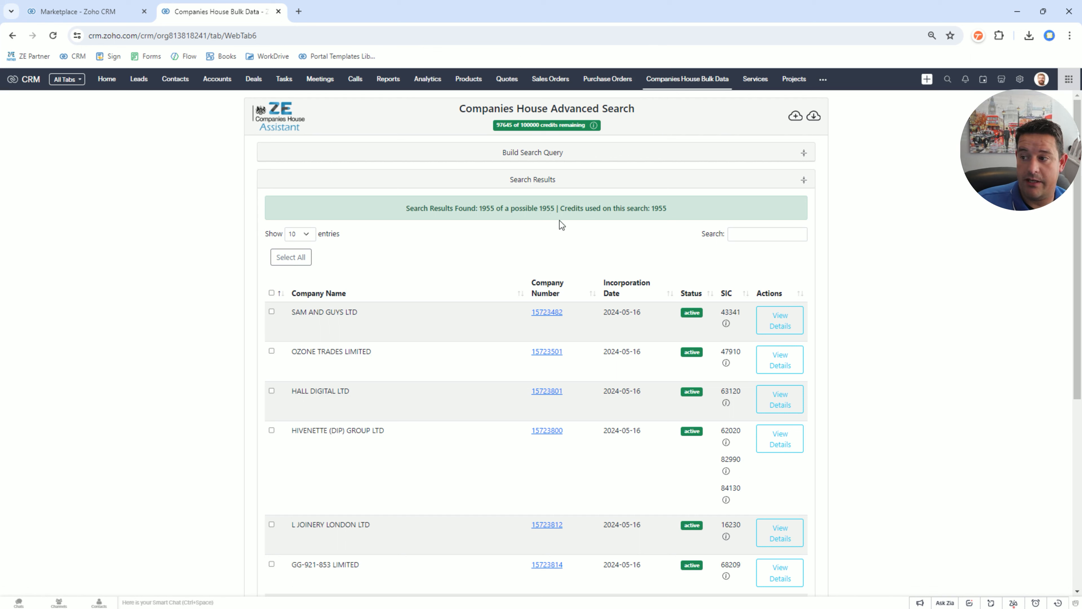
Step: Select all 1955 found companies and list their bulk actions
{"action": "left_click", "coordinate": [291, 257]}
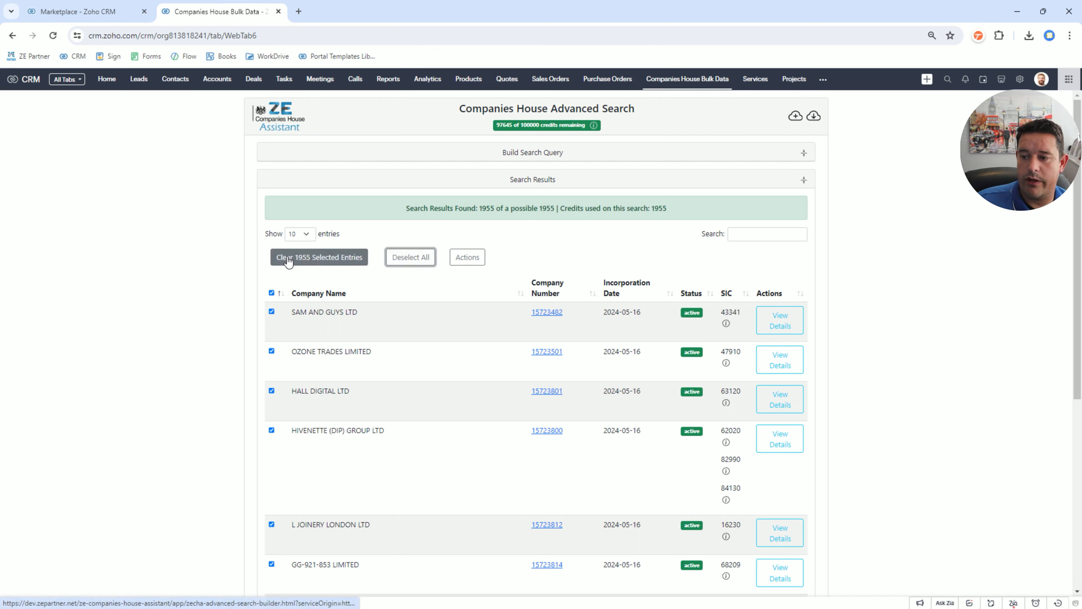
{"action": "left_click", "coordinate": [318, 257]}
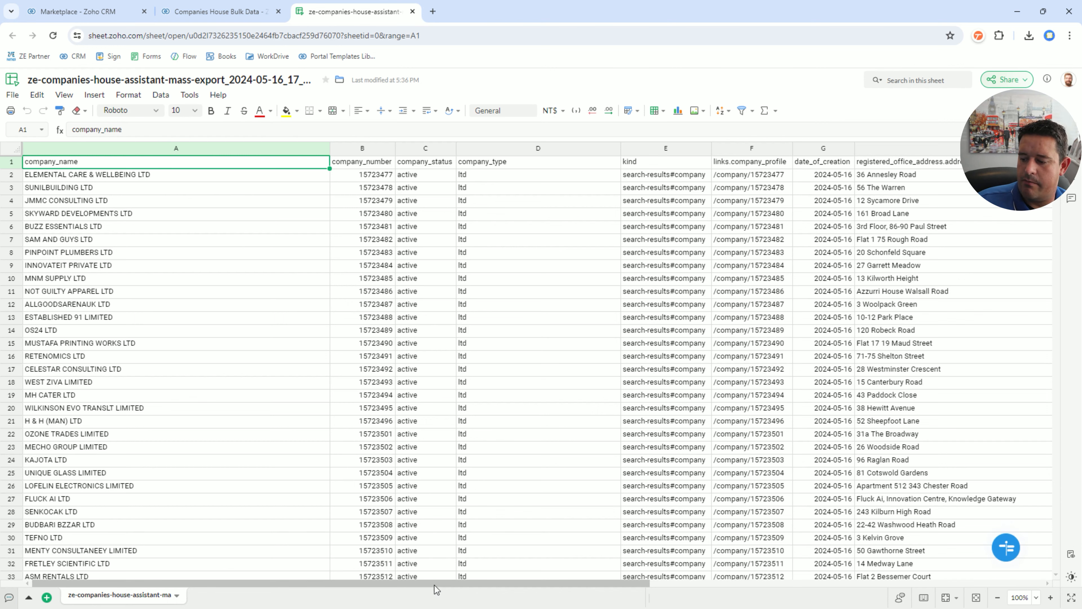
Step: Scroll the exported results sheet right to the registered office address columns
{"action": "scroll", "scroll_direction": "right", "scroll_amount": 3}
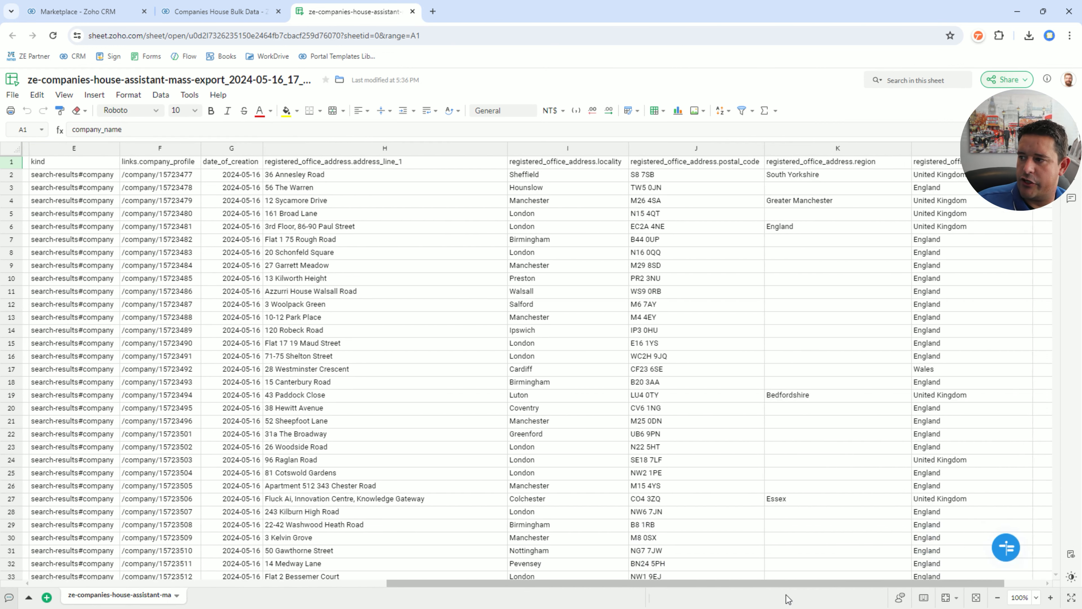
Step: Search 500 manufacturing-SIC companies incorporated from 01/05/2024 including officers, confirming the 1000-credit cost
{"action": "left_click", "coordinate": [217, 12]}
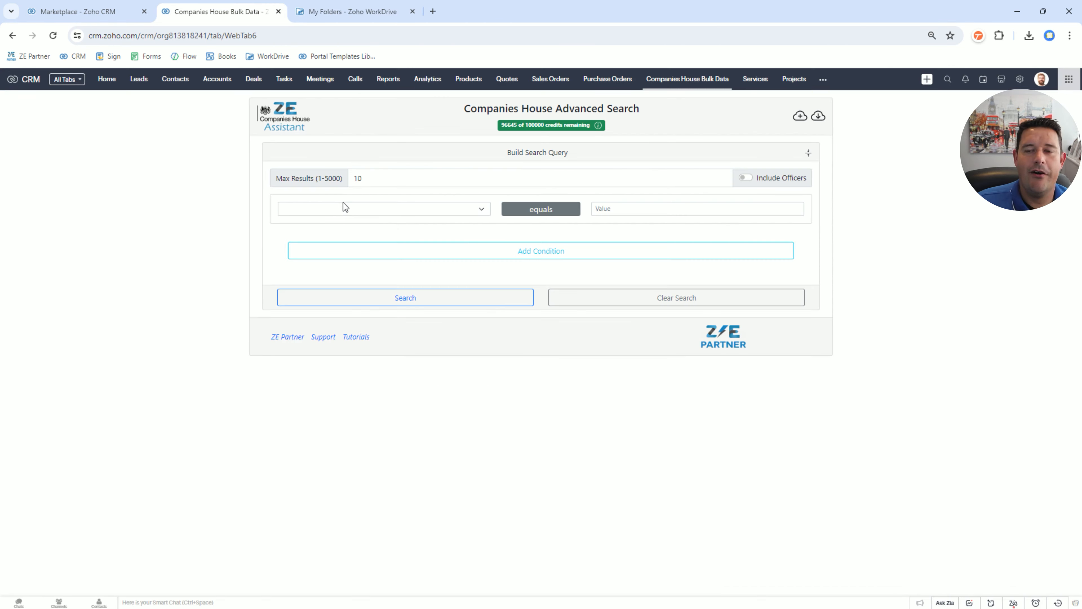
{"action": "mouse_move", "coordinate": [403, 209]}
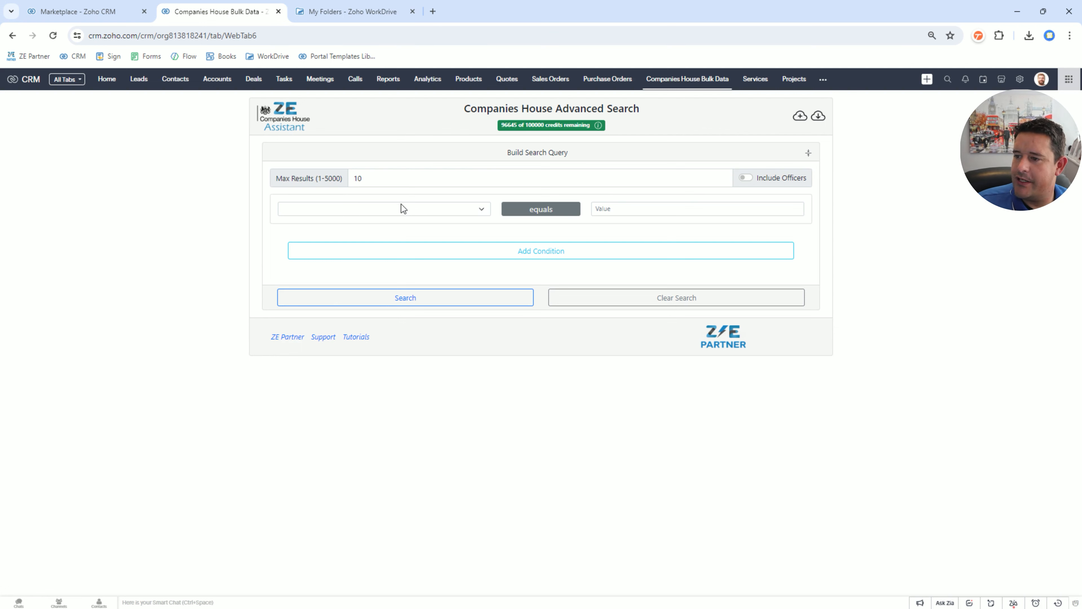
{"action": "left_click", "coordinate": [382, 208]}
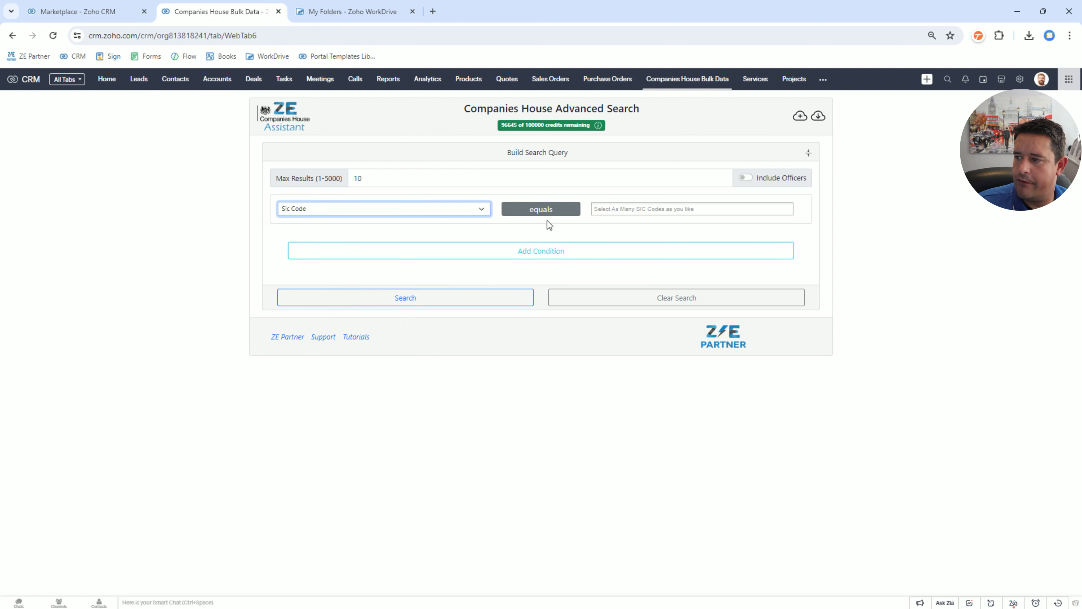
{"action": "left_click", "coordinate": [690, 209]}
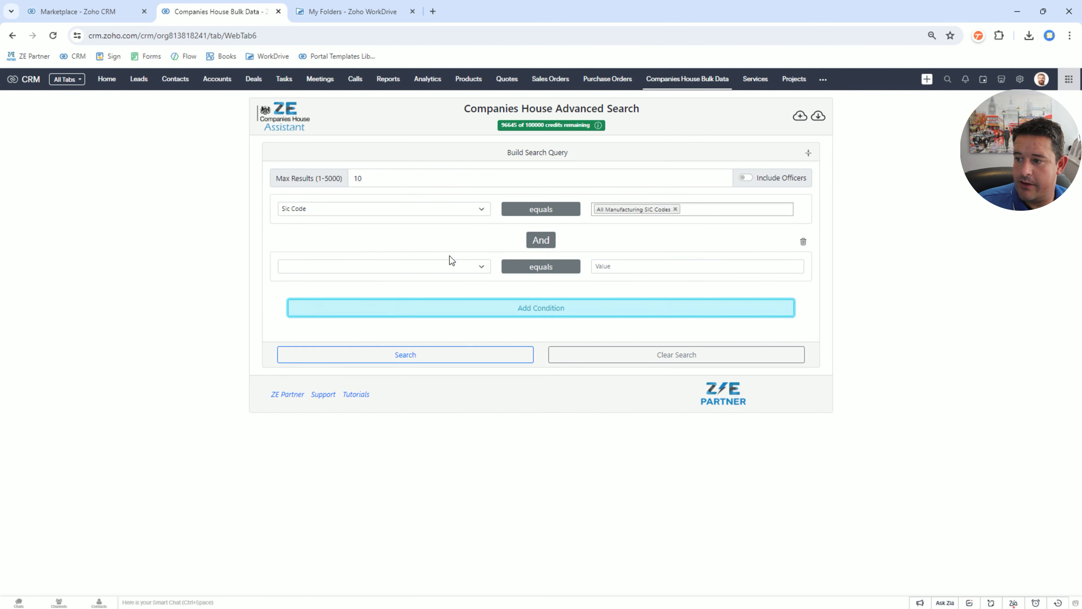
{"action": "left_click", "coordinate": [381, 266]}
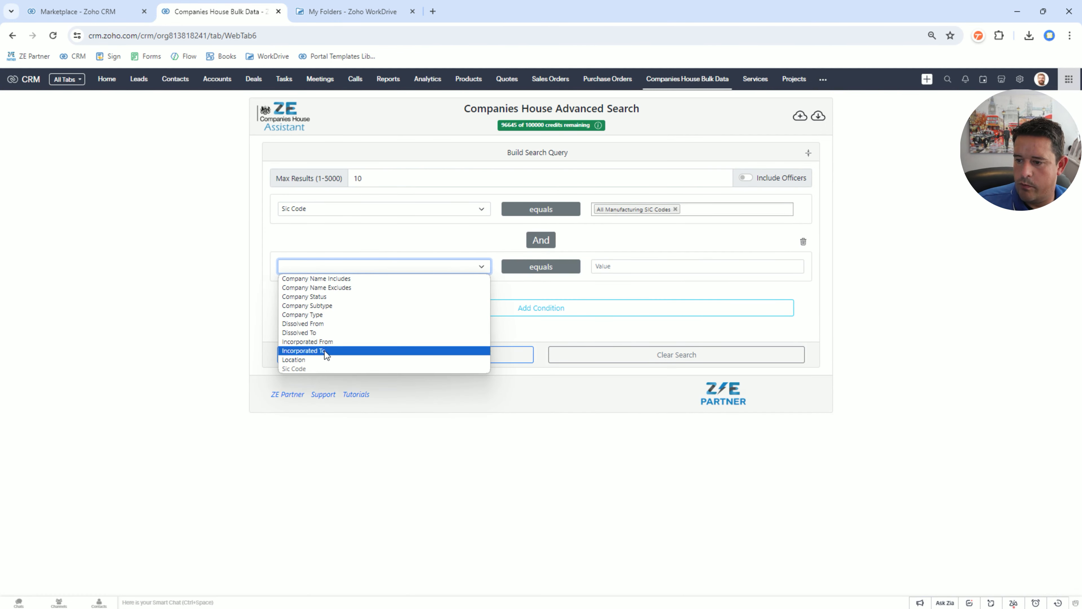
{"action": "left_click", "coordinate": [307, 341]}
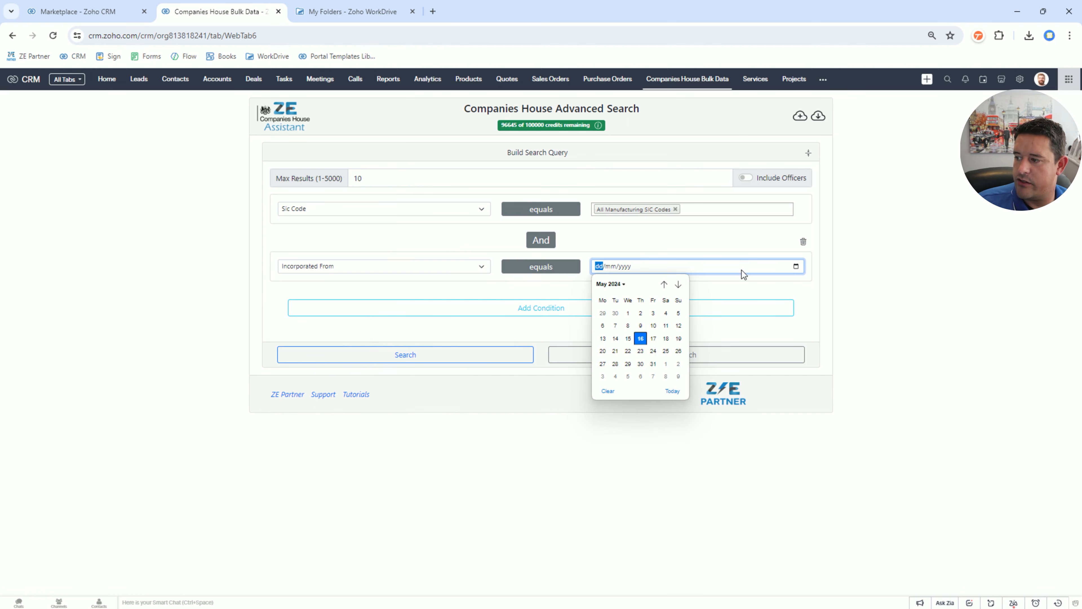
{"action": "left_click", "coordinate": [627, 312]}
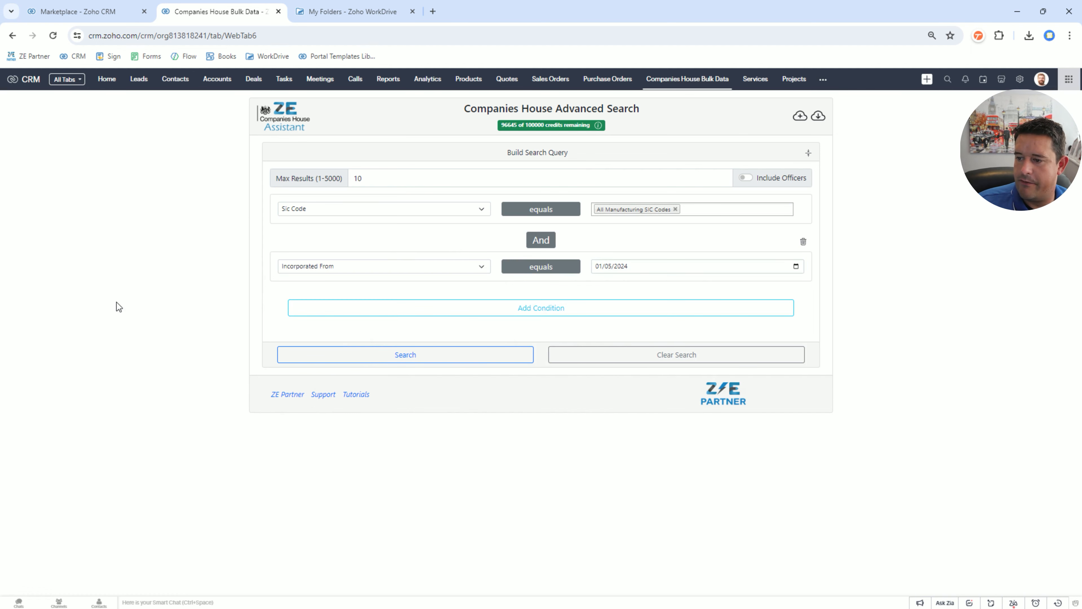
{"action": "mouse_move", "coordinate": [711, 193]}
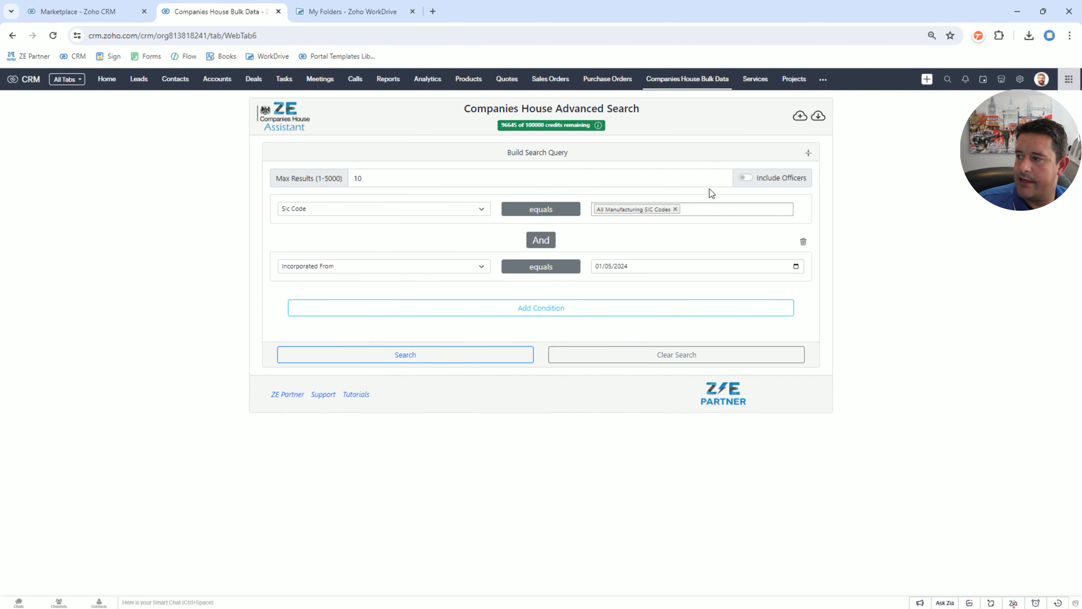
{"action": "left_click", "coordinate": [745, 178]}
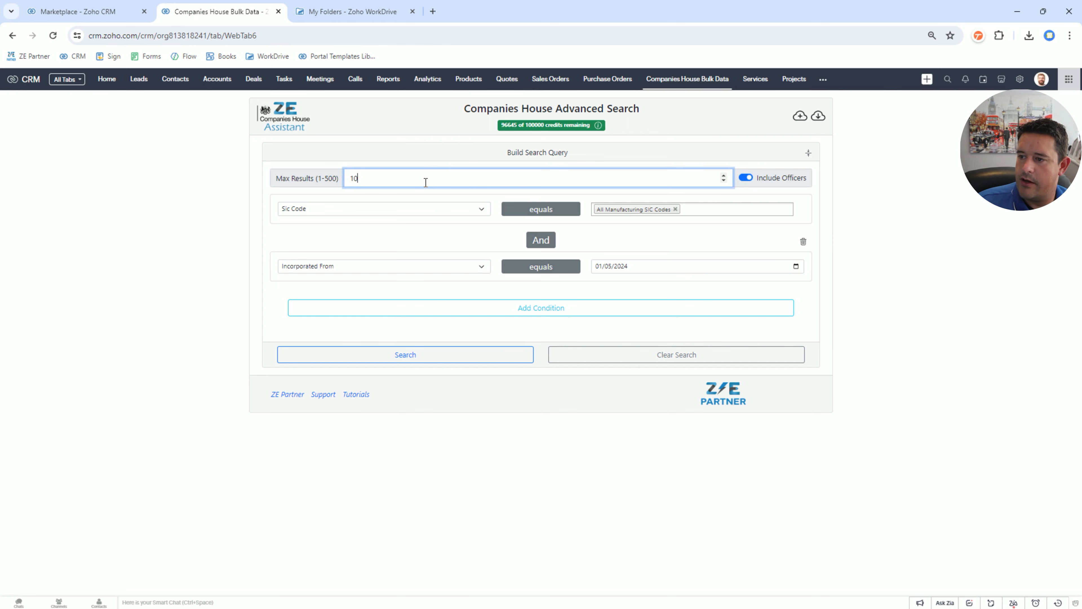
{"action": "left_click", "coordinate": [405, 354]}
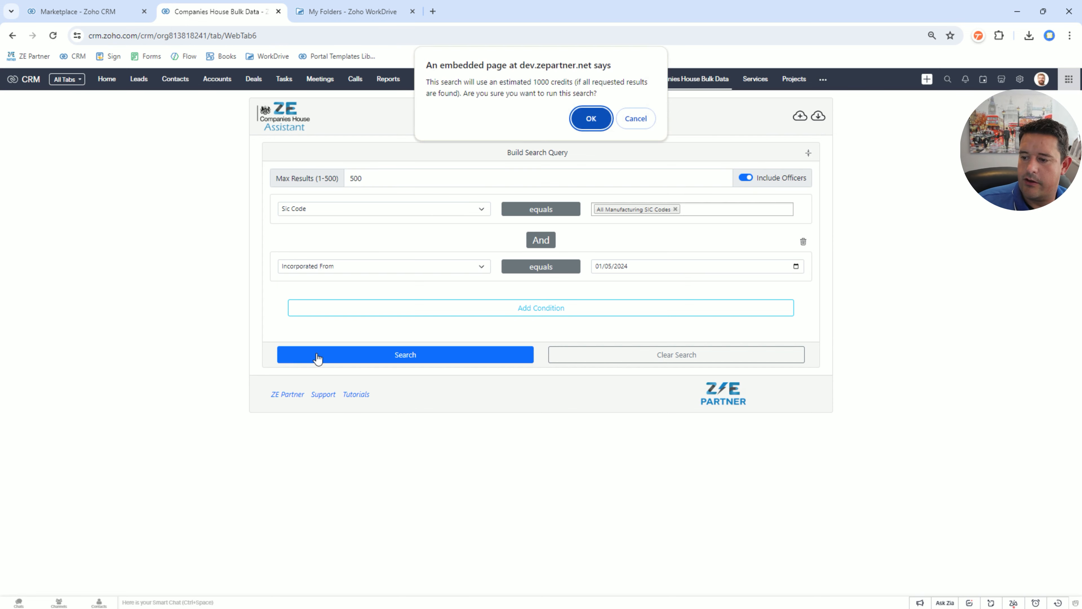
{"action": "left_click", "coordinate": [590, 118]}
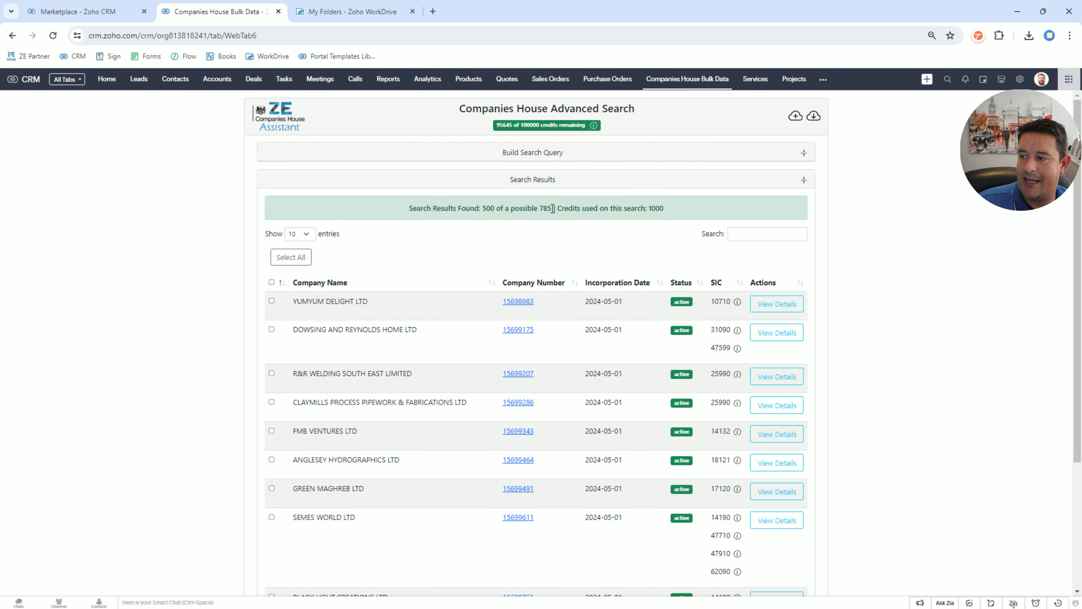
Step: Select all 500 manufacturing results and export them to CSV
{"action": "left_click", "coordinate": [289, 257]}
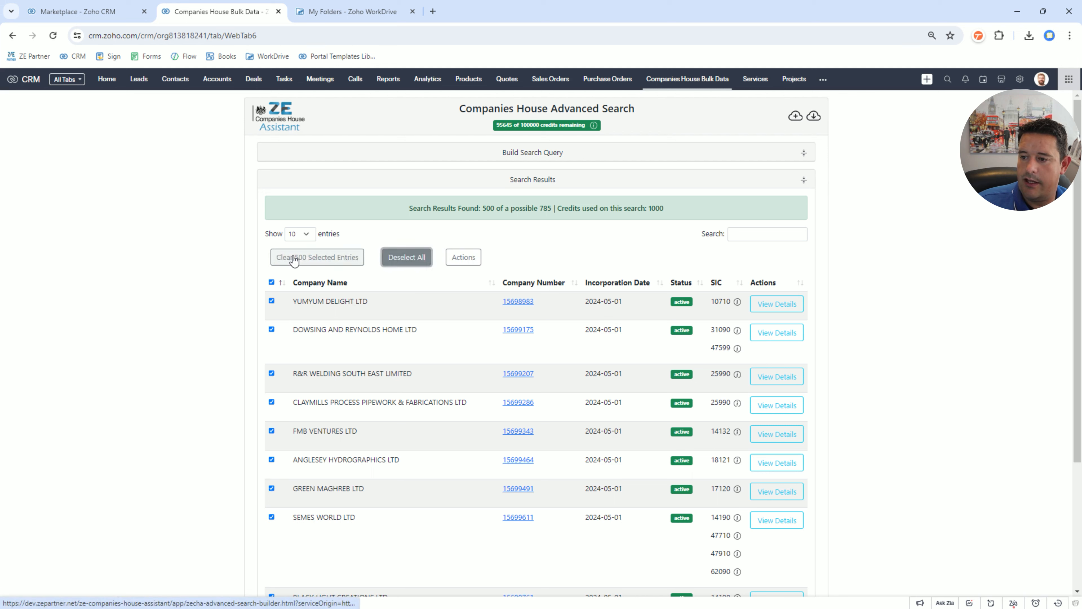
{"action": "left_click", "coordinate": [462, 257]}
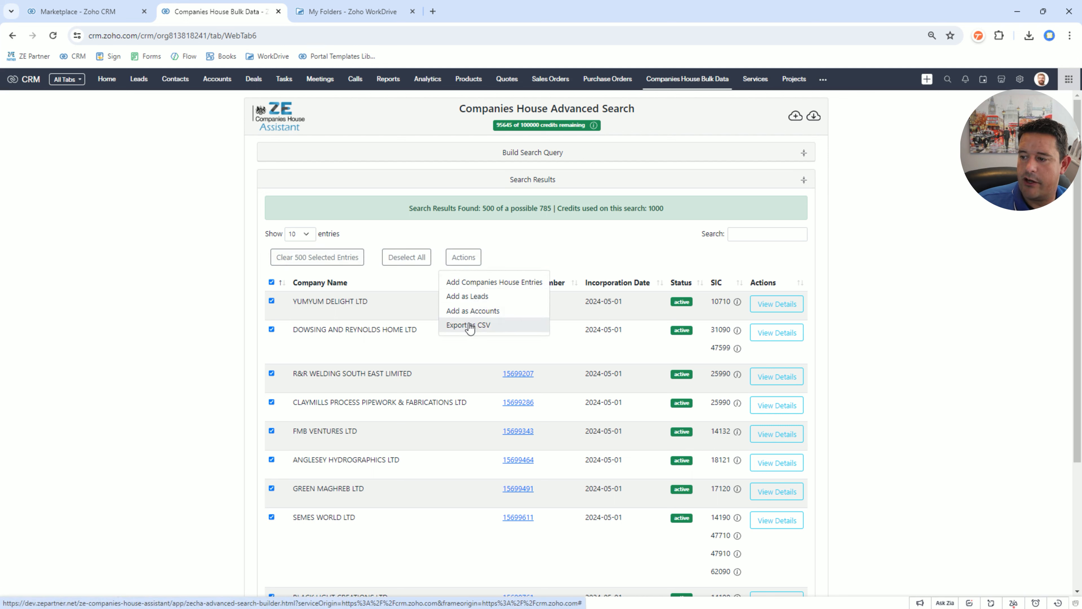
{"action": "left_click", "coordinate": [468, 325]}
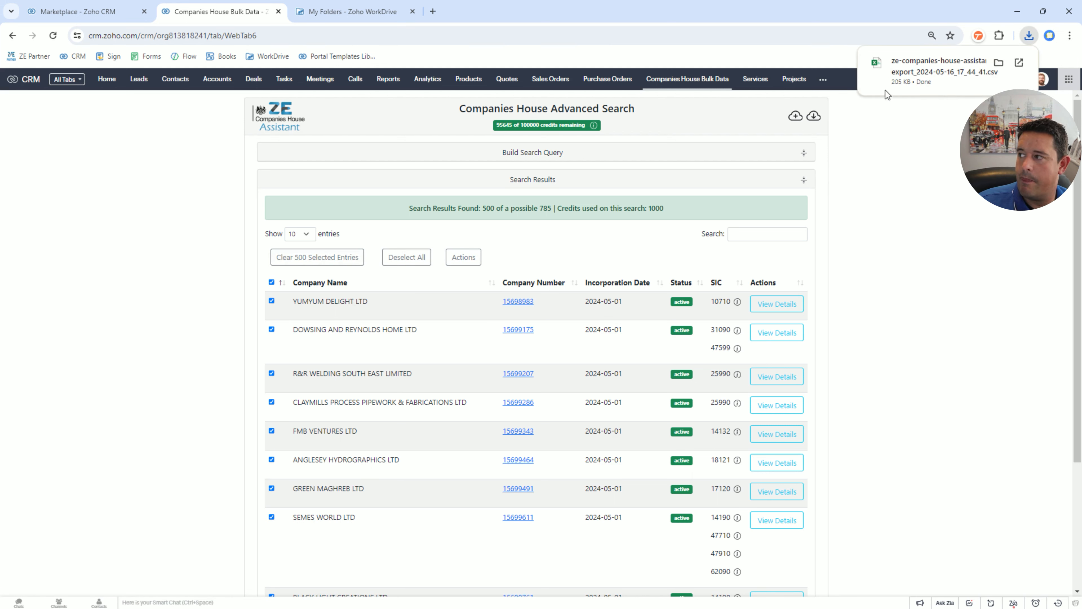
Step: View the downloaded CSV in Zoho Sheet and inspect officer address and postcode columns
{"action": "left_click", "coordinate": [938, 66]}
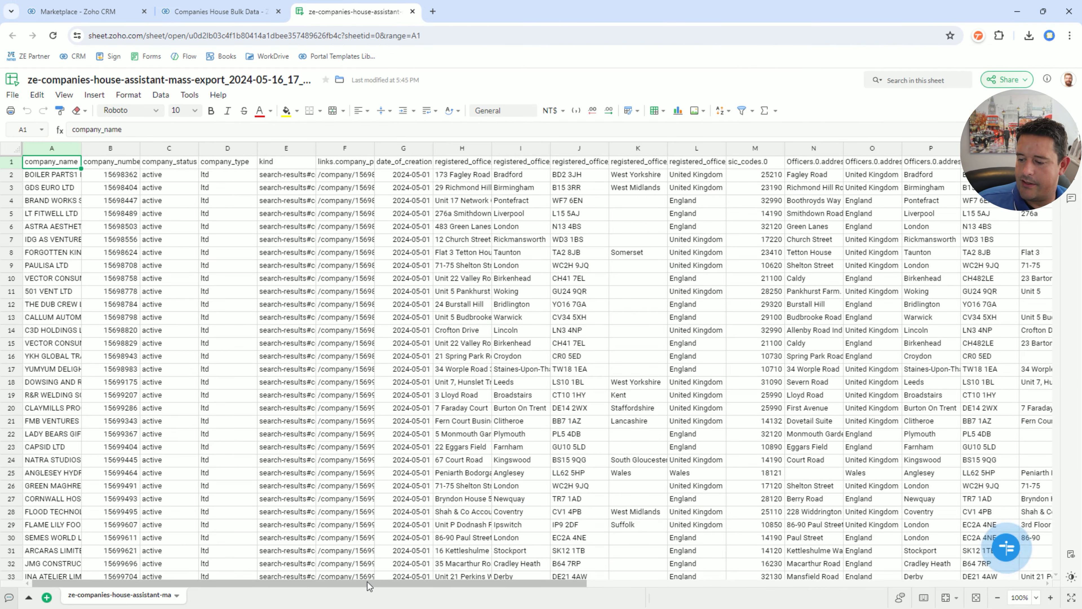
{"action": "scroll", "scroll_direction": "right", "scroll_amount": 3}
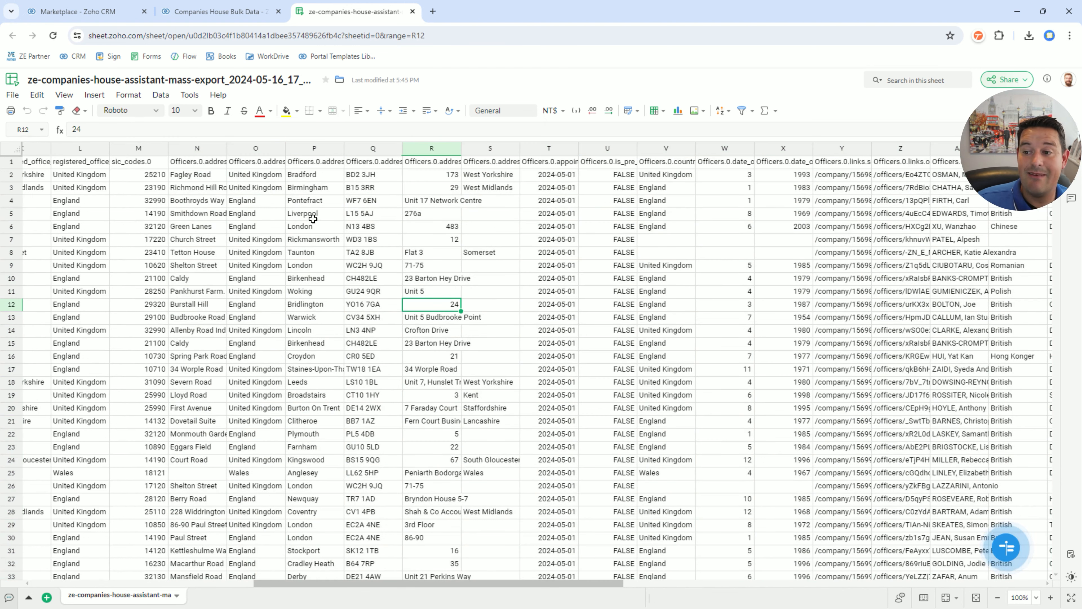
{"action": "mouse_move", "coordinate": [316, 269]}
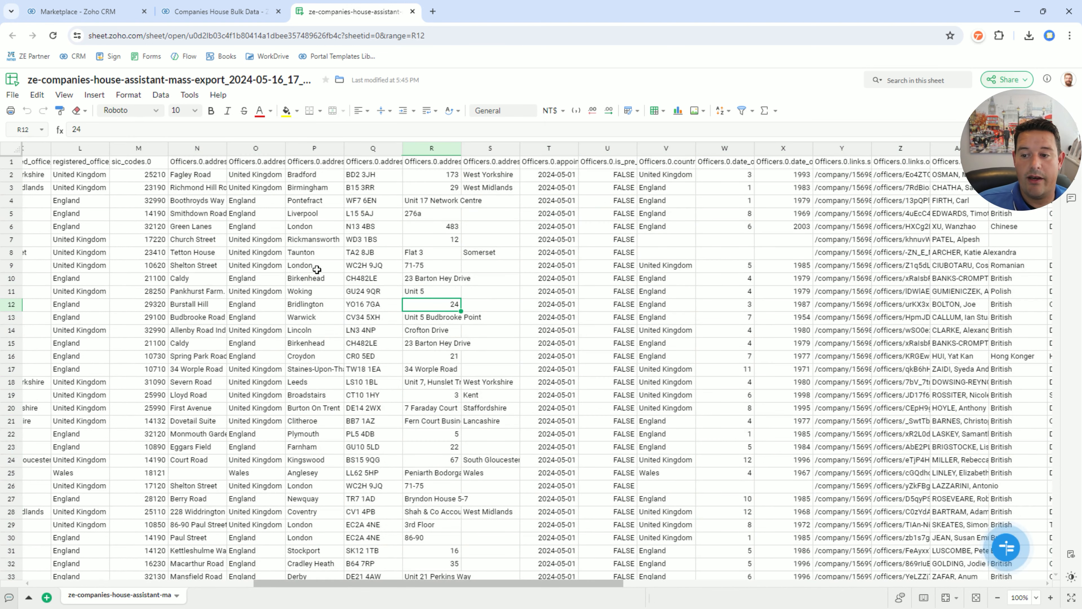
{"action": "left_click", "coordinate": [372, 356]}
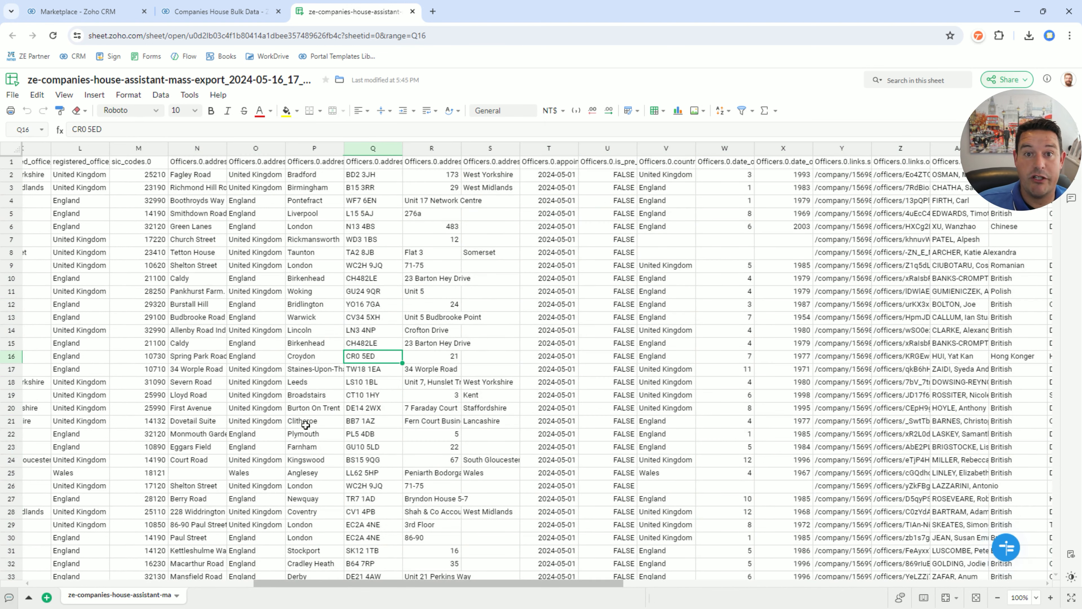
{"action": "mouse_move", "coordinate": [576, 256]}
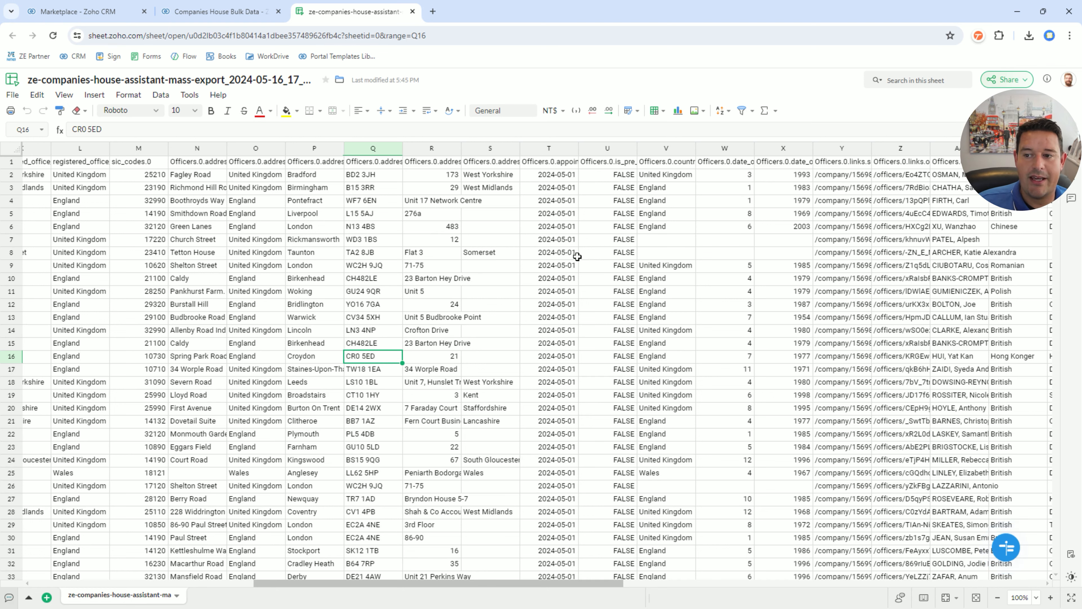
Step: Switch from the CRM tab into the Companies House Entries module via More modules
{"action": "left_click", "coordinate": [217, 12]}
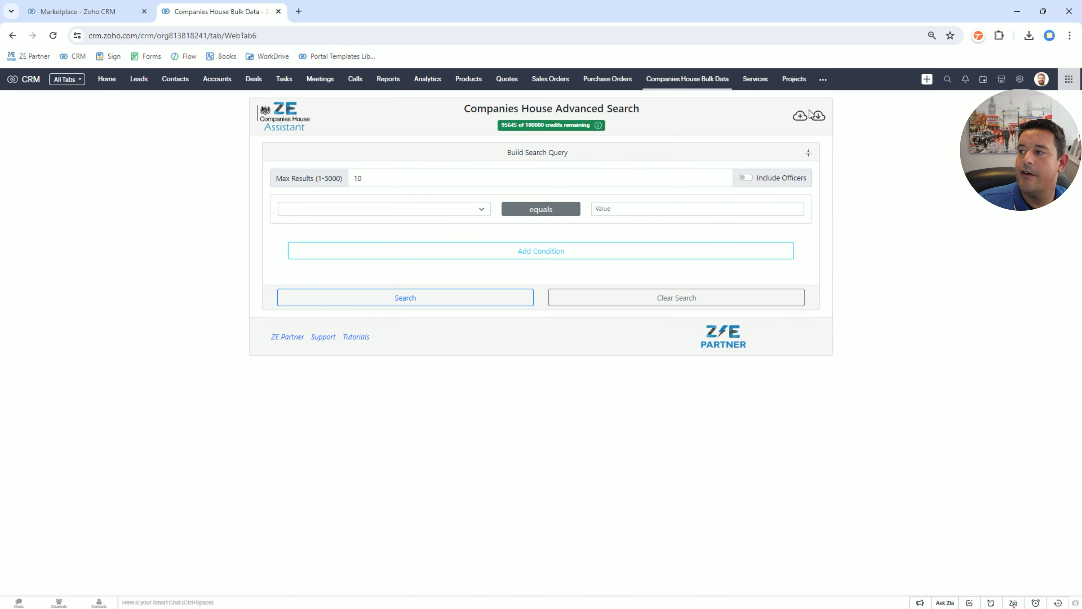
{"action": "left_click", "coordinate": [823, 79]}
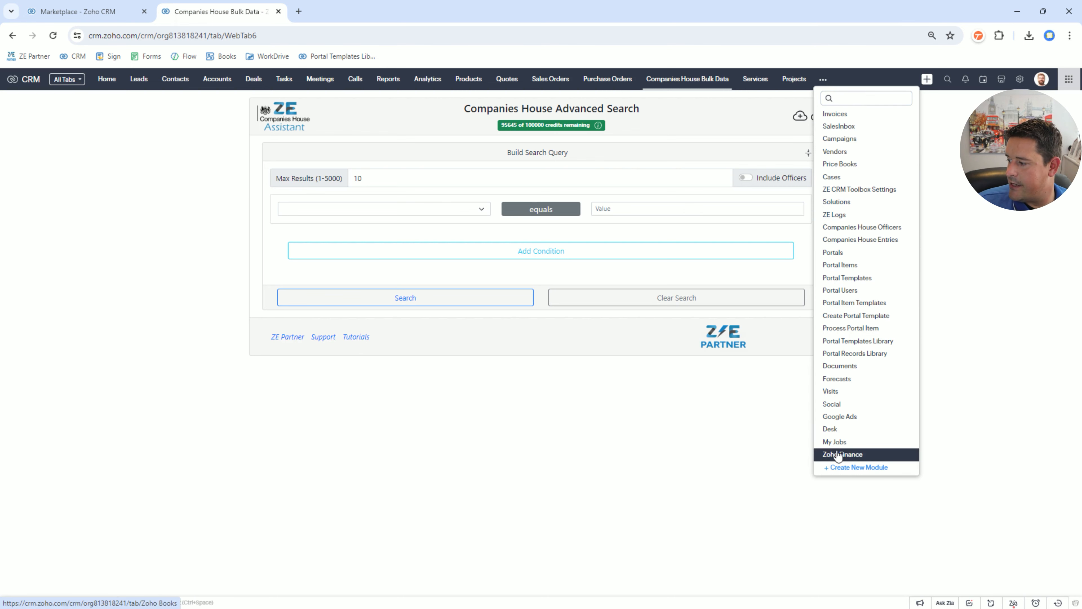
{"action": "left_click", "coordinate": [860, 240]}
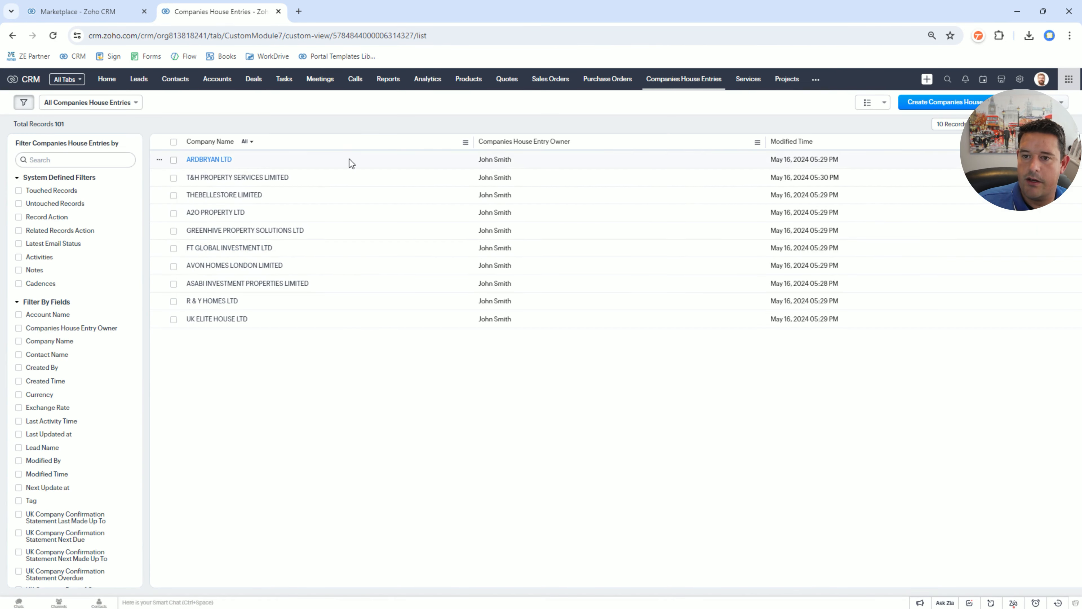
Step: Show 100 records per page for the 101-record Entries list
{"action": "left_click", "coordinate": [951, 124]}
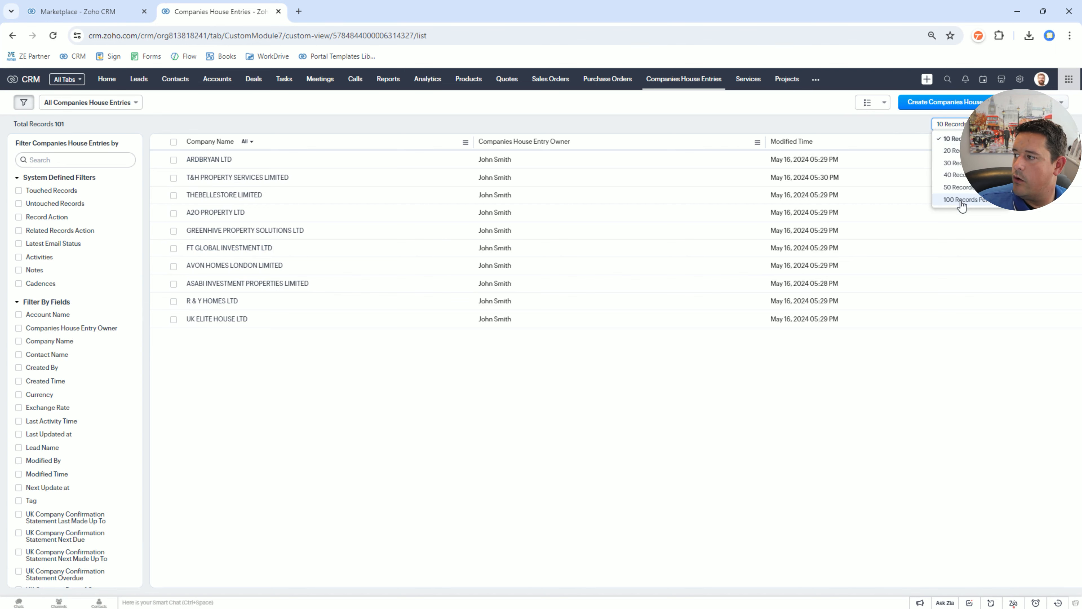
{"action": "left_click", "coordinate": [960, 200]}
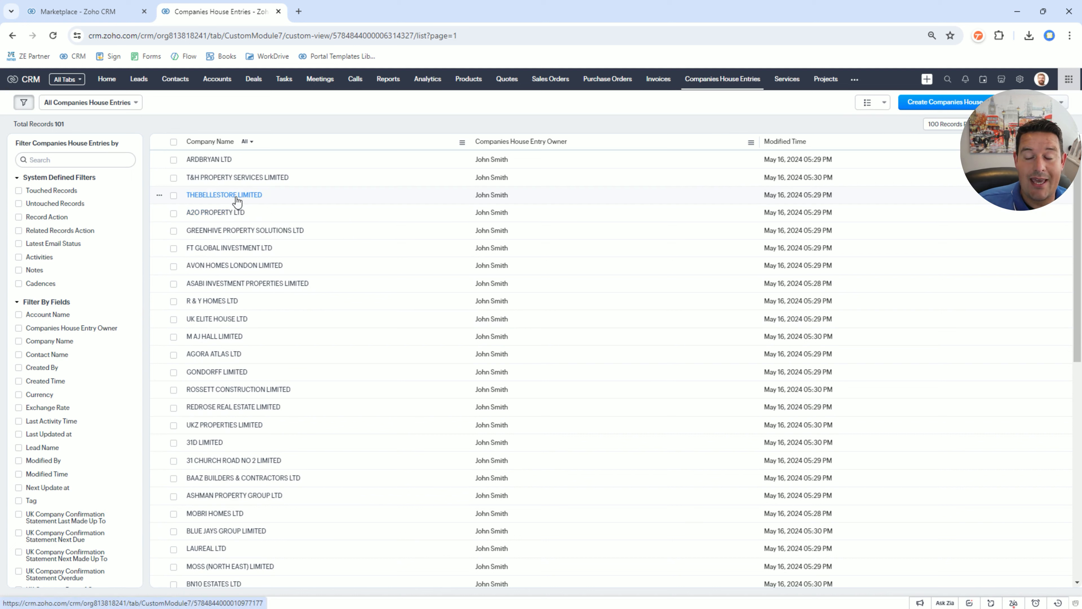
{"action": "mouse_move", "coordinate": [240, 163]}
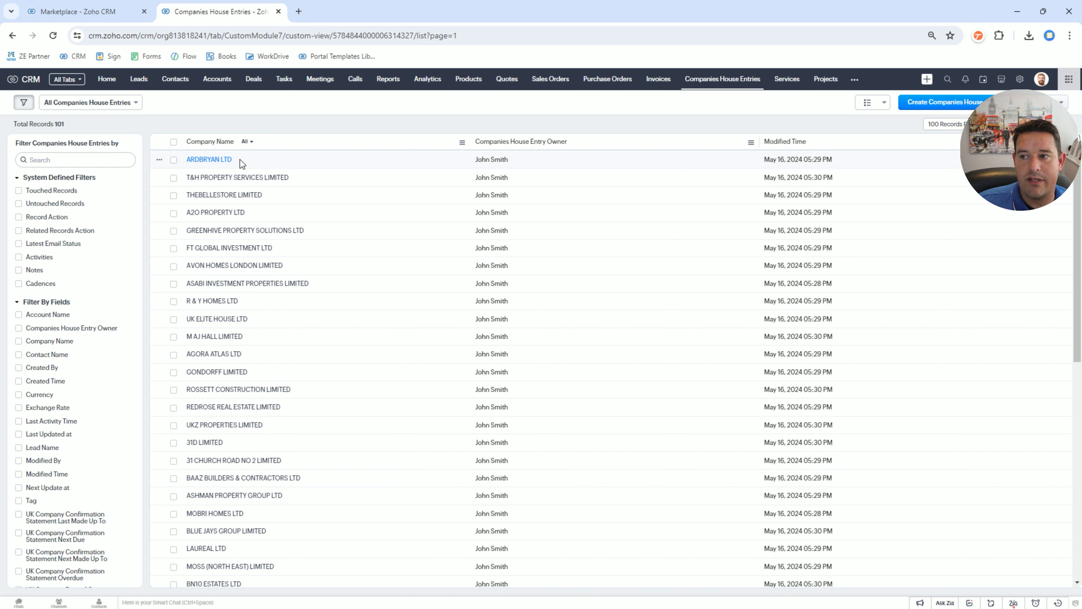
{"action": "mouse_move", "coordinate": [212, 448]}
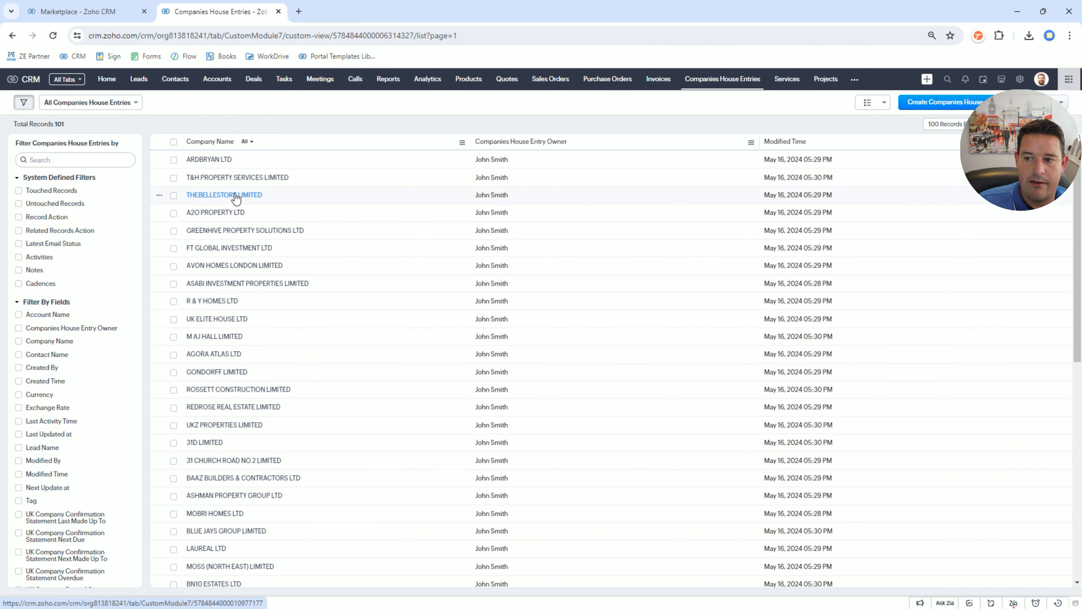
Step: Review the T&H PROPERTY SERVICES LIMITED entry down to its next update date and Company Officers list
{"action": "left_click", "coordinate": [236, 177]}
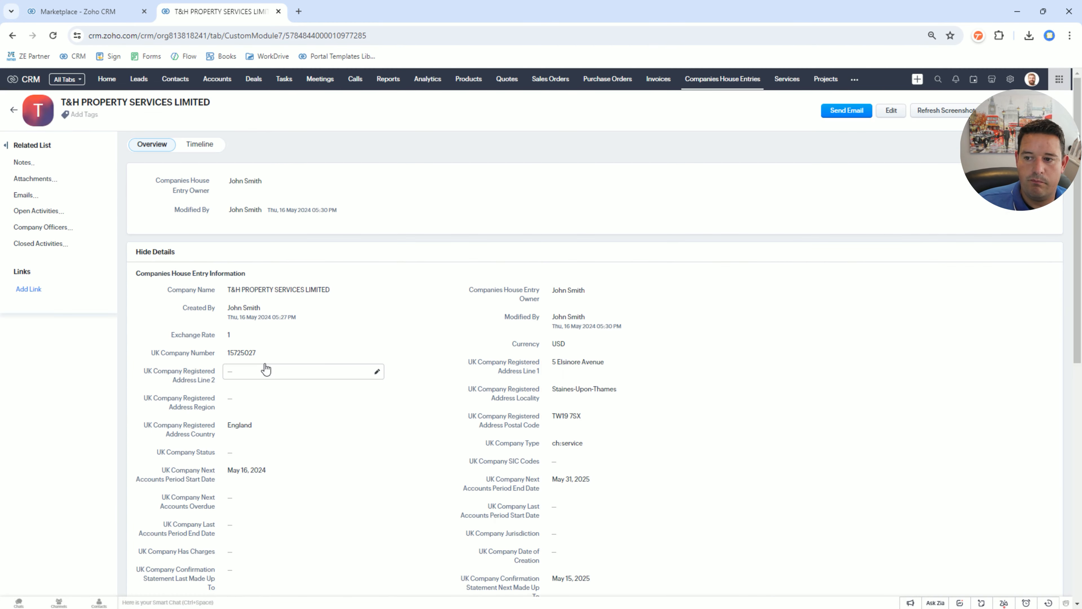
{"action": "scroll", "scroll_direction": "down", "scroll_amount": 3}
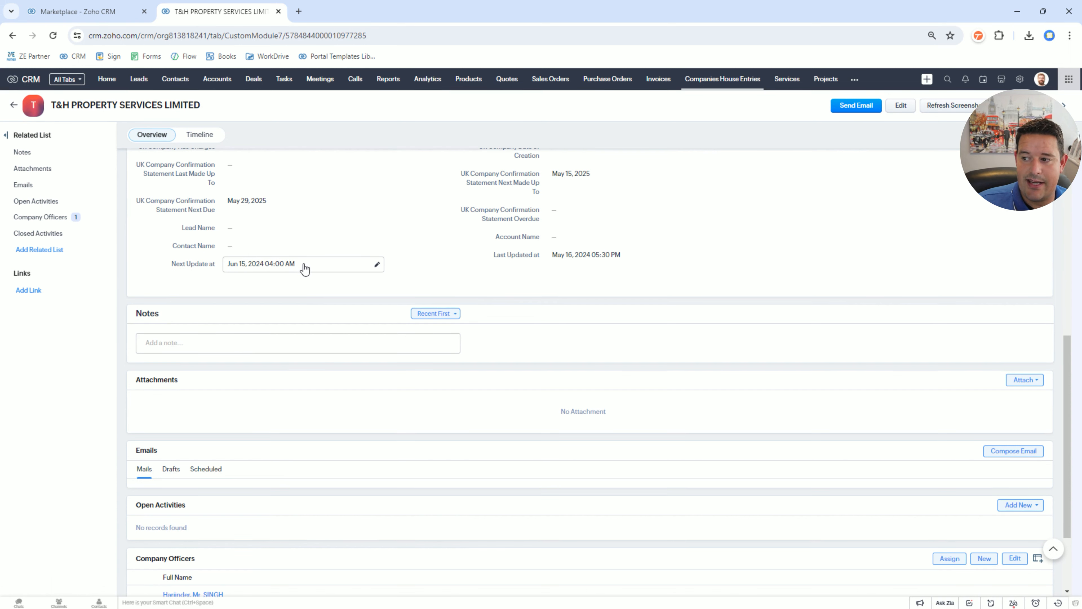
{"action": "mouse_move", "coordinate": [293, 266]}
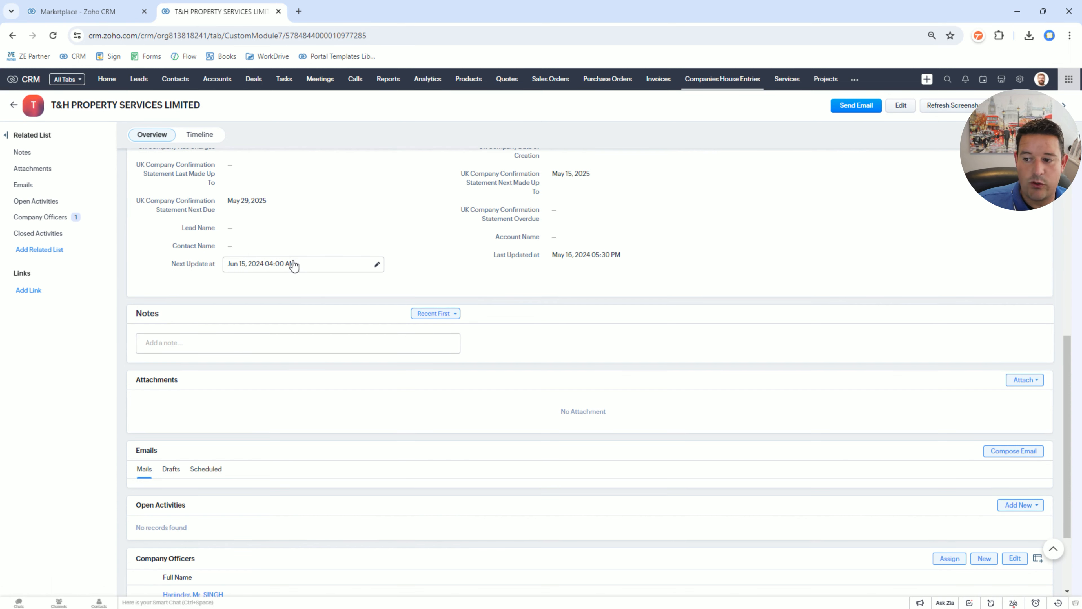
{"action": "mouse_move", "coordinate": [283, 271]}
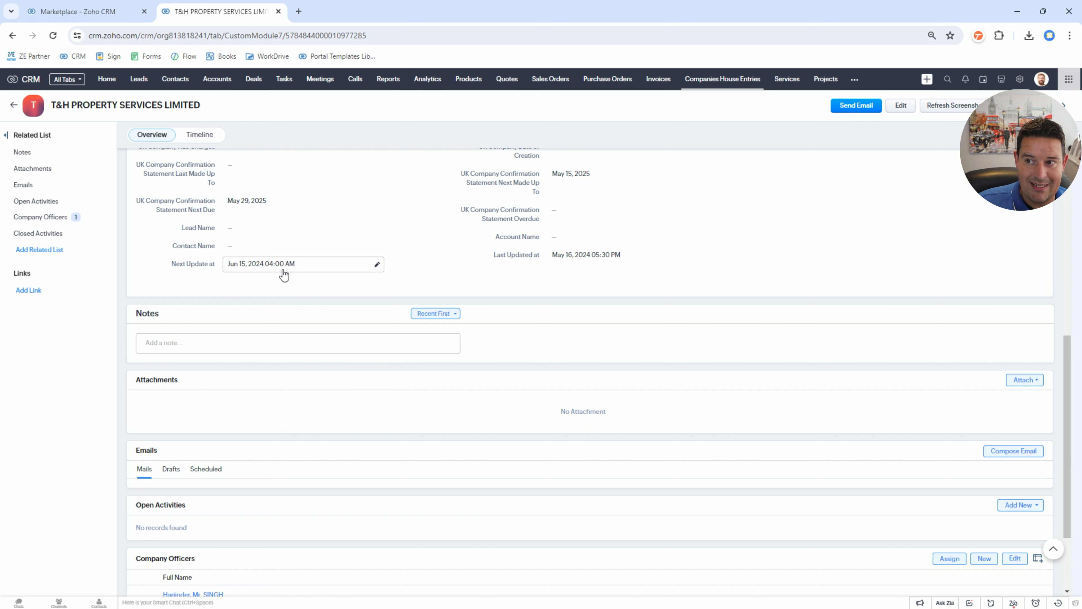
{"action": "mouse_move", "coordinate": [273, 268]}
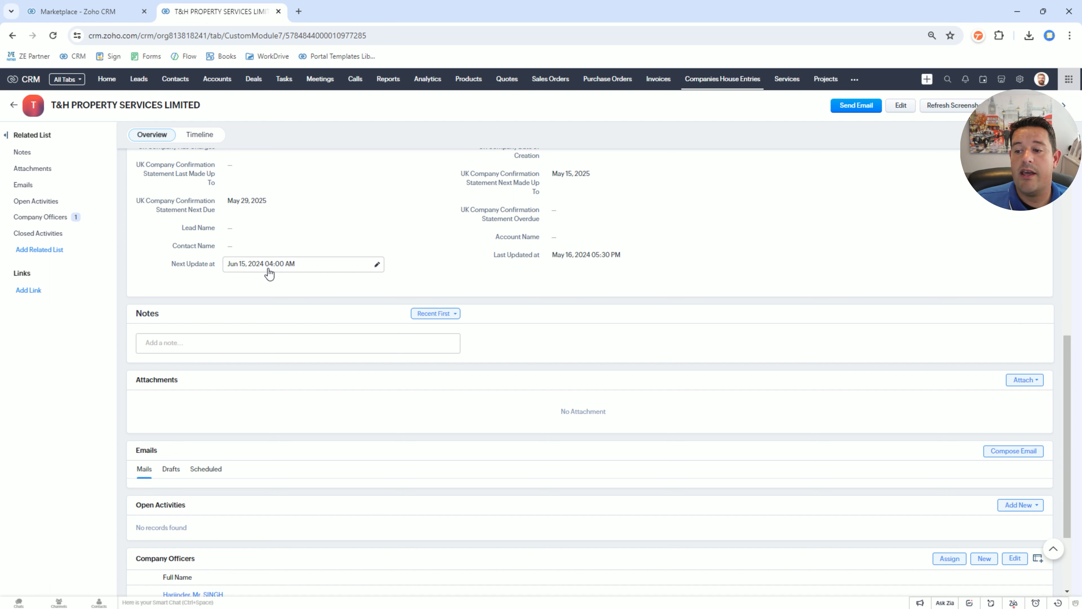
{"action": "mouse_move", "coordinate": [164, 263]}
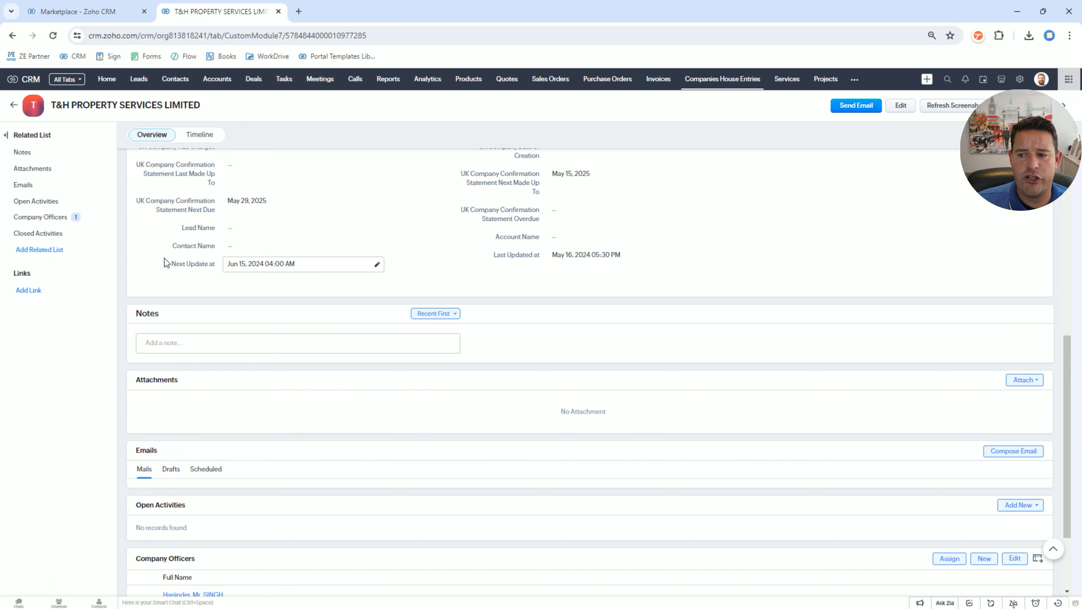
{"action": "left_click", "coordinate": [310, 279]}
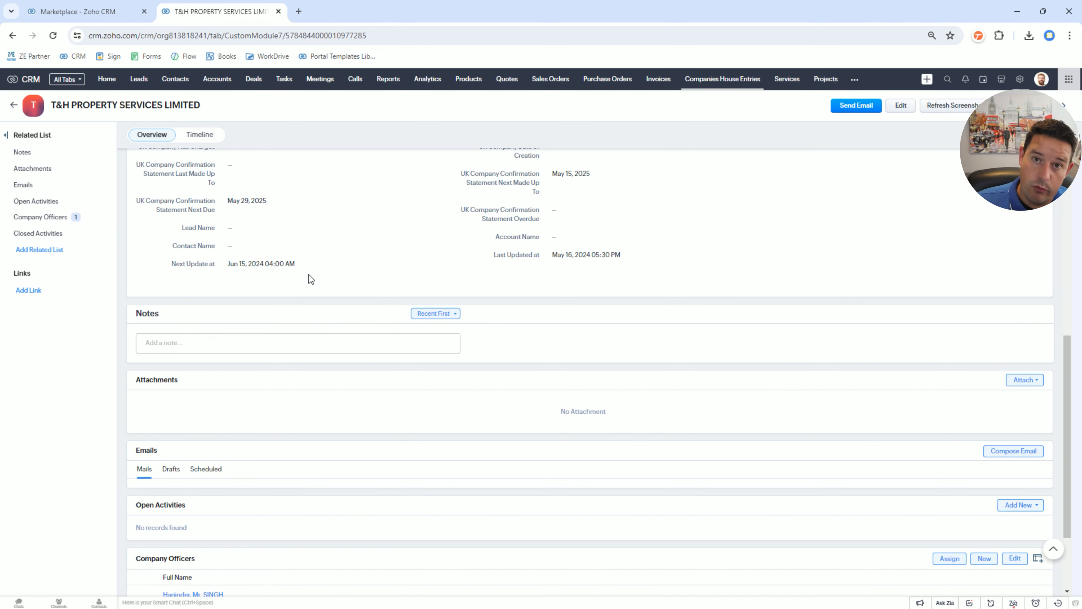
{"action": "mouse_move", "coordinate": [452, 283]}
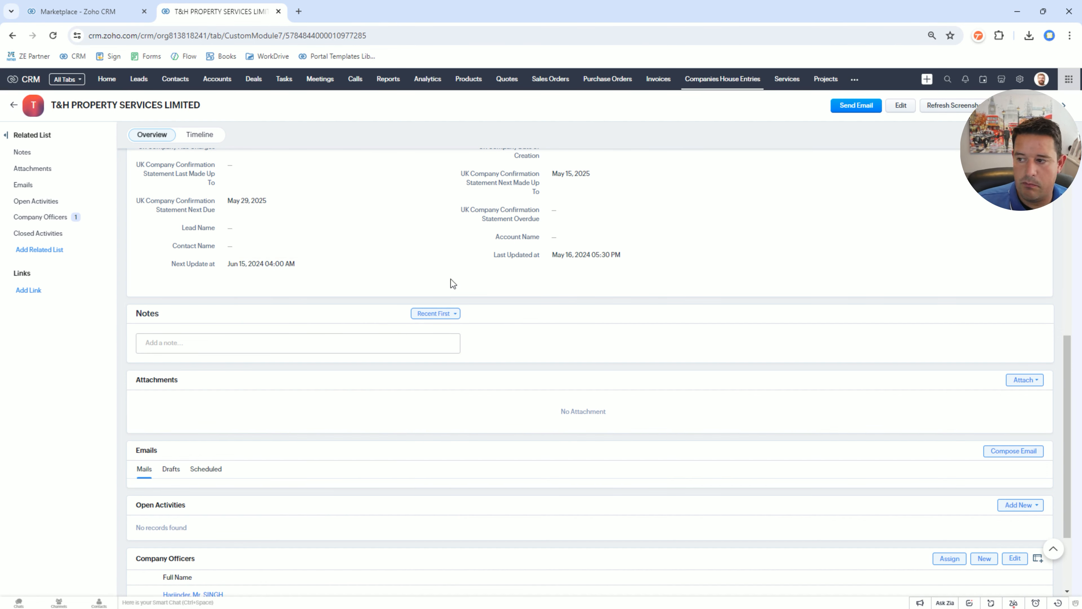
{"action": "scroll", "scroll_direction": "down", "scroll_amount": 3}
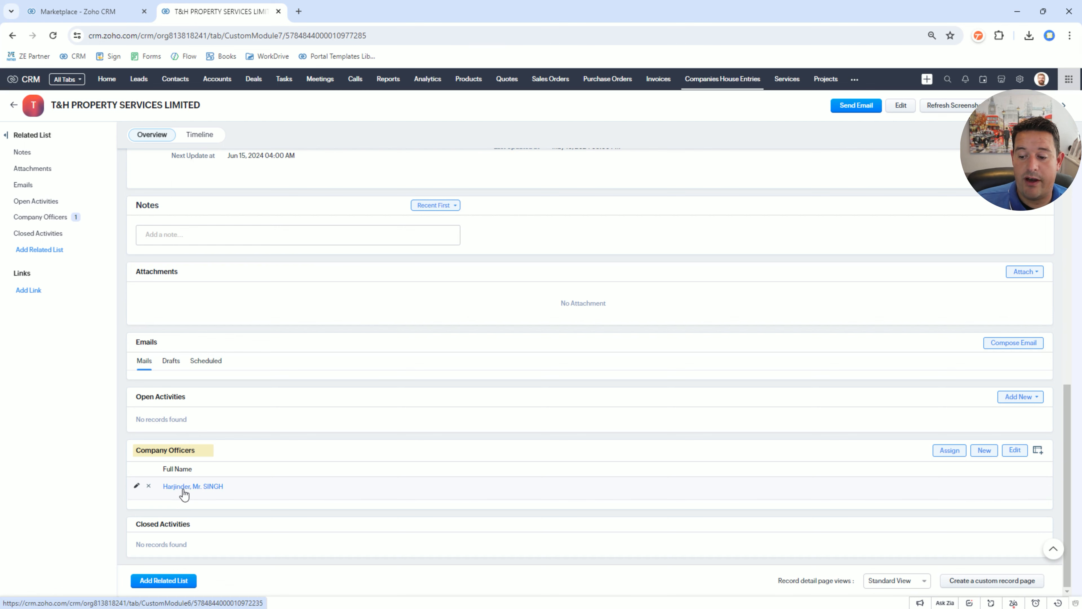
{"action": "left_click", "coordinate": [193, 485]}
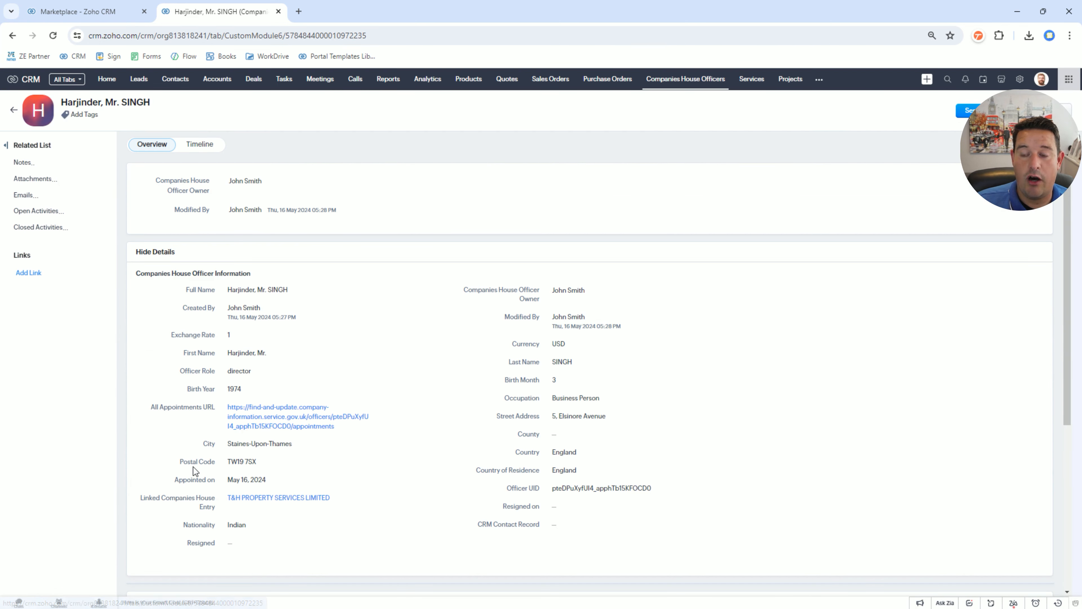
{"action": "scroll", "scroll_direction": "down", "scroll_amount": 3}
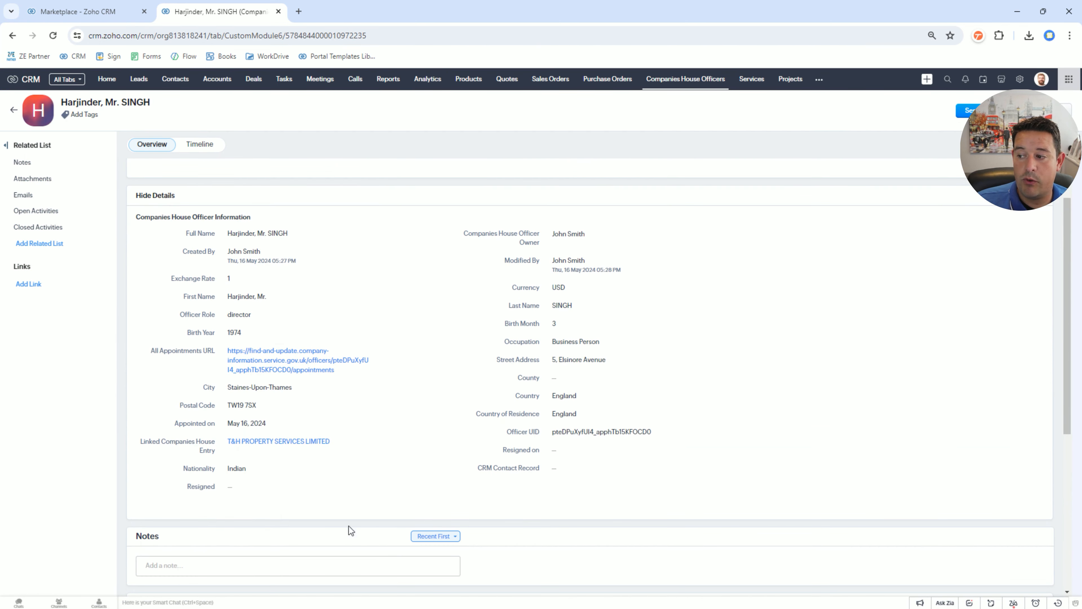
{"action": "mouse_move", "coordinate": [680, 79]}
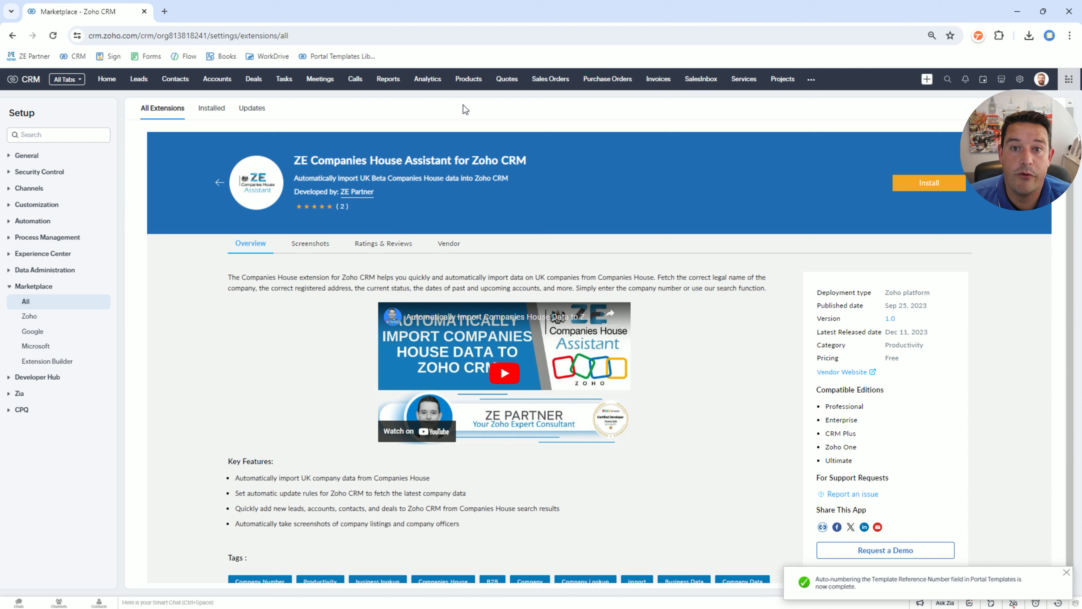
{"action": "mouse_move", "coordinate": [331, 81]}
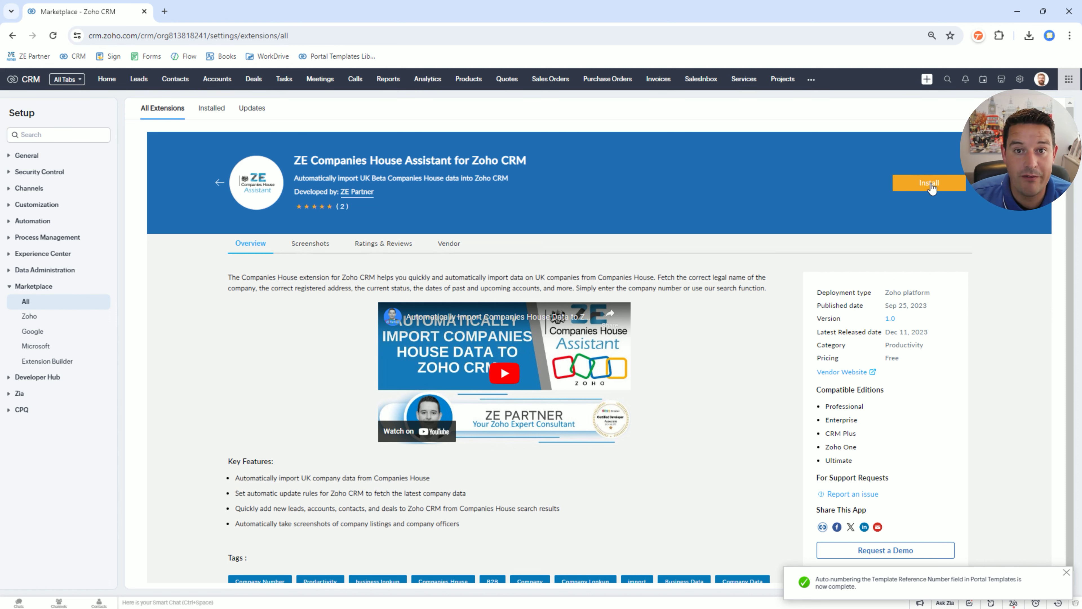
{"action": "mouse_move", "coordinate": [468, 255]}
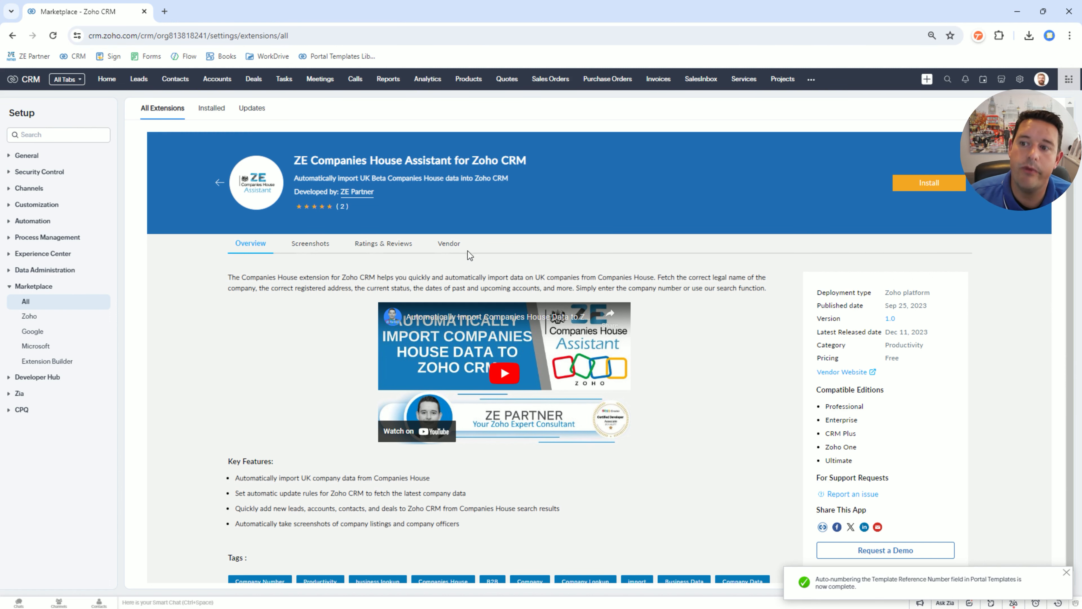
{"action": "left_click", "coordinate": [384, 243]}
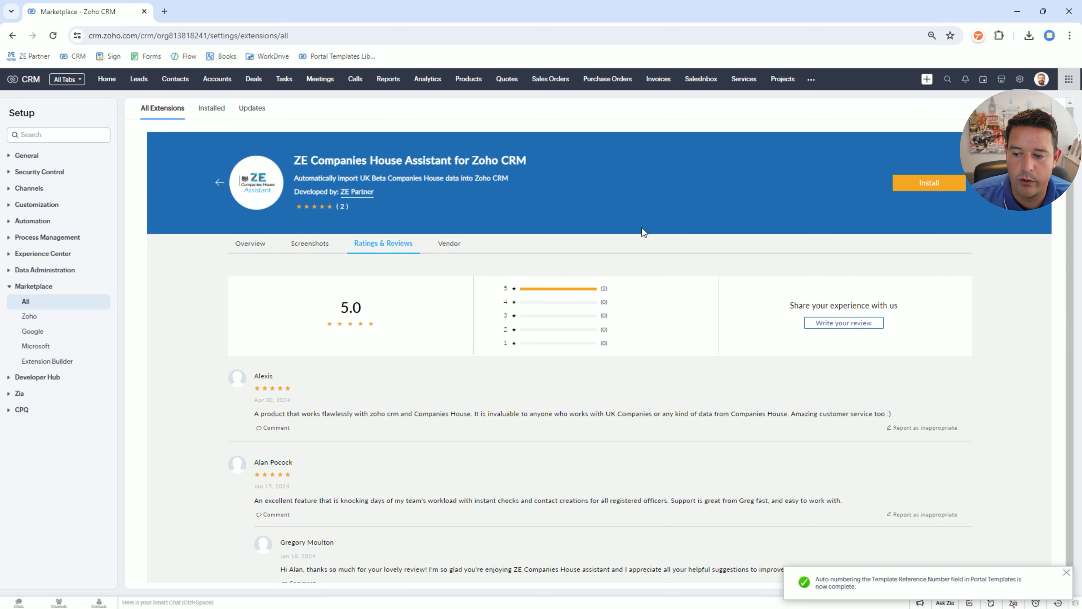
{"action": "scroll", "scroll_direction": "down", "scroll_amount": 3}
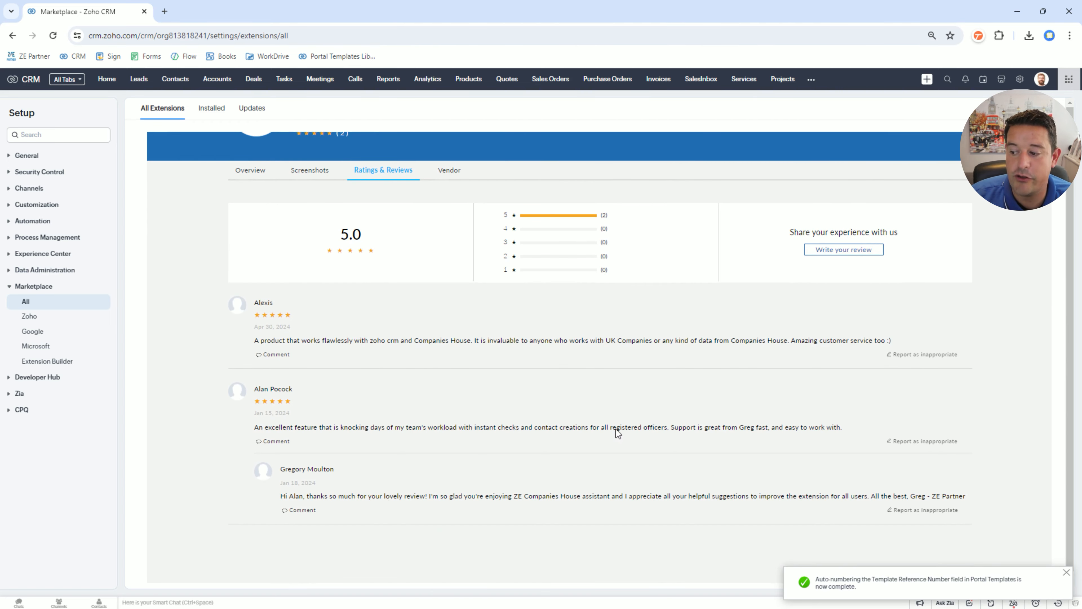
{"action": "mouse_move", "coordinate": [532, 411]}
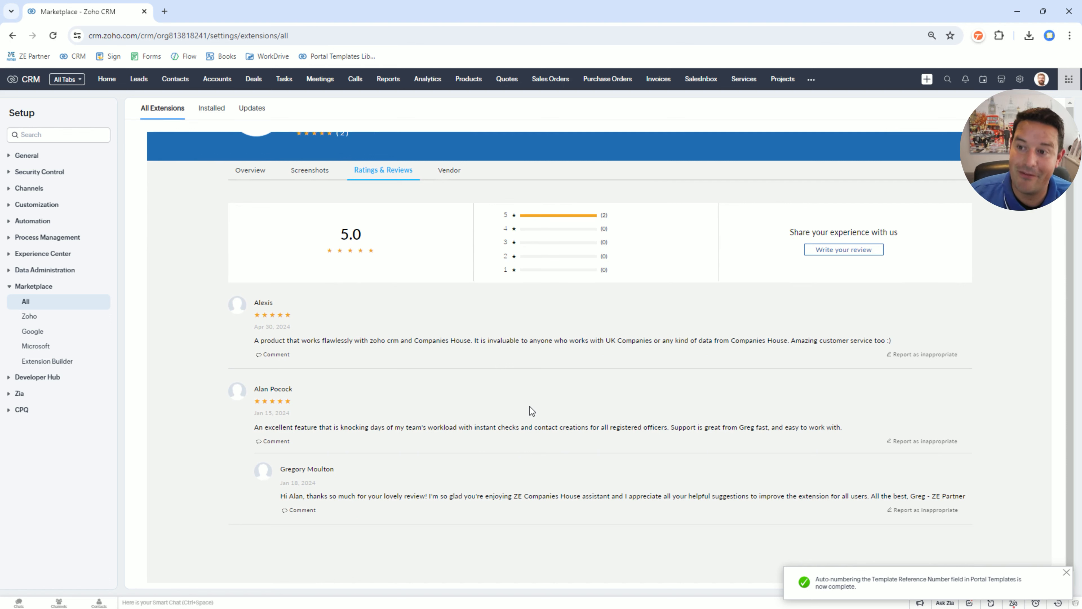
{"action": "mouse_move", "coordinate": [522, 353]}
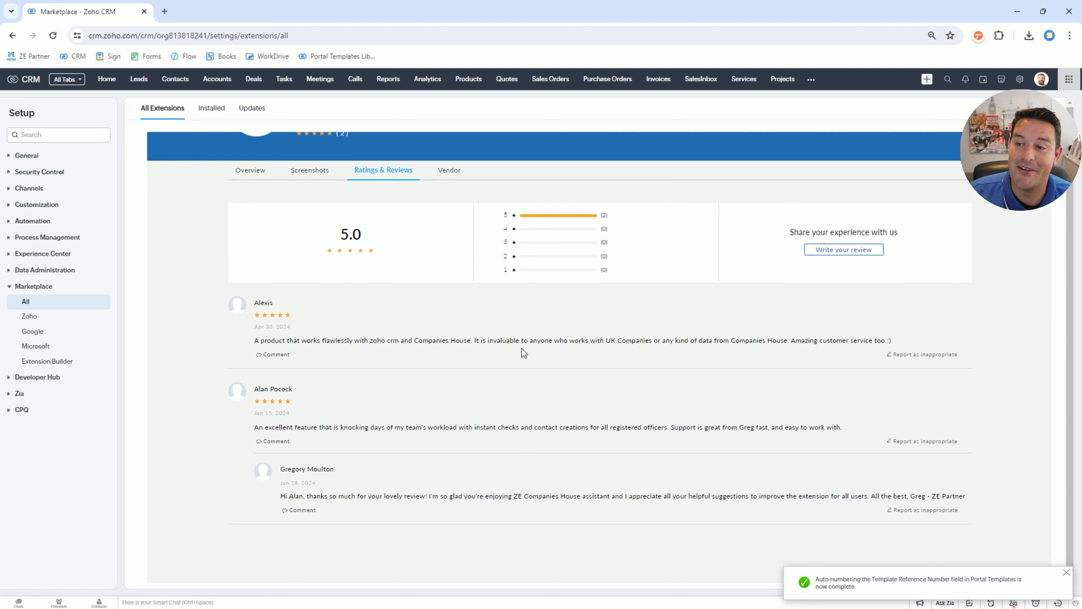
{"action": "mouse_move", "coordinate": [448, 441]}
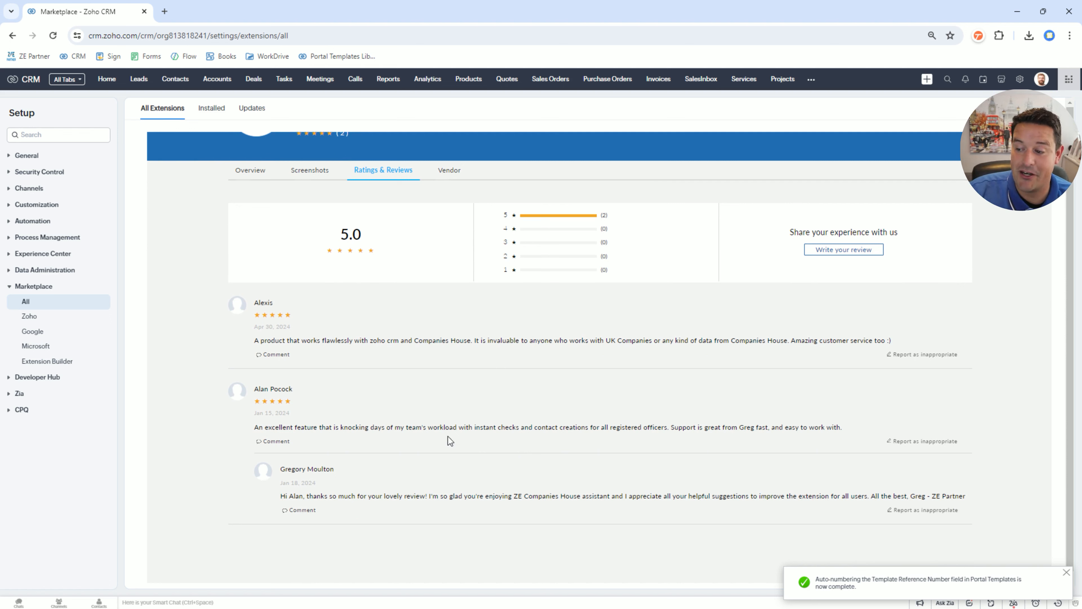